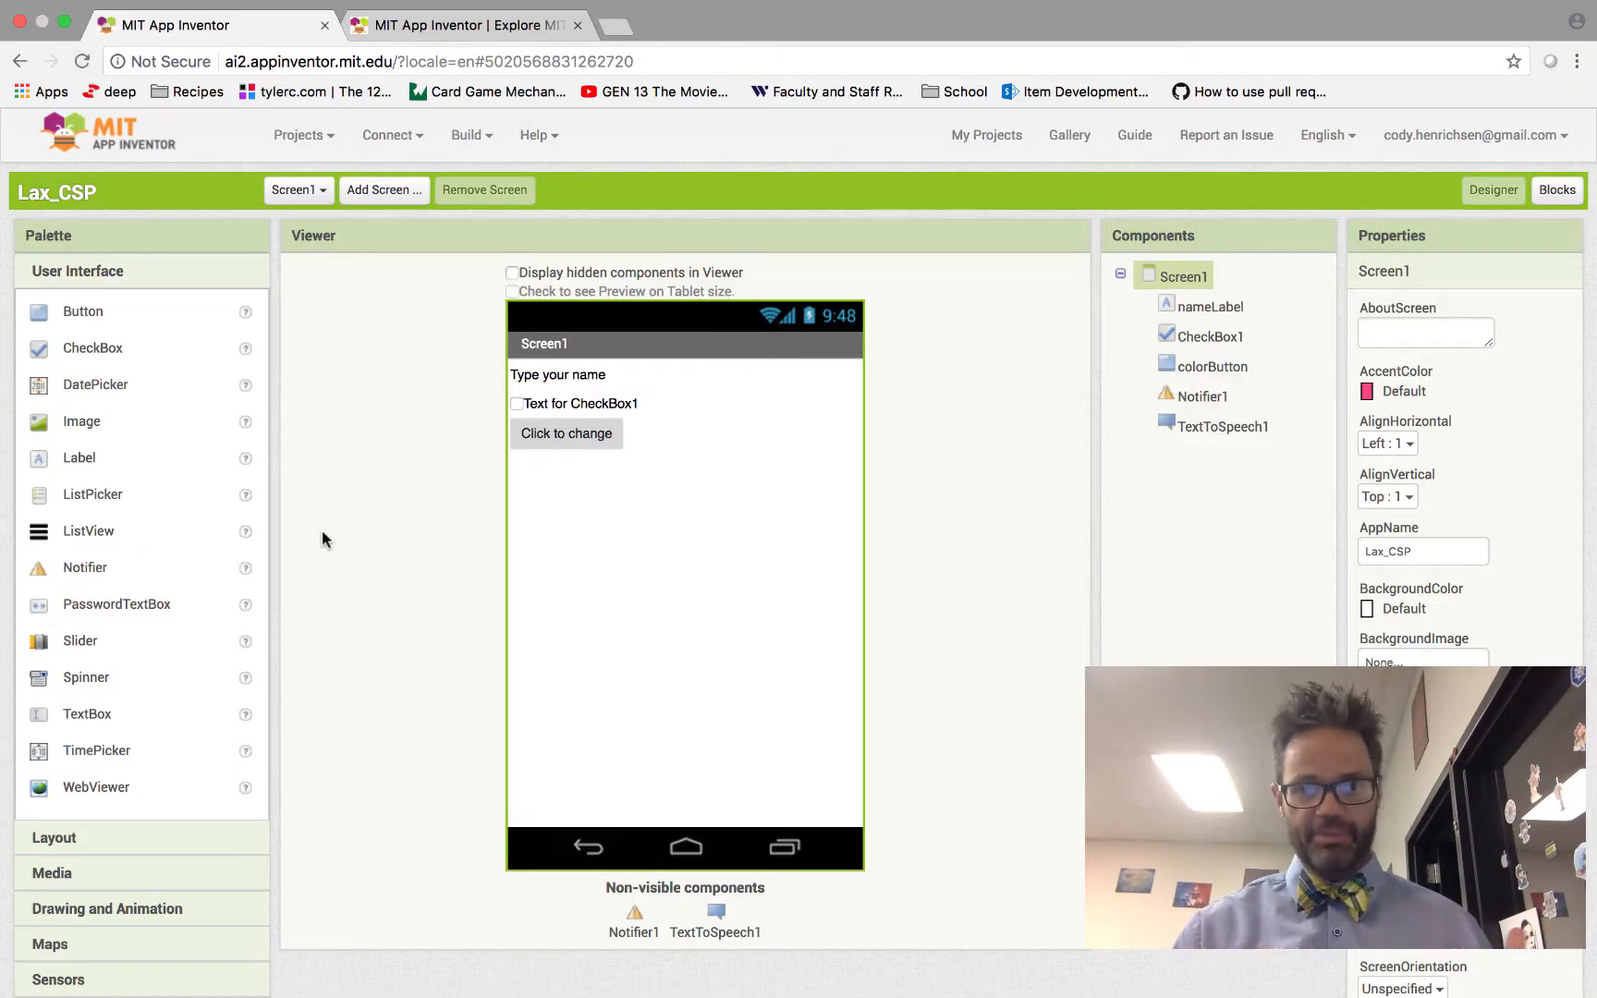
Switch to the Blocks editor to view the colorButton click handler code.
{"action": "left_click", "coordinate": [1557, 190]}
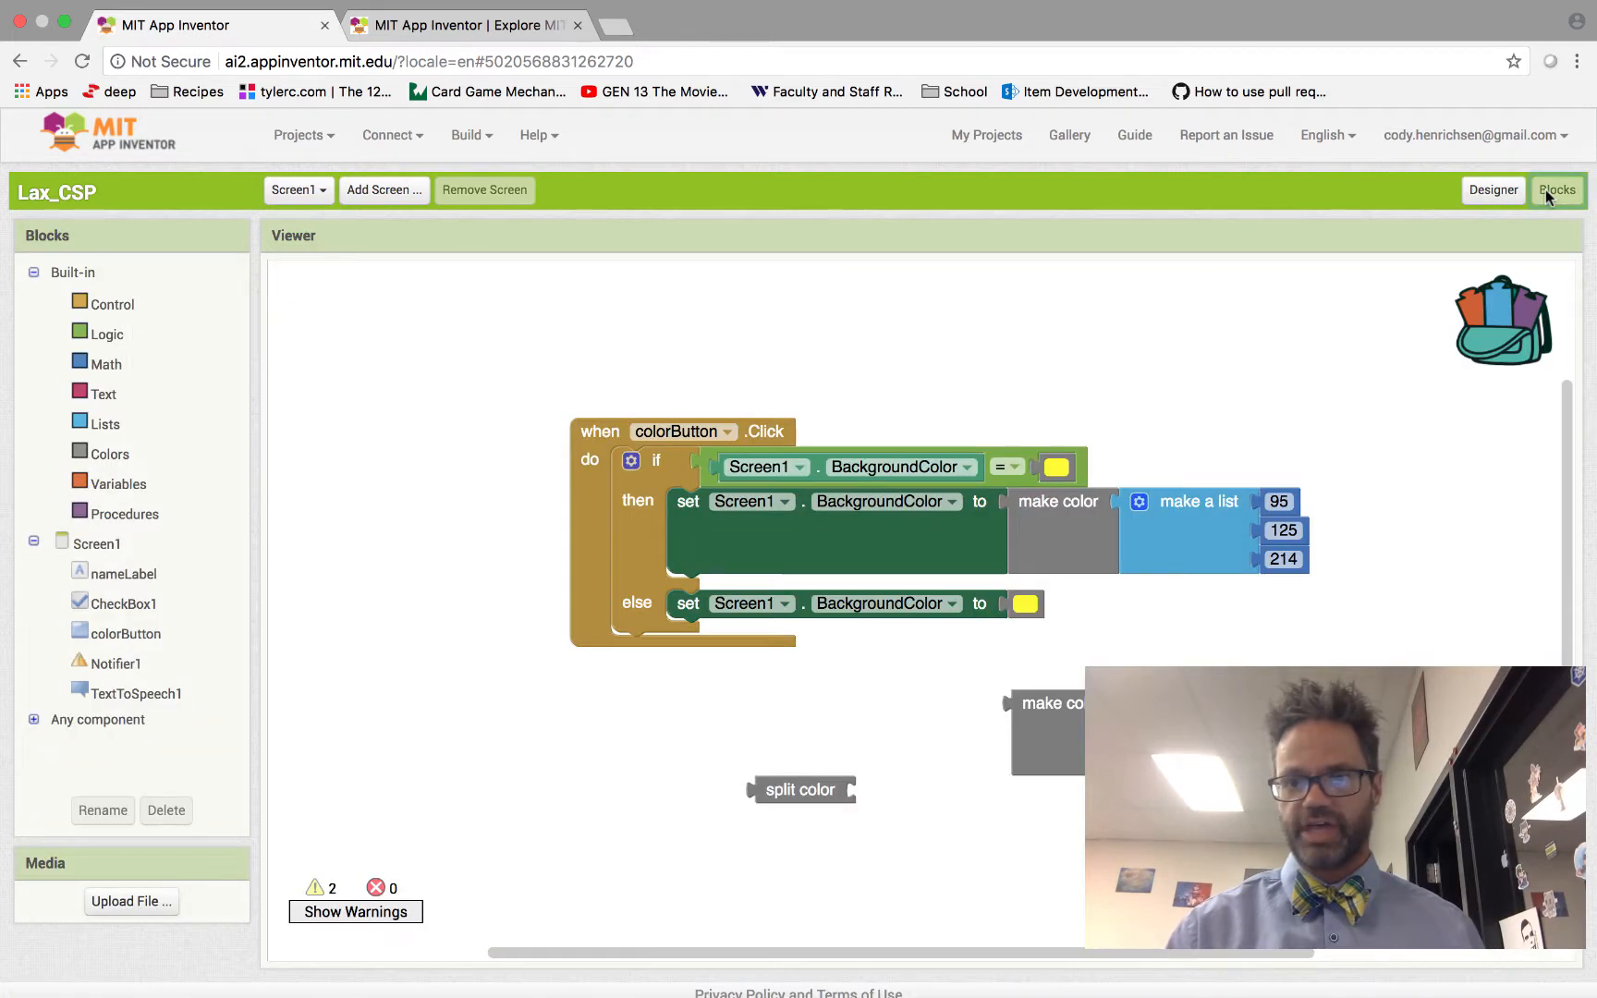
{"action": "mouse_move", "coordinate": [1121, 368]}
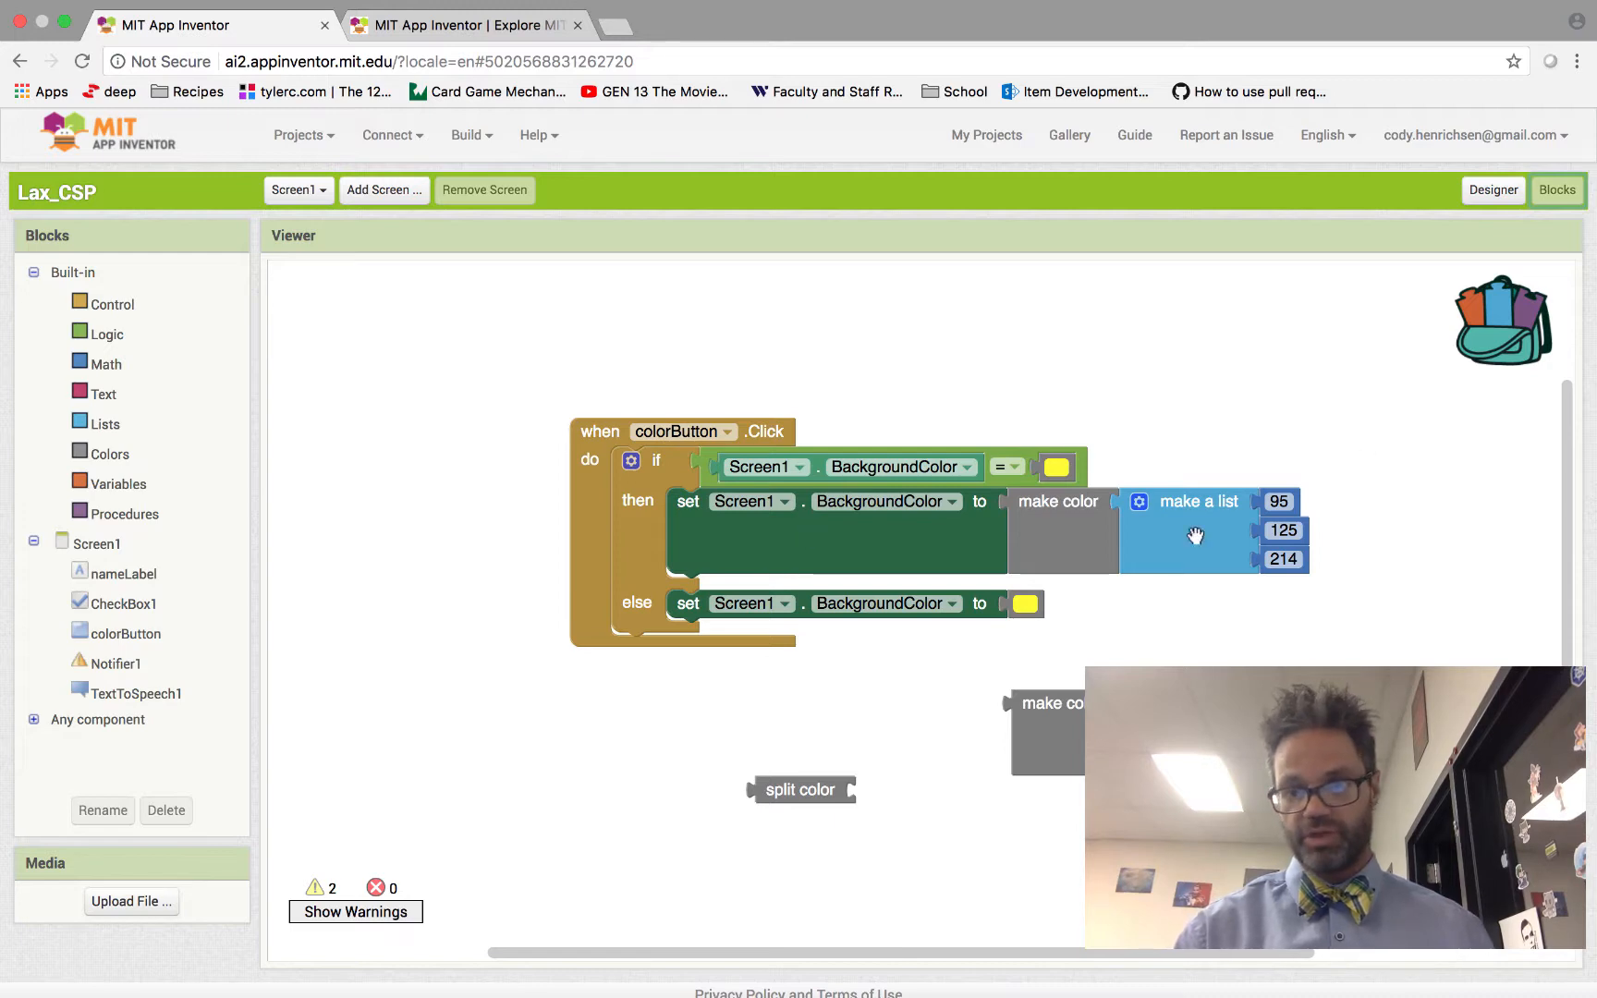
{"action": "mouse_move", "coordinate": [1171, 581]}
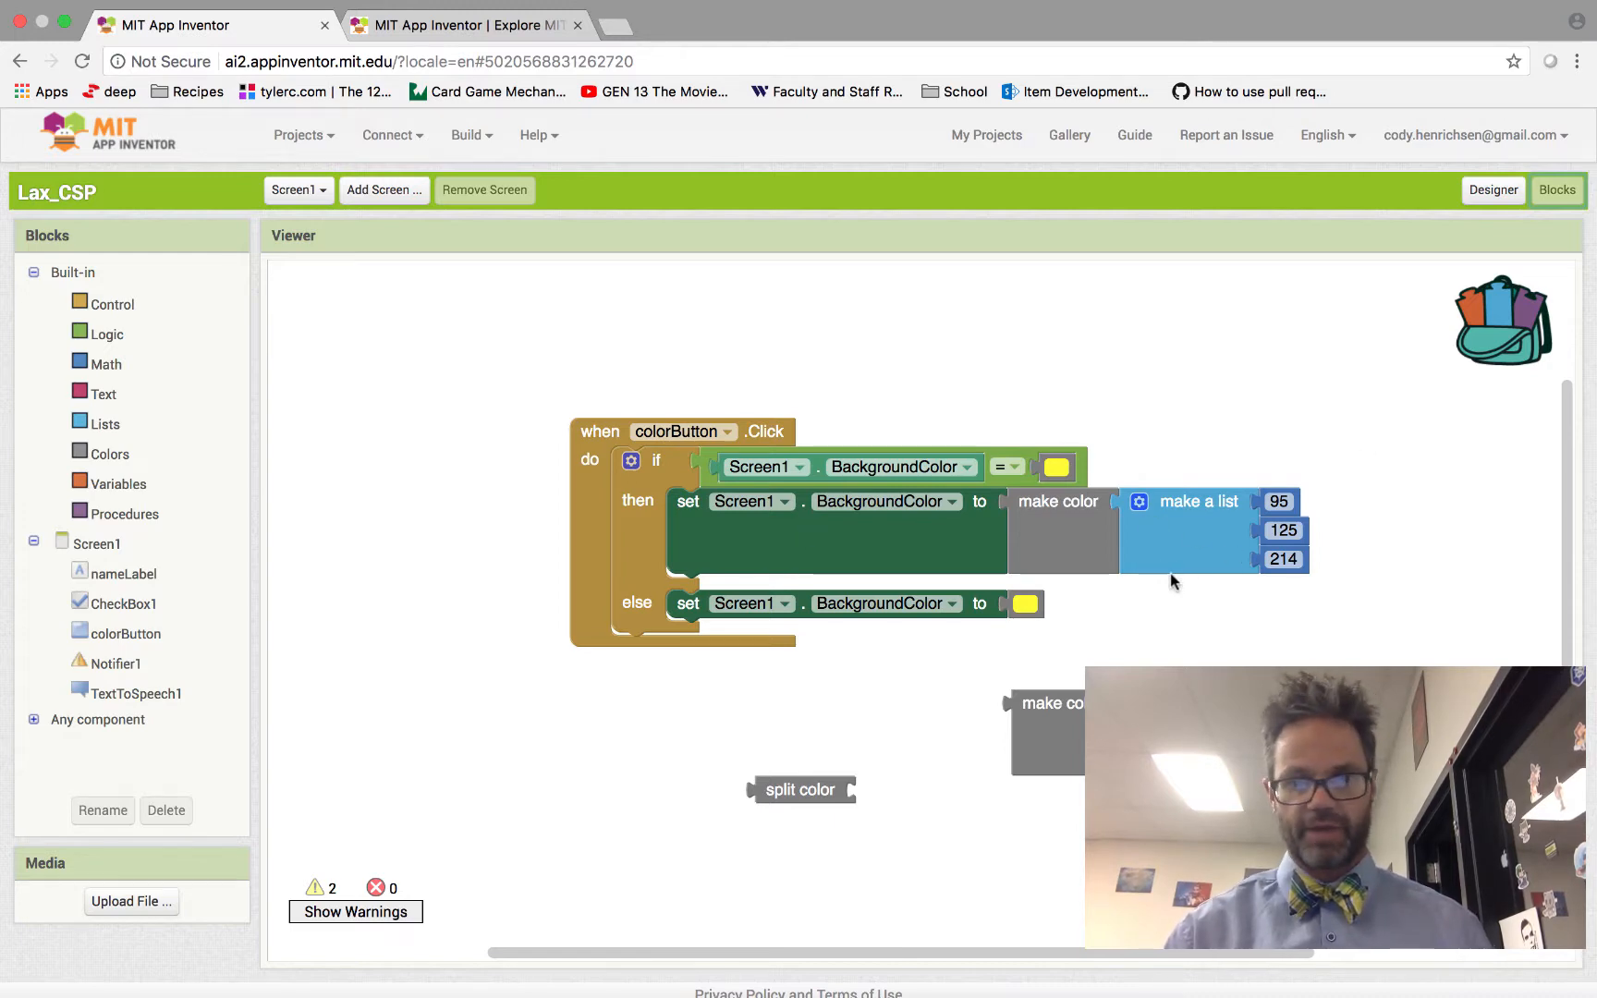
{"action": "mouse_move", "coordinate": [1172, 568]}
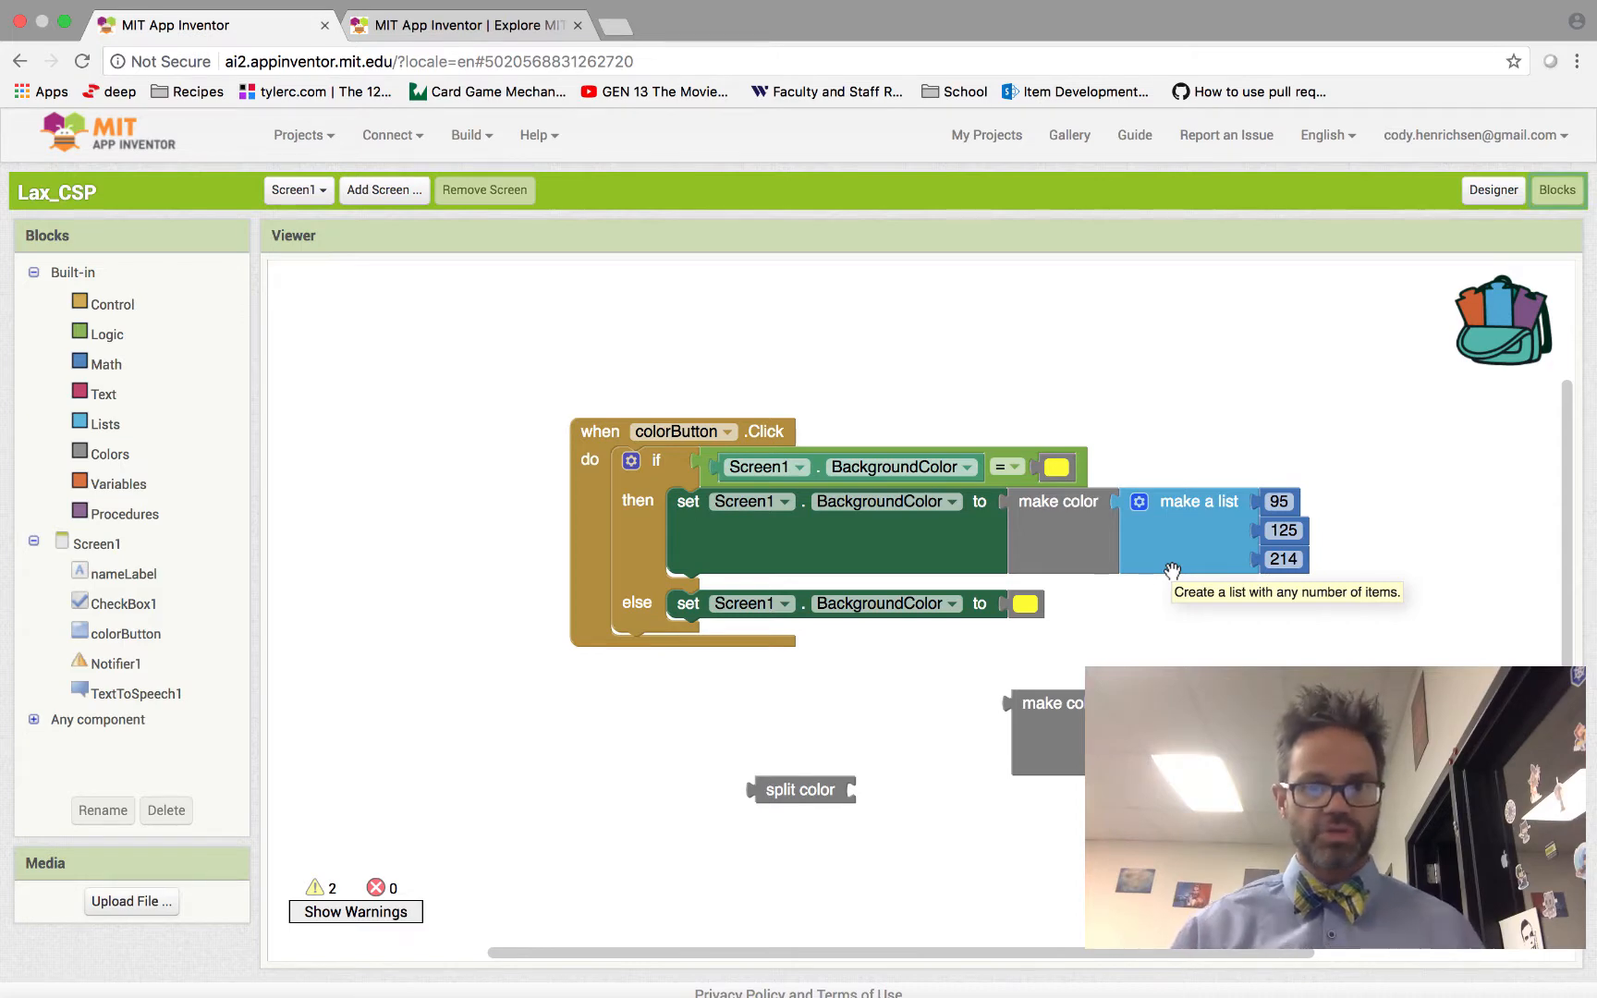
{"action": "mouse_move", "coordinate": [985, 535]}
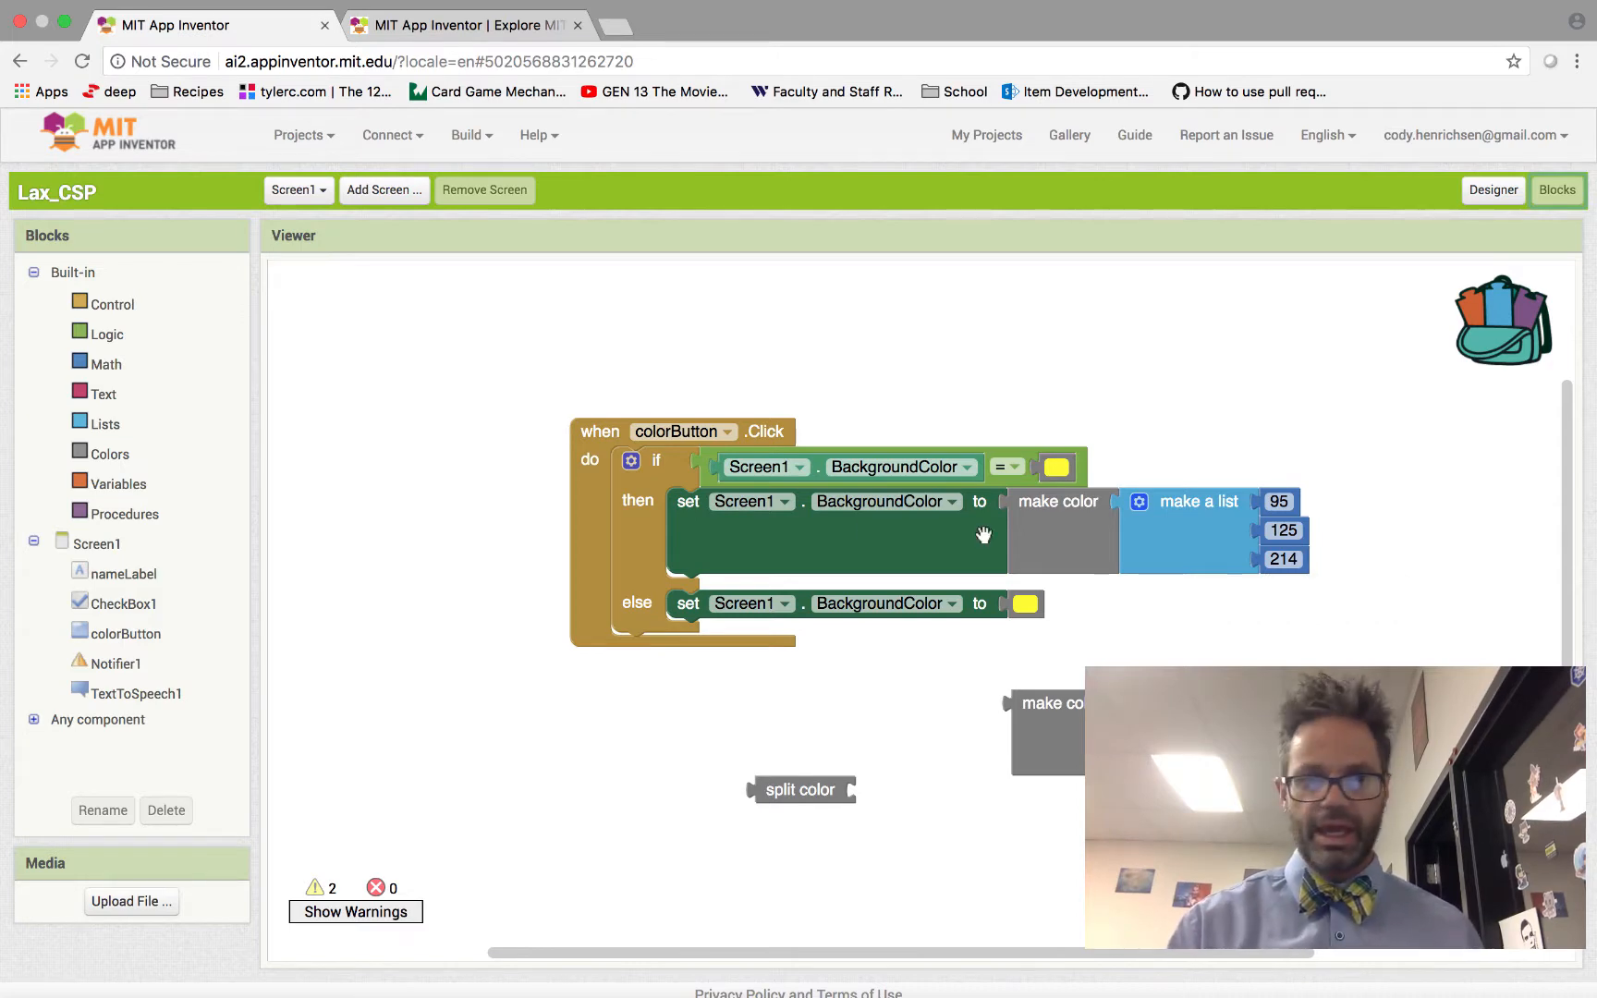
{"action": "mouse_move", "coordinate": [1508, 227]}
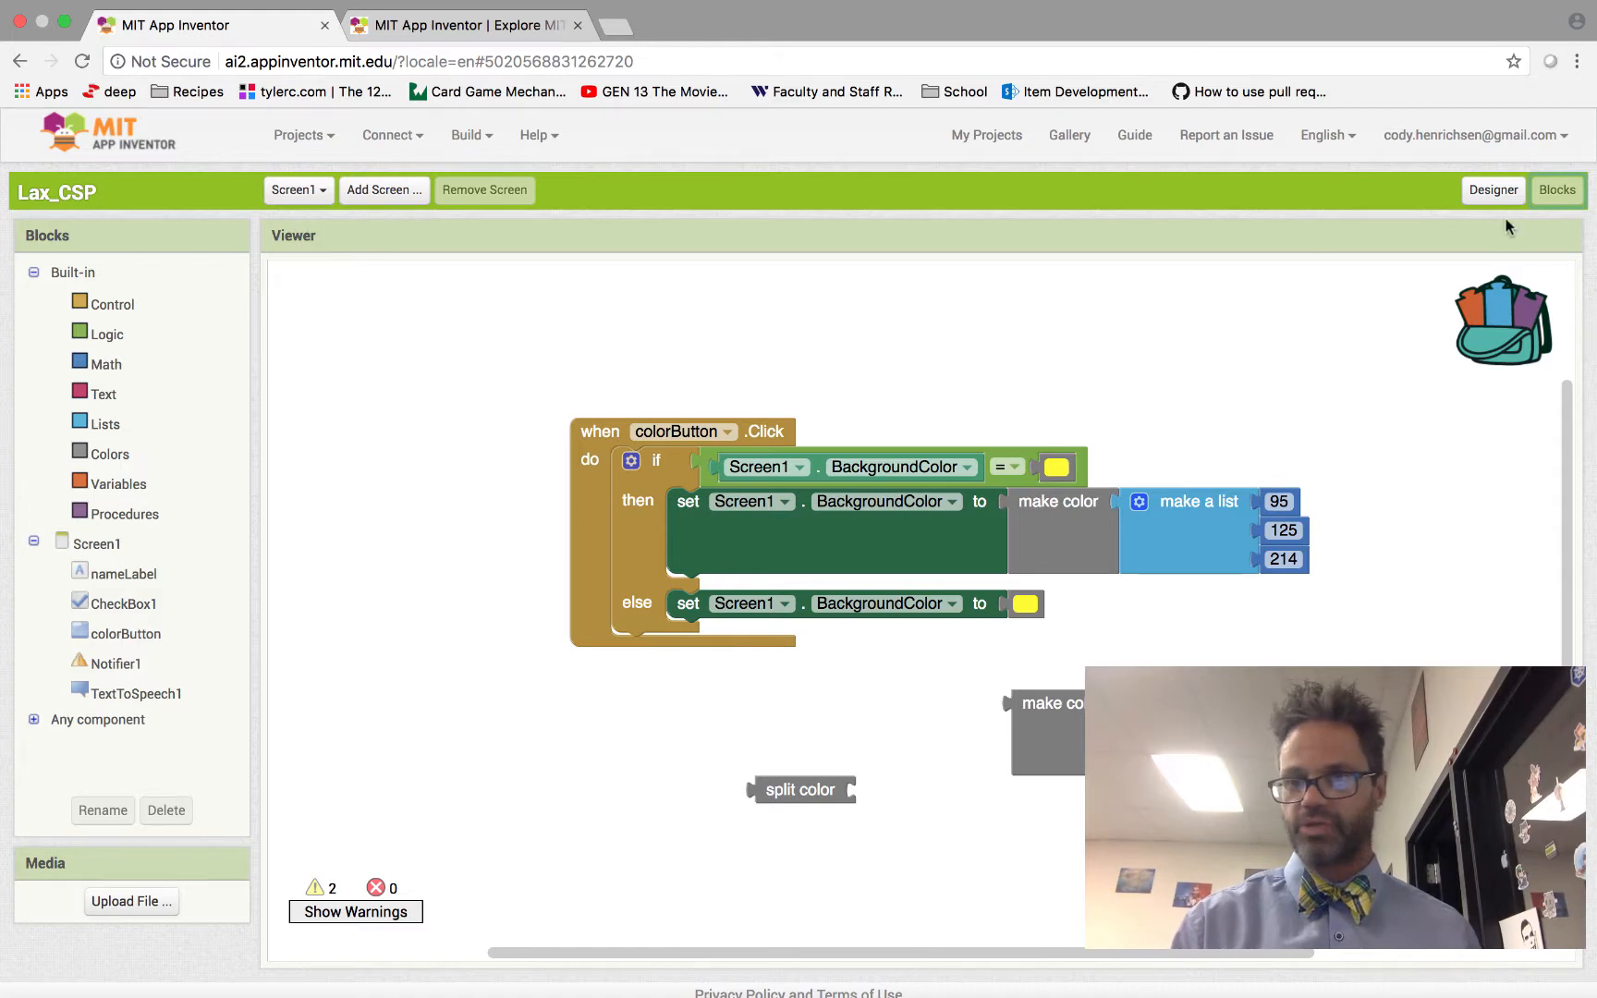
Rename the app from Lax_CSP to 'Lax CSP' in Screen1's AppName property.
{"action": "left_click", "coordinate": [1491, 190]}
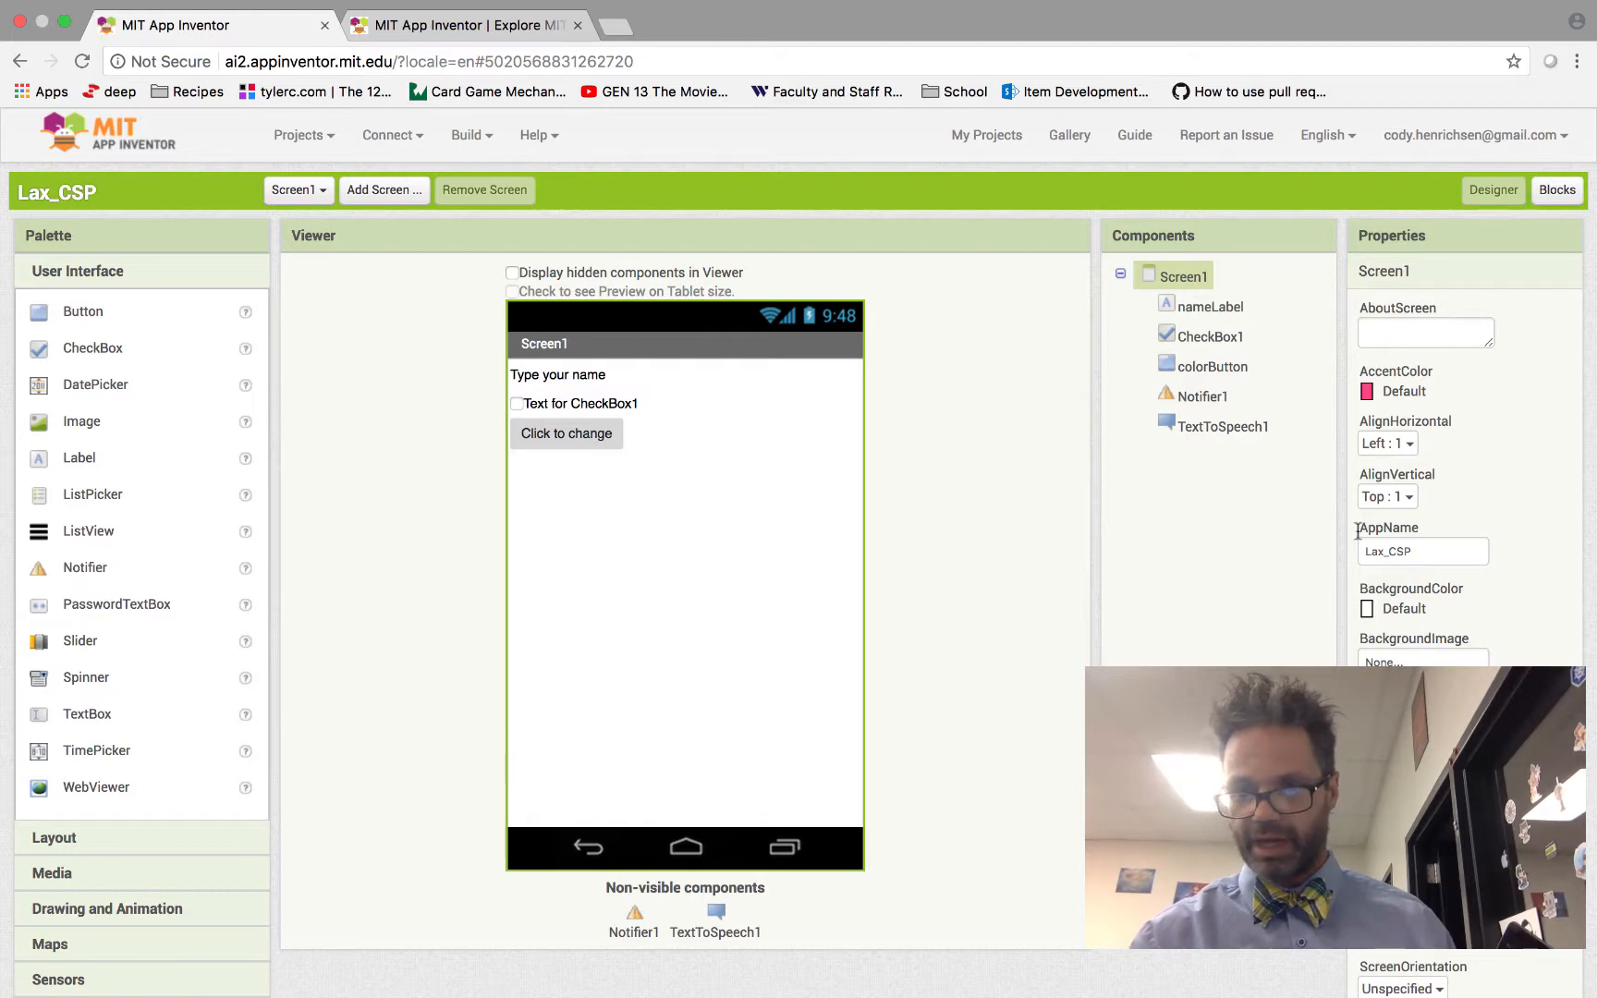
{"action": "left_click", "coordinate": [1422, 551]}
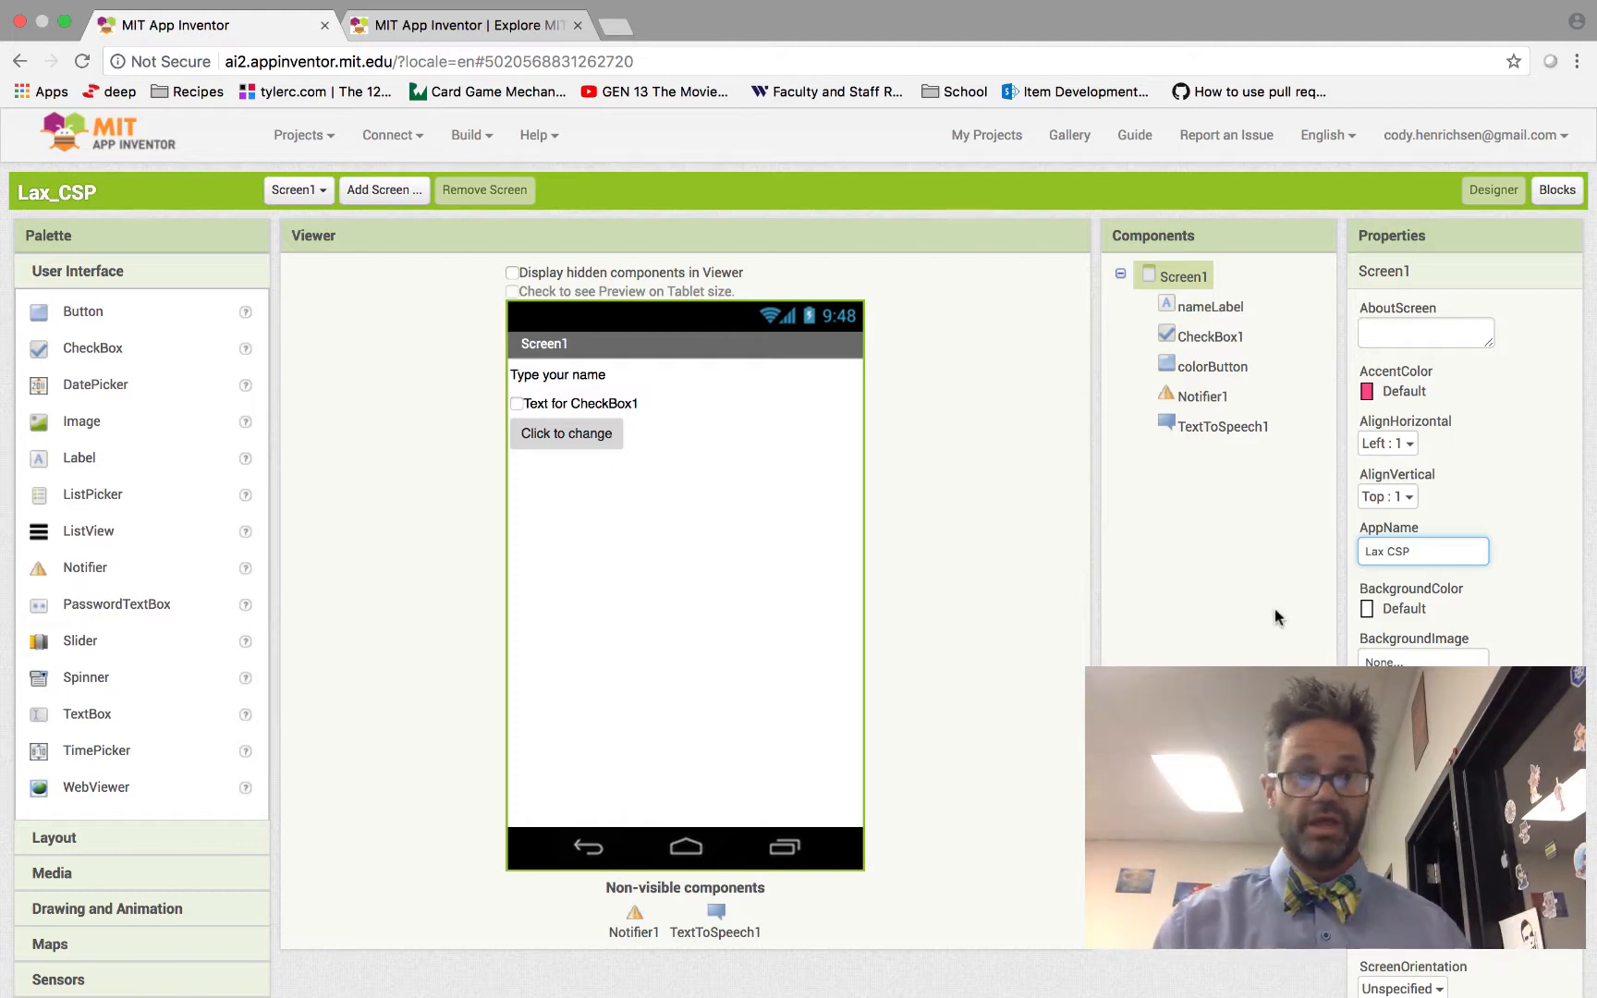
{"action": "mouse_move", "coordinate": [686, 333]}
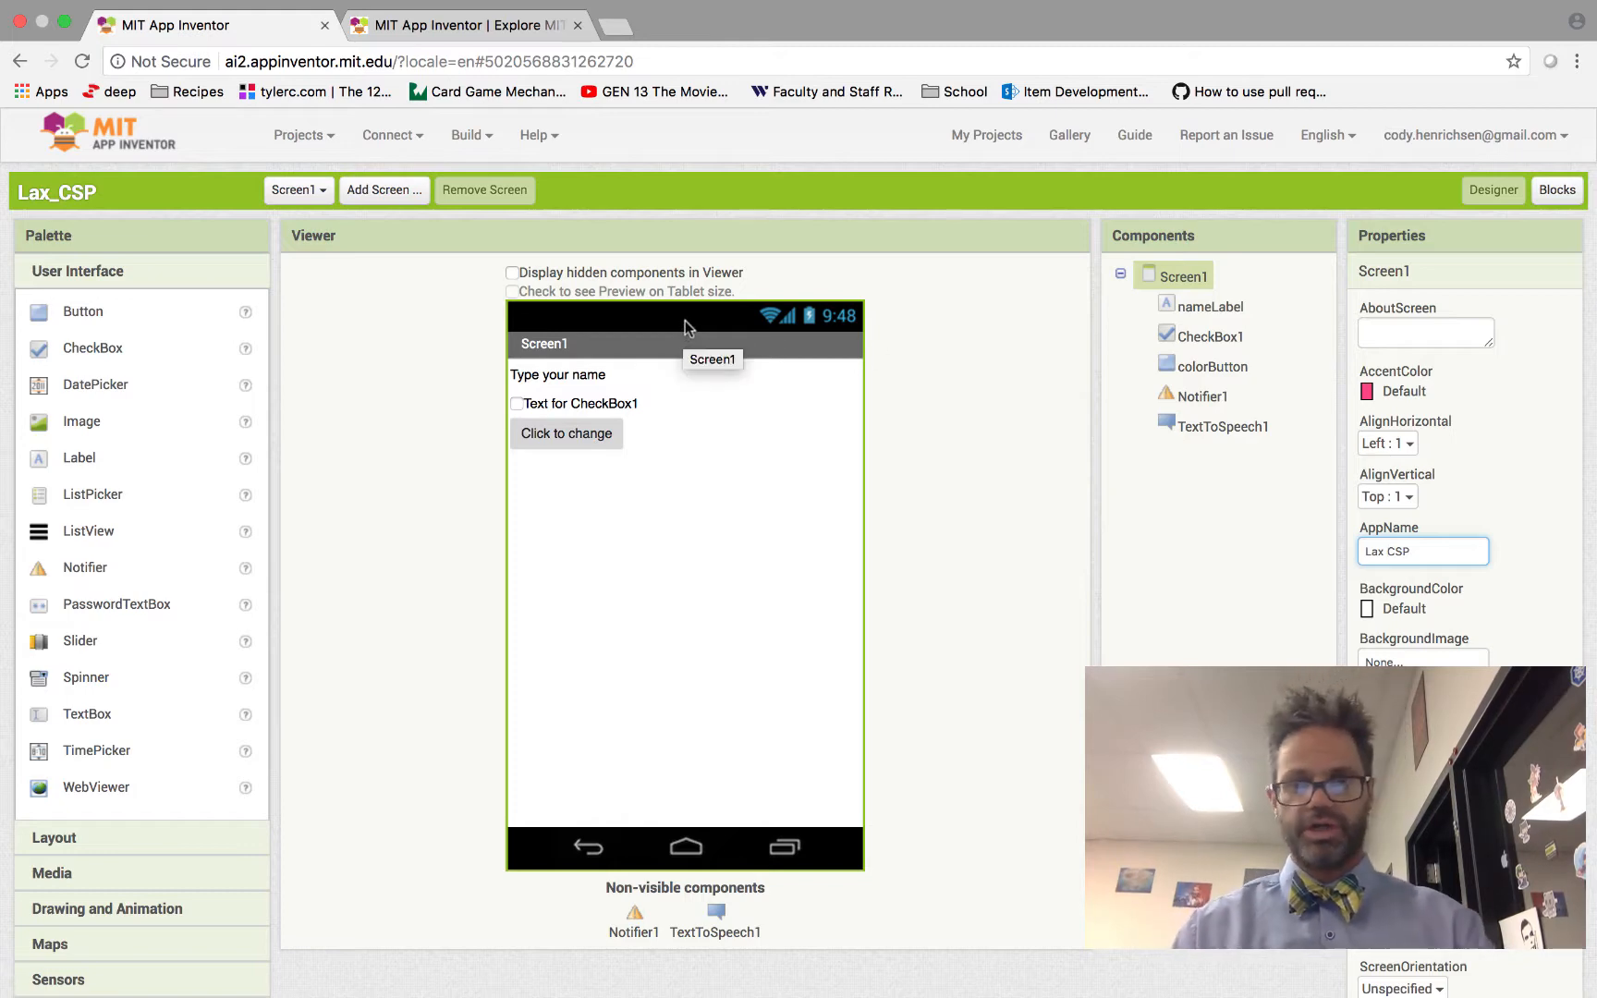
Go through Resources > Get Started > Setup Instructions to the three live-testing options.
{"action": "left_click", "coordinate": [466, 24]}
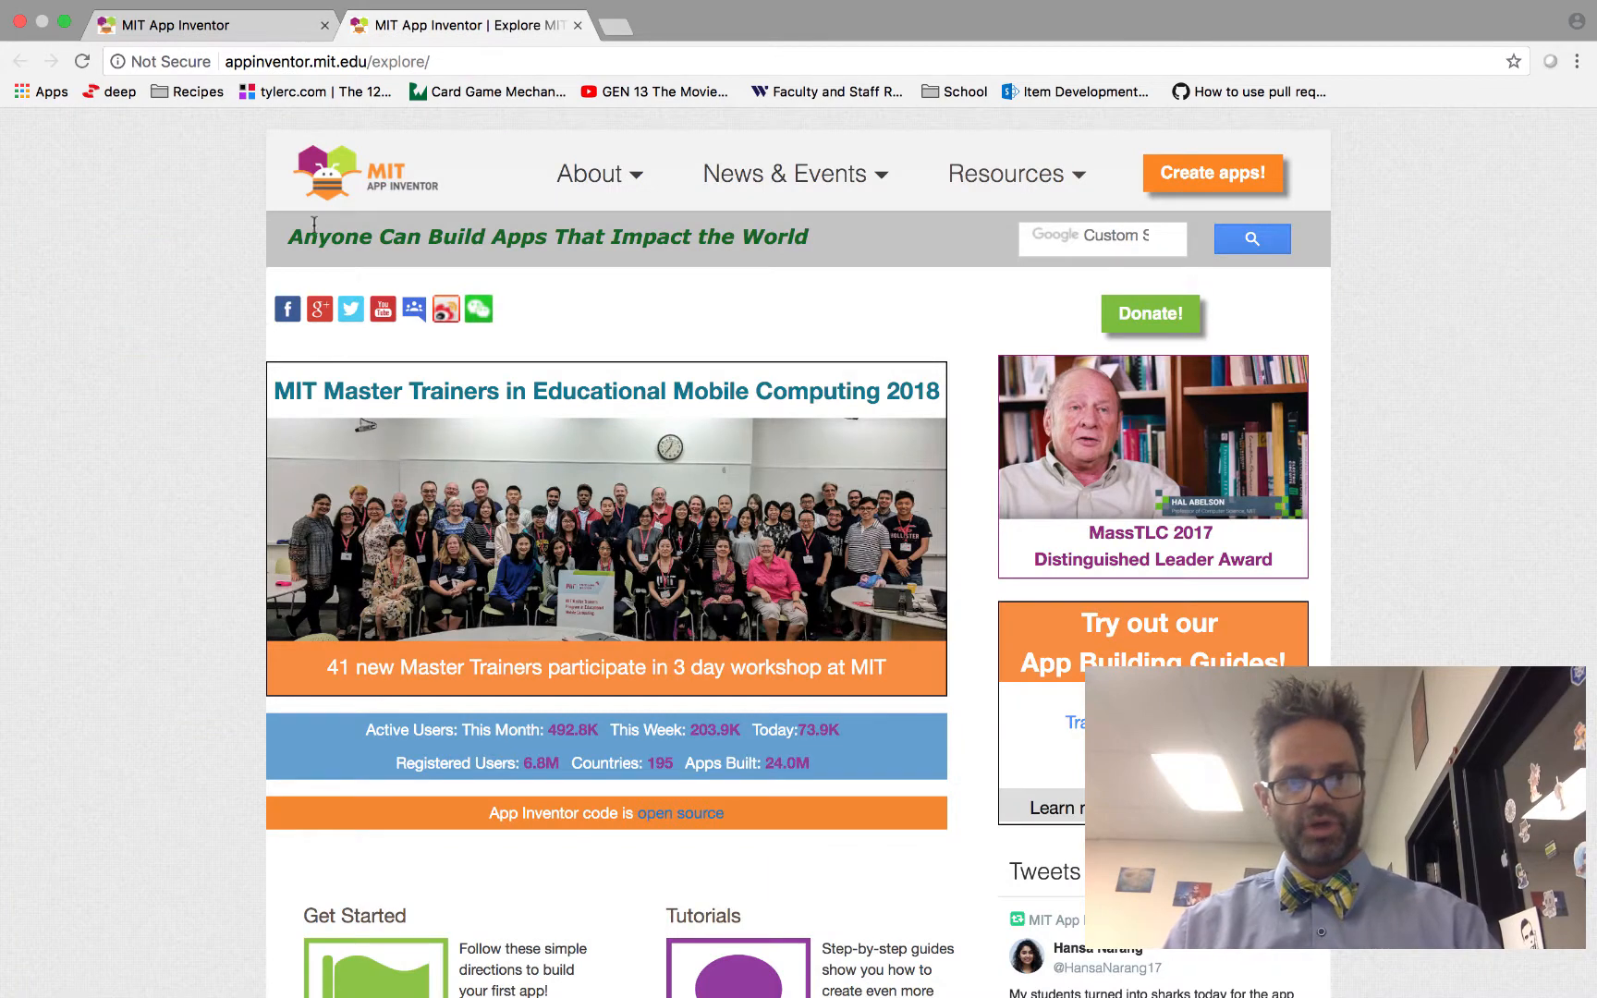
{"action": "left_click", "coordinate": [1005, 173]}
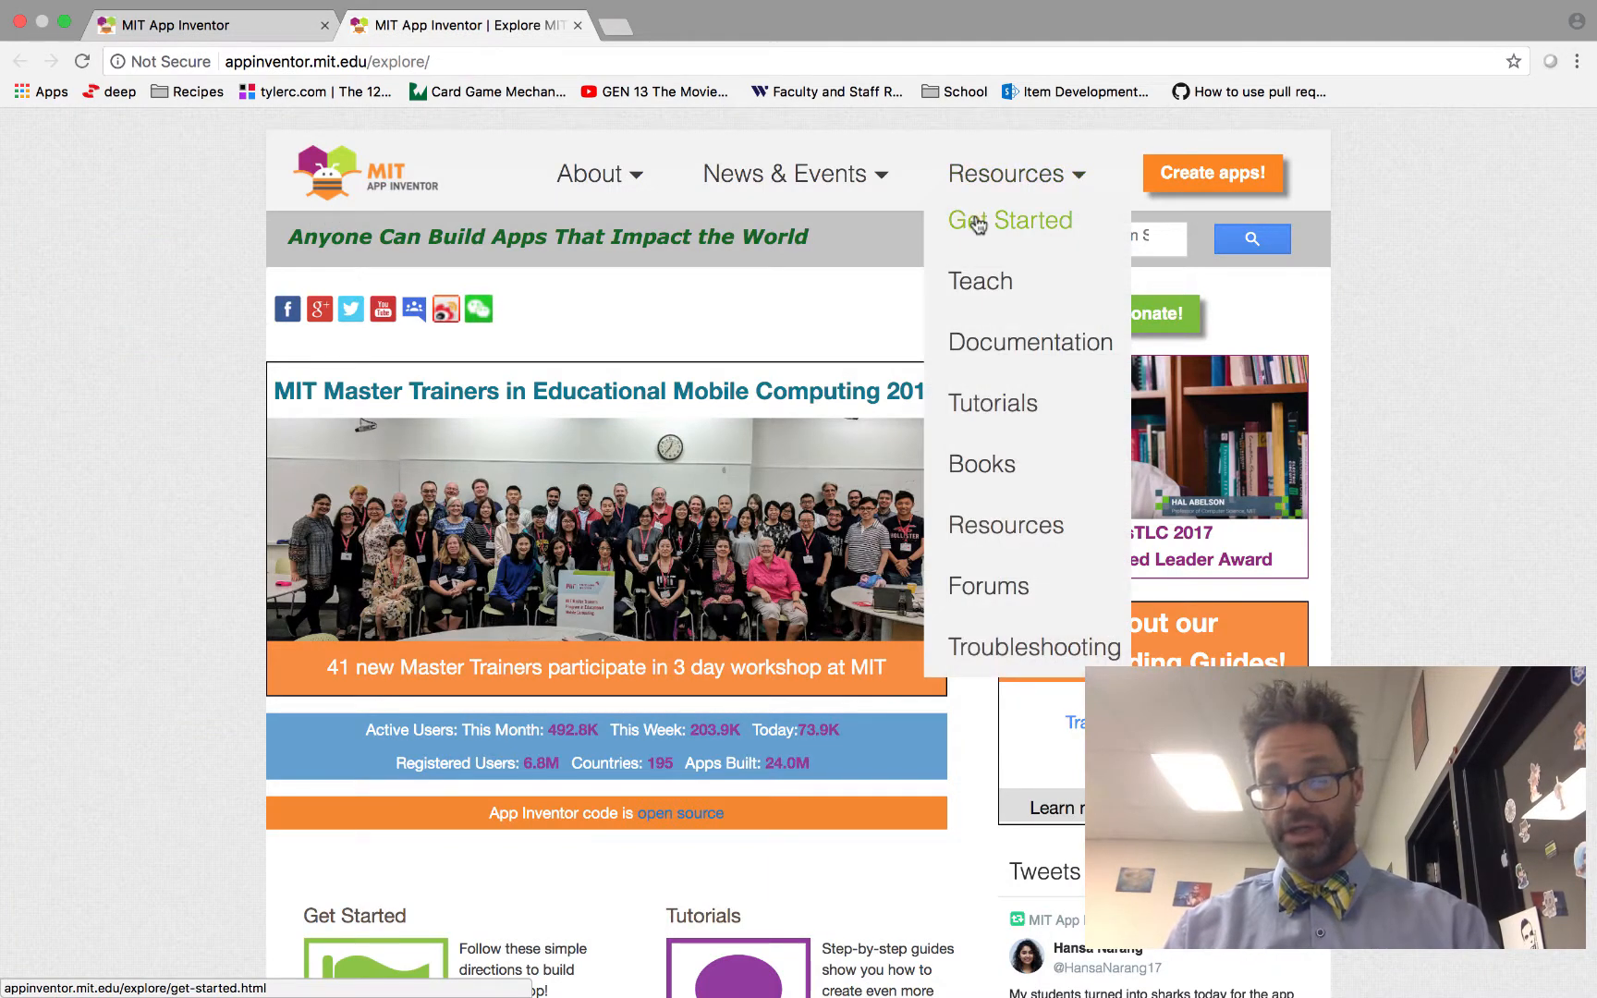
{"action": "left_click", "coordinate": [1009, 220]}
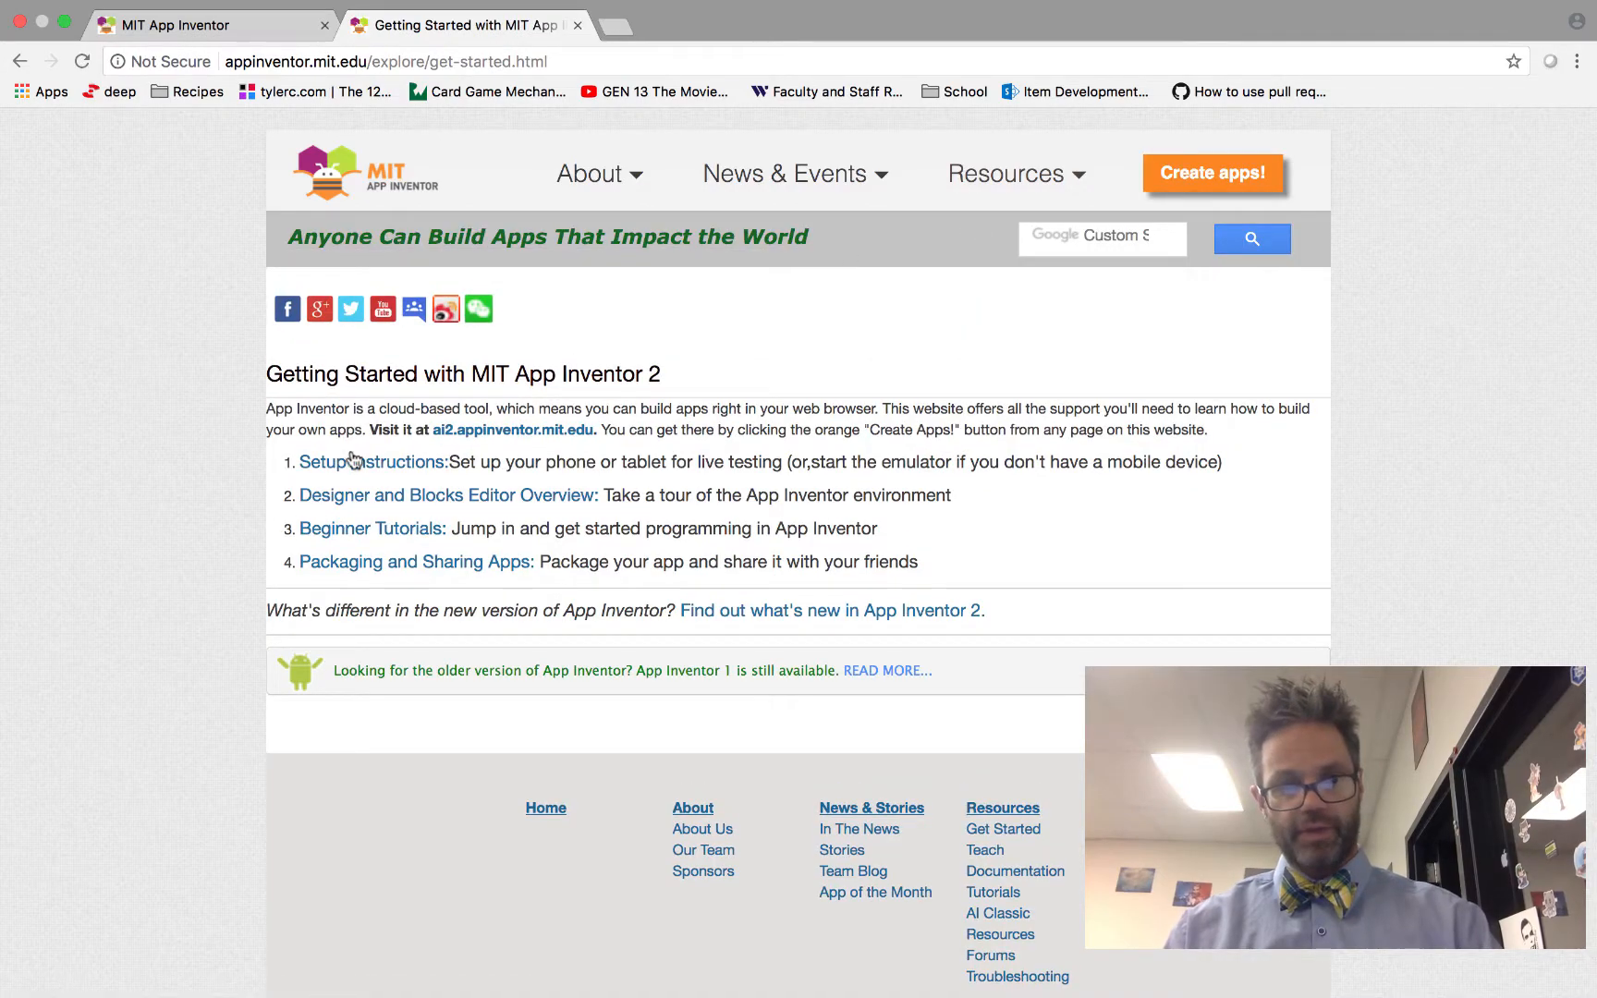
{"action": "left_click", "coordinate": [343, 461]}
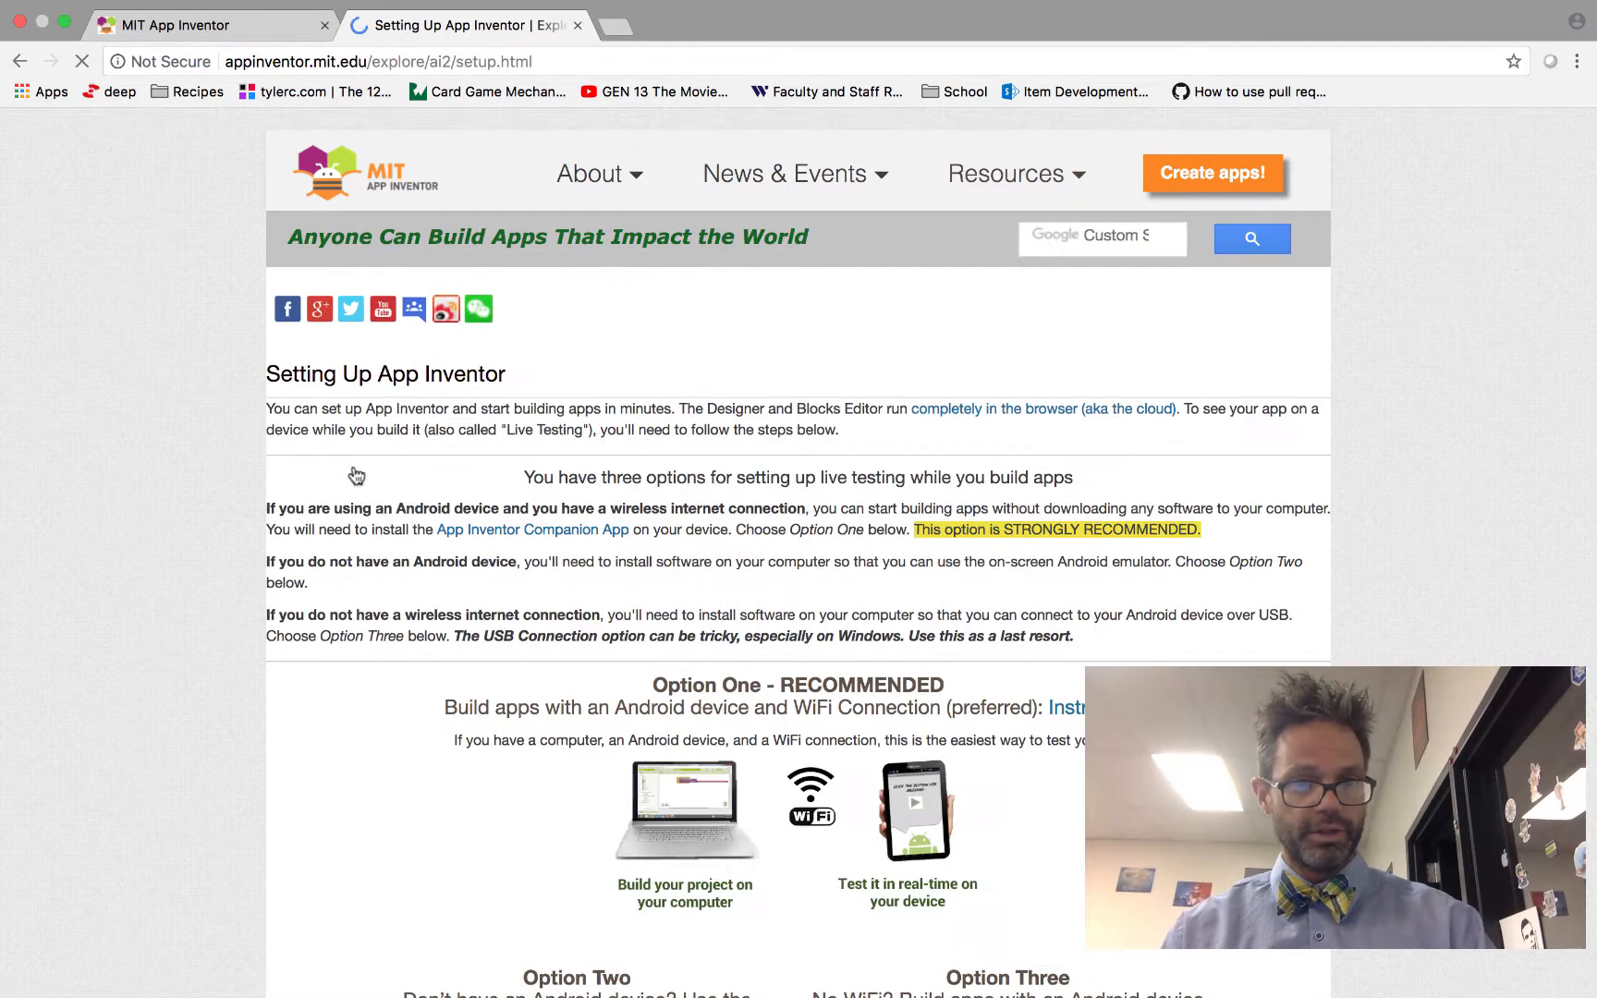
{"action": "scroll", "scroll_direction": "down", "scroll_amount": 3}
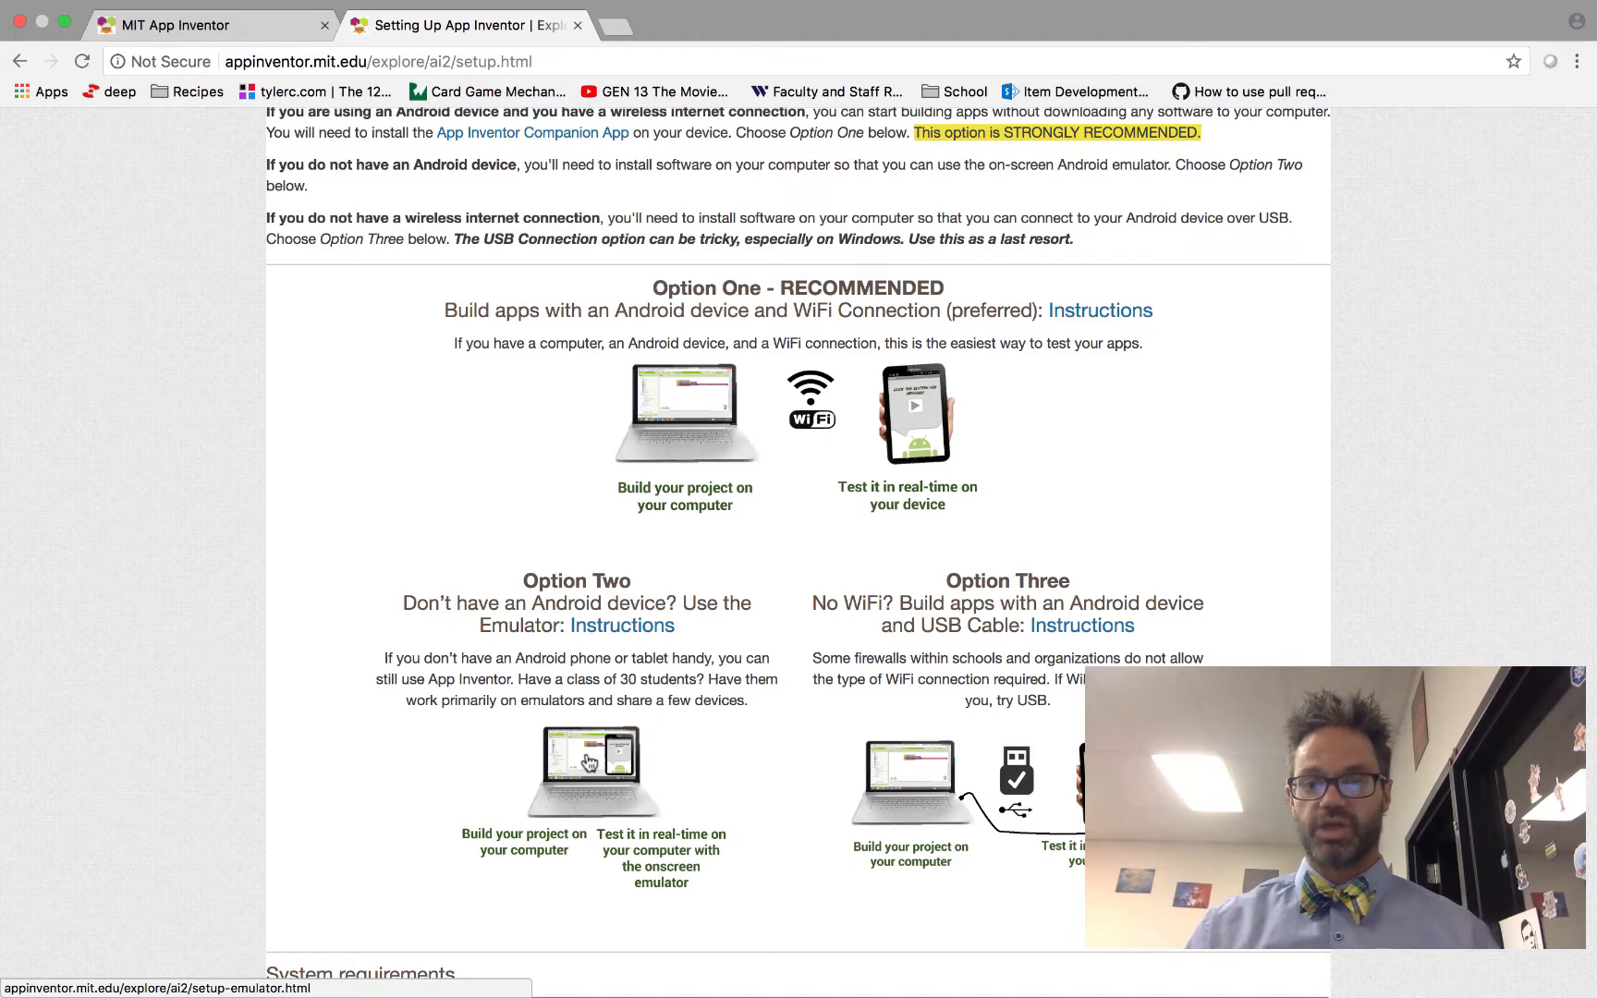
{"action": "mouse_move", "coordinate": [1056, 771]}
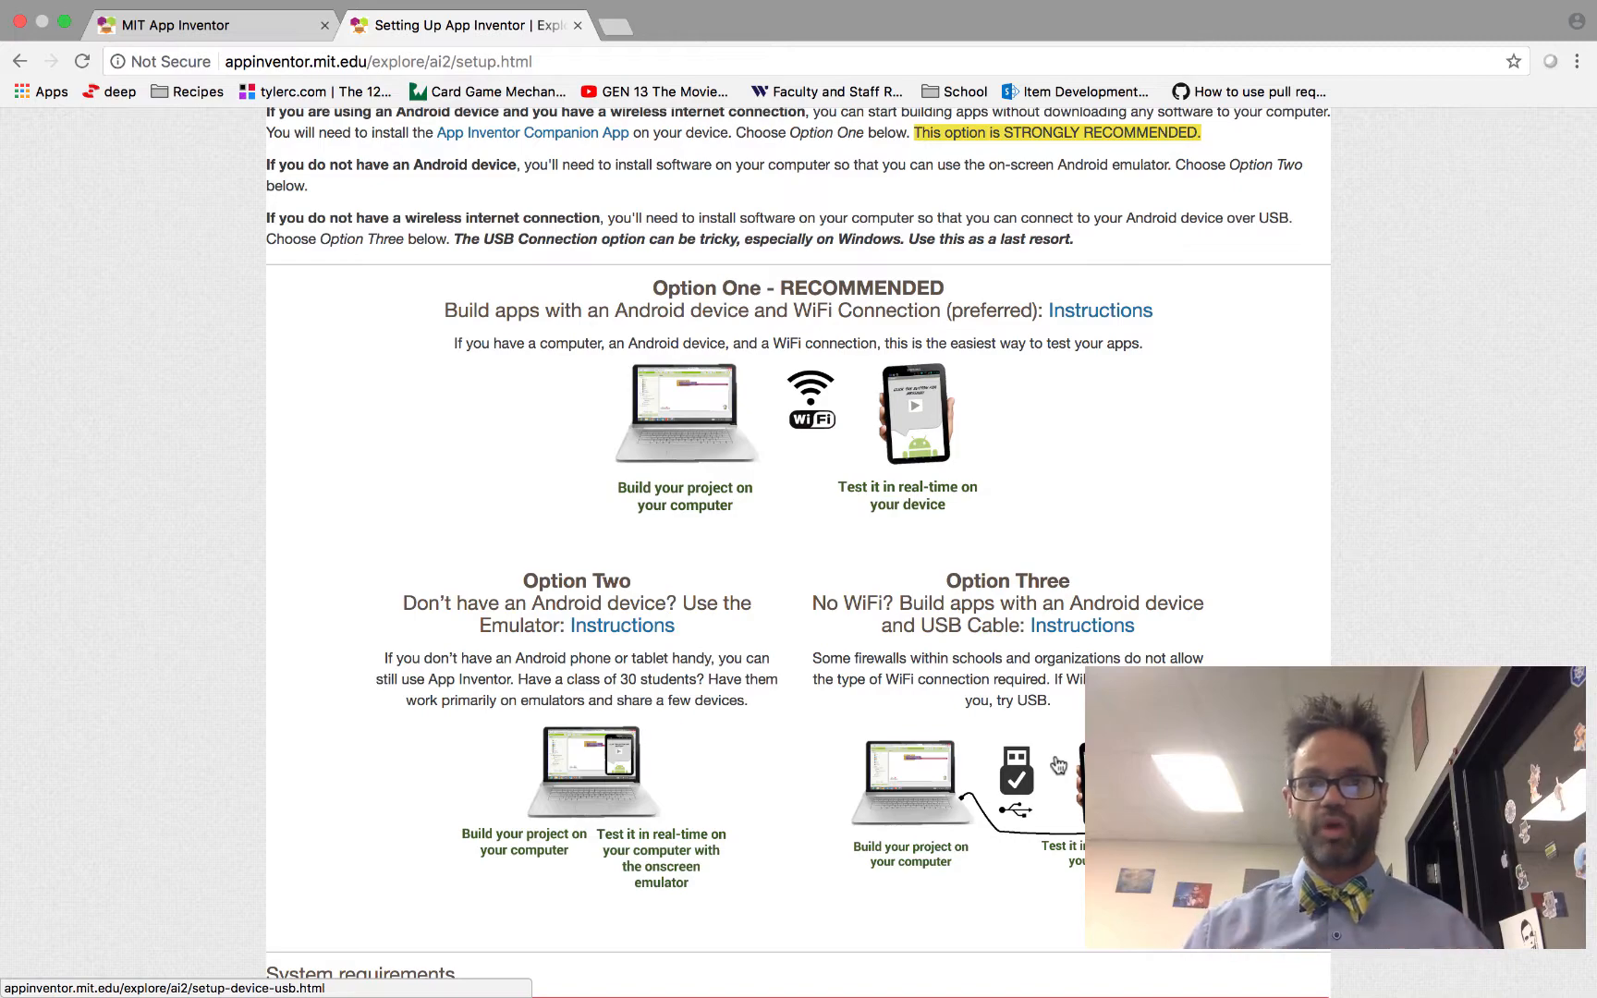
{"action": "mouse_move", "coordinate": [611, 782]}
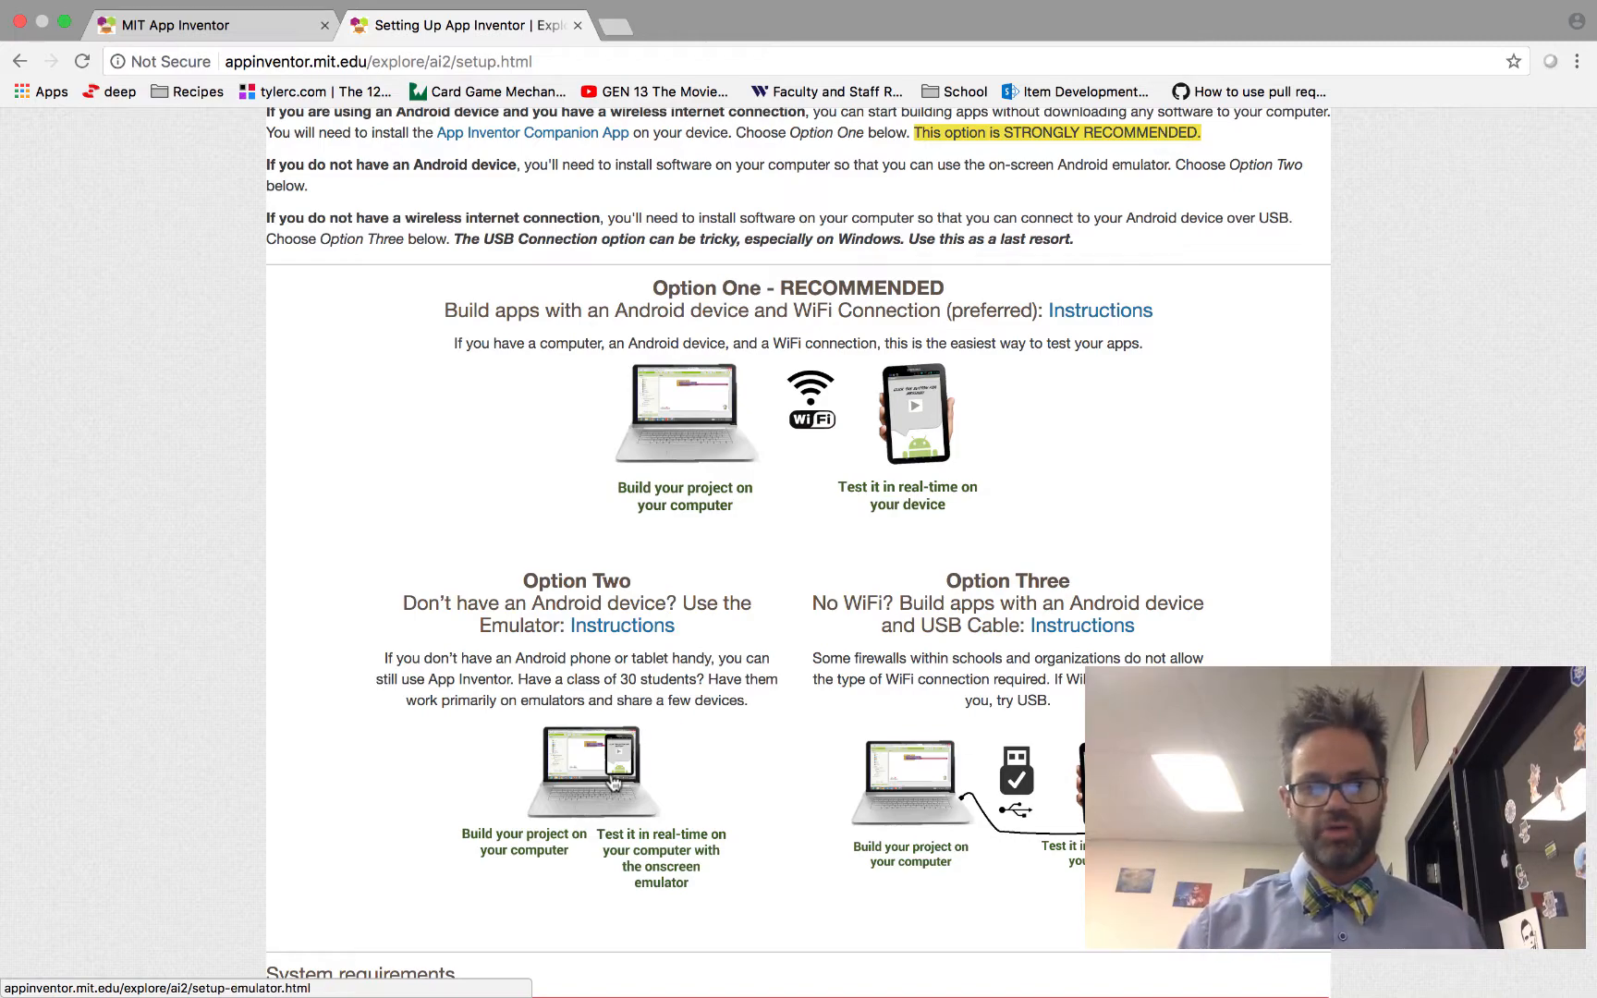
Follow Option Two's emulator instructions to the Mac OS X setup installer page.
{"action": "left_click", "coordinate": [620, 625]}
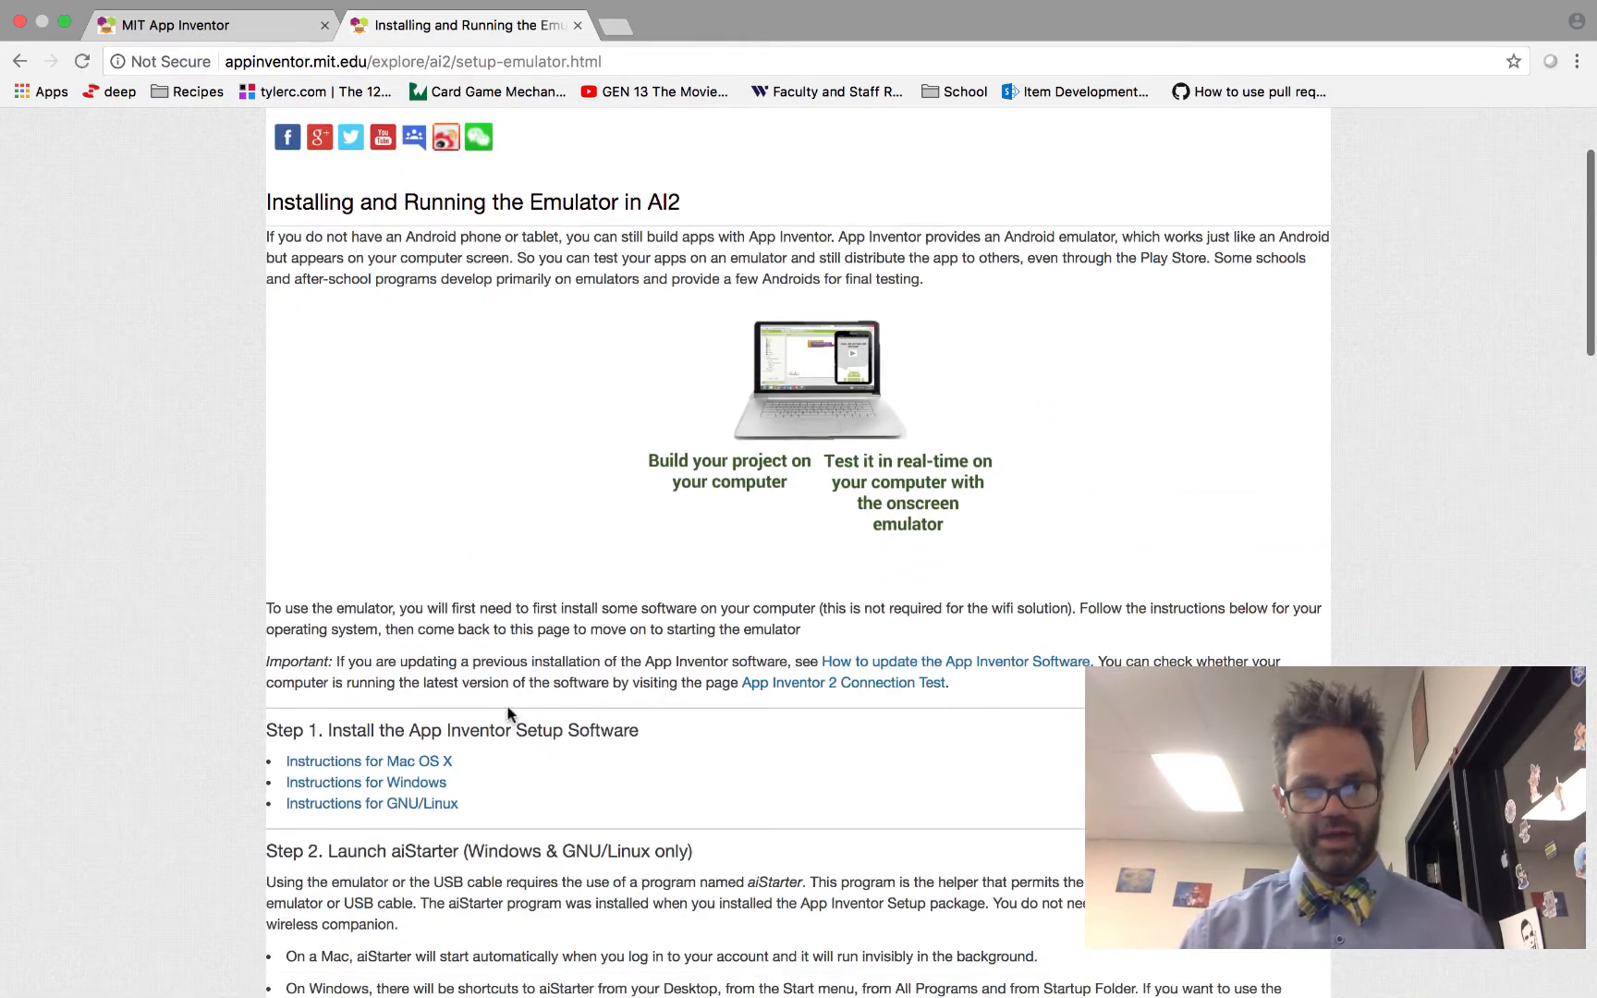
{"action": "left_click", "coordinate": [368, 760]}
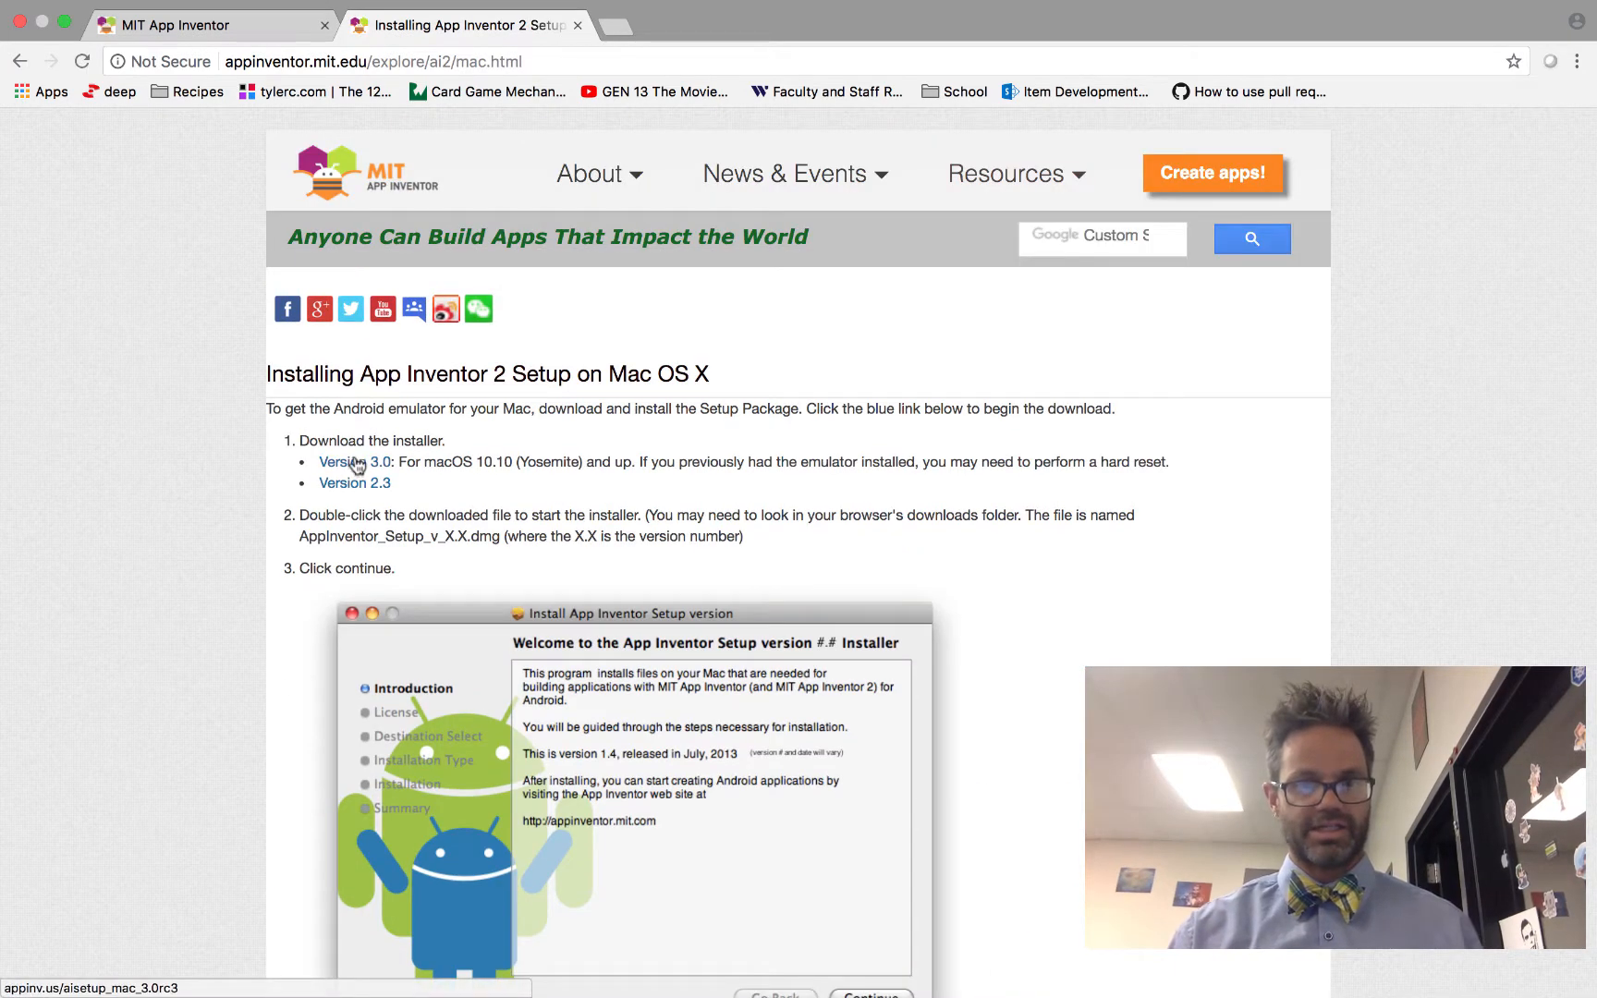
{"action": "mouse_move", "coordinate": [920, 664]}
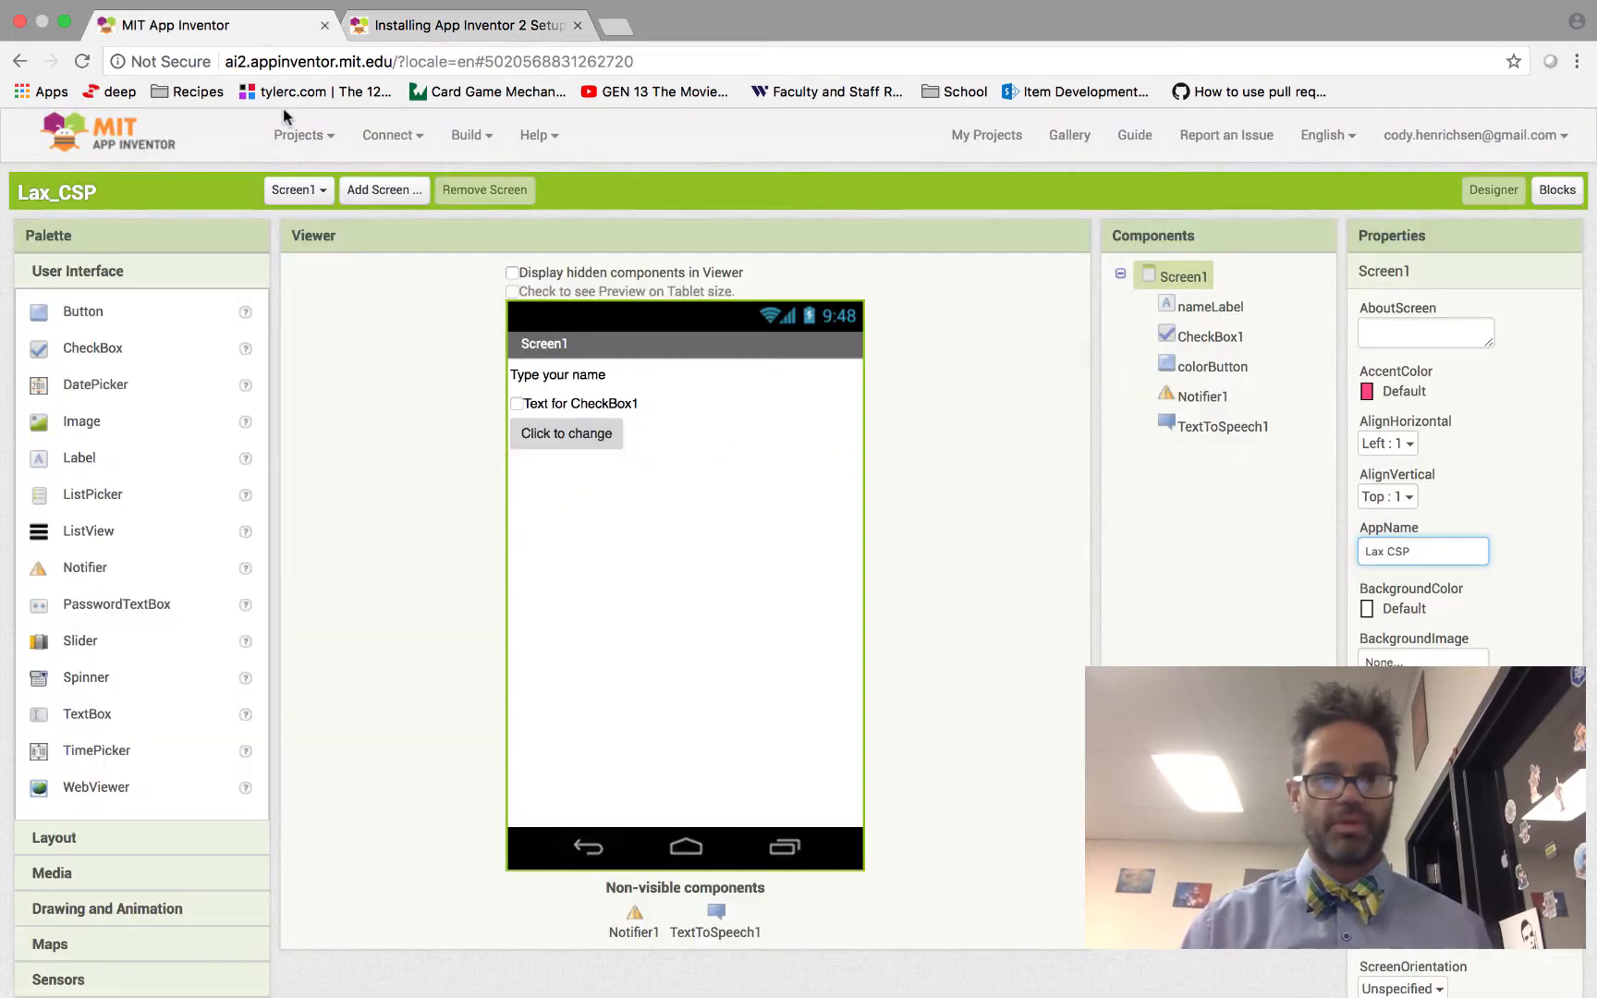
Build Lax_CSP with App (save .apk to my computer), confirming the notice.
{"action": "left_click", "coordinate": [467, 134]}
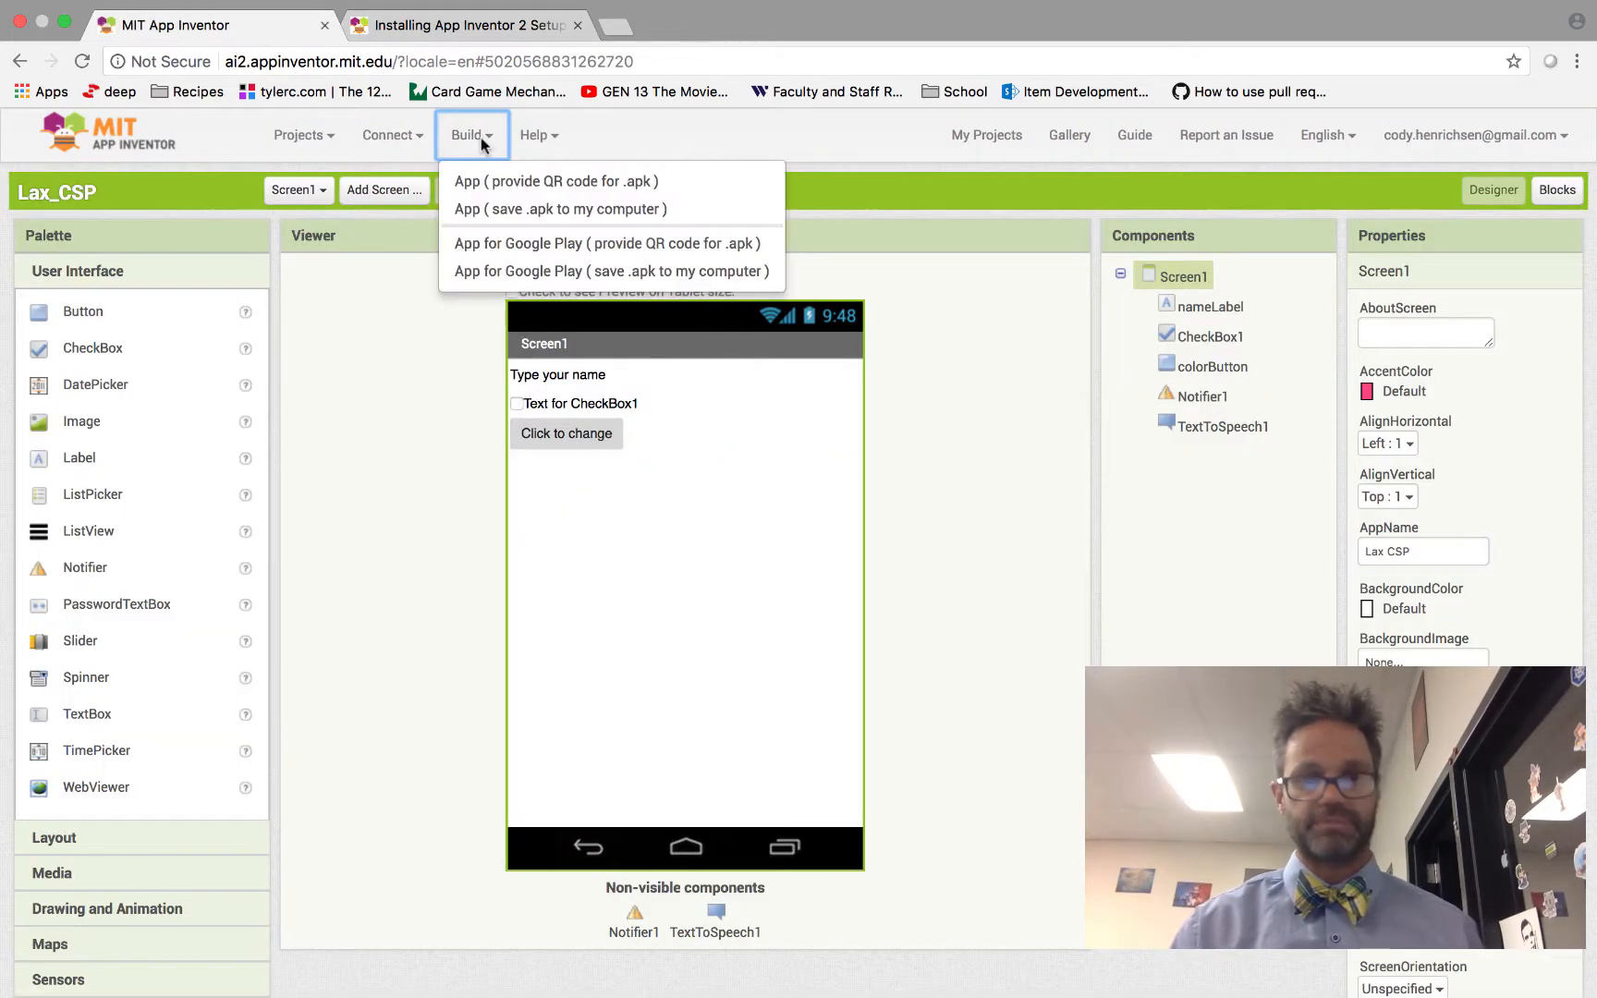
{"action": "mouse_move", "coordinate": [559, 209]}
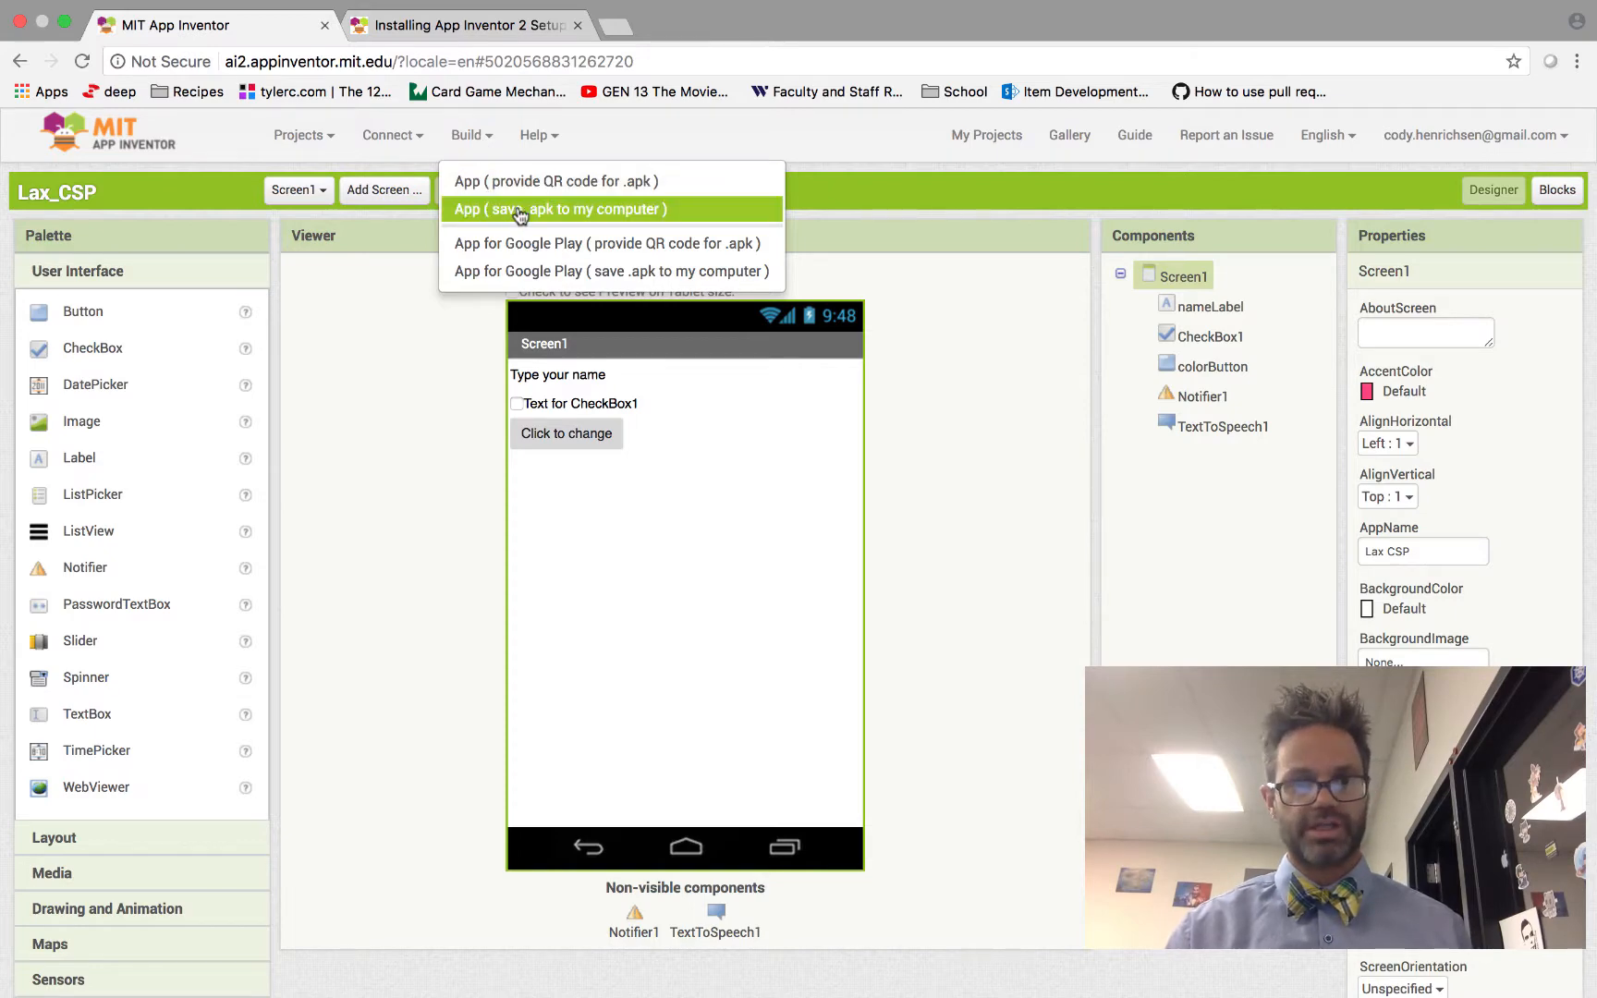
{"action": "left_click", "coordinate": [559, 209]}
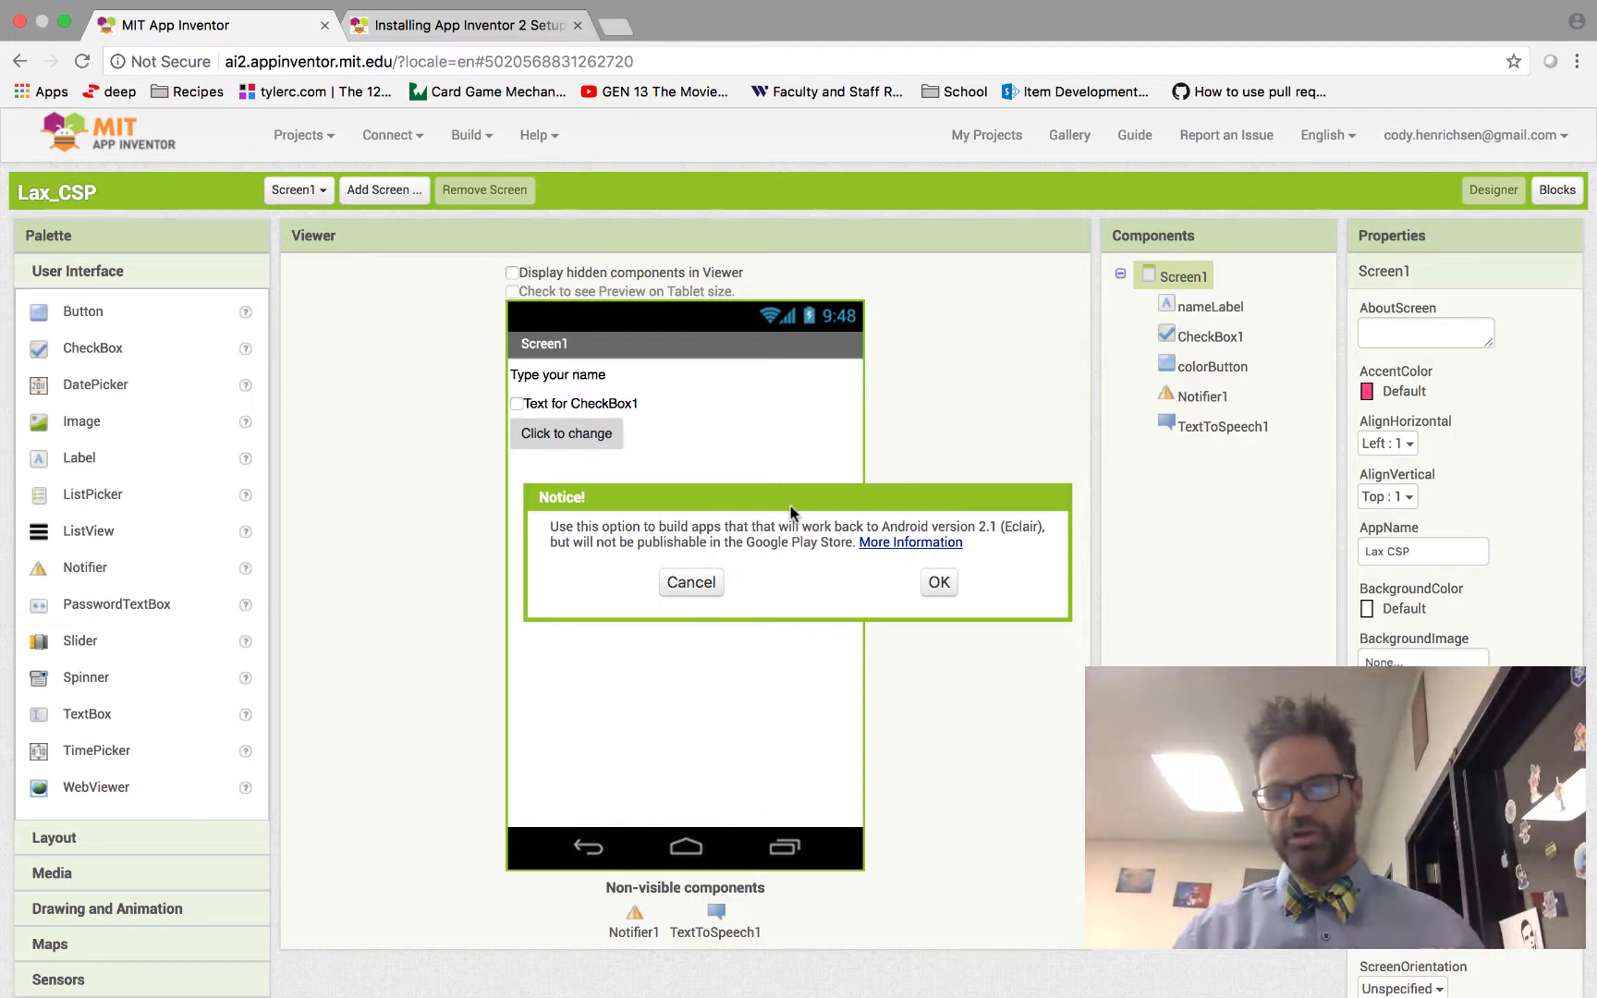
{"action": "left_click", "coordinate": [938, 581]}
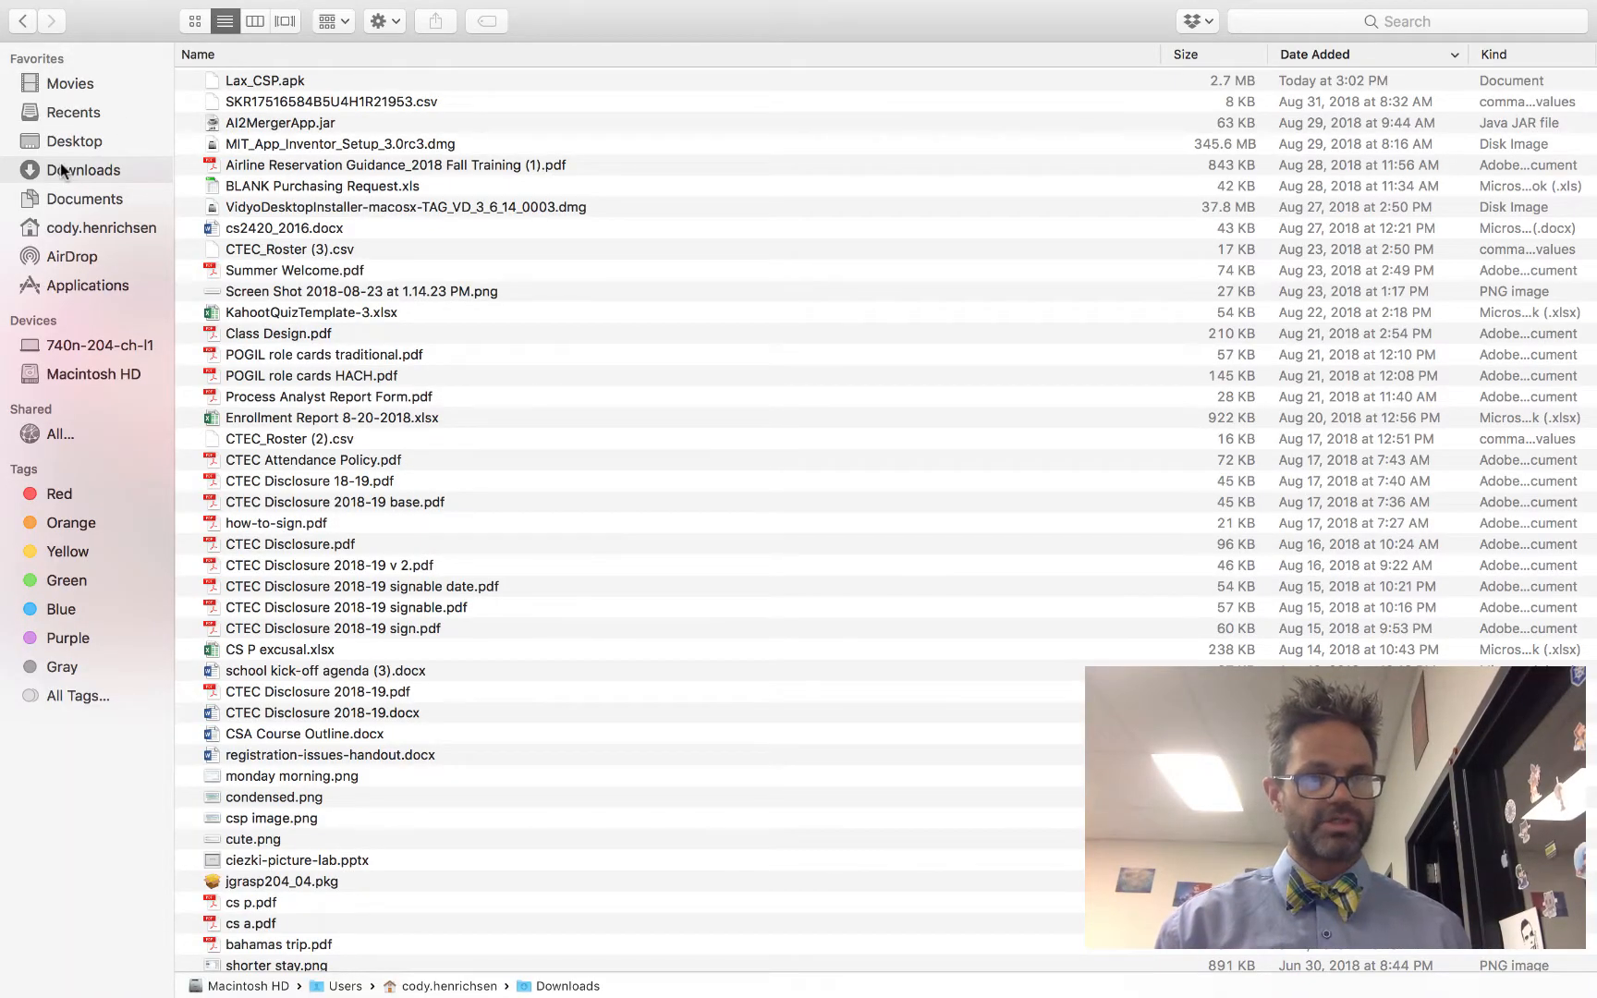
Show the Downloads folder in Finder to locate Lax_CSP.apk.
{"action": "left_click", "coordinate": [263, 81]}
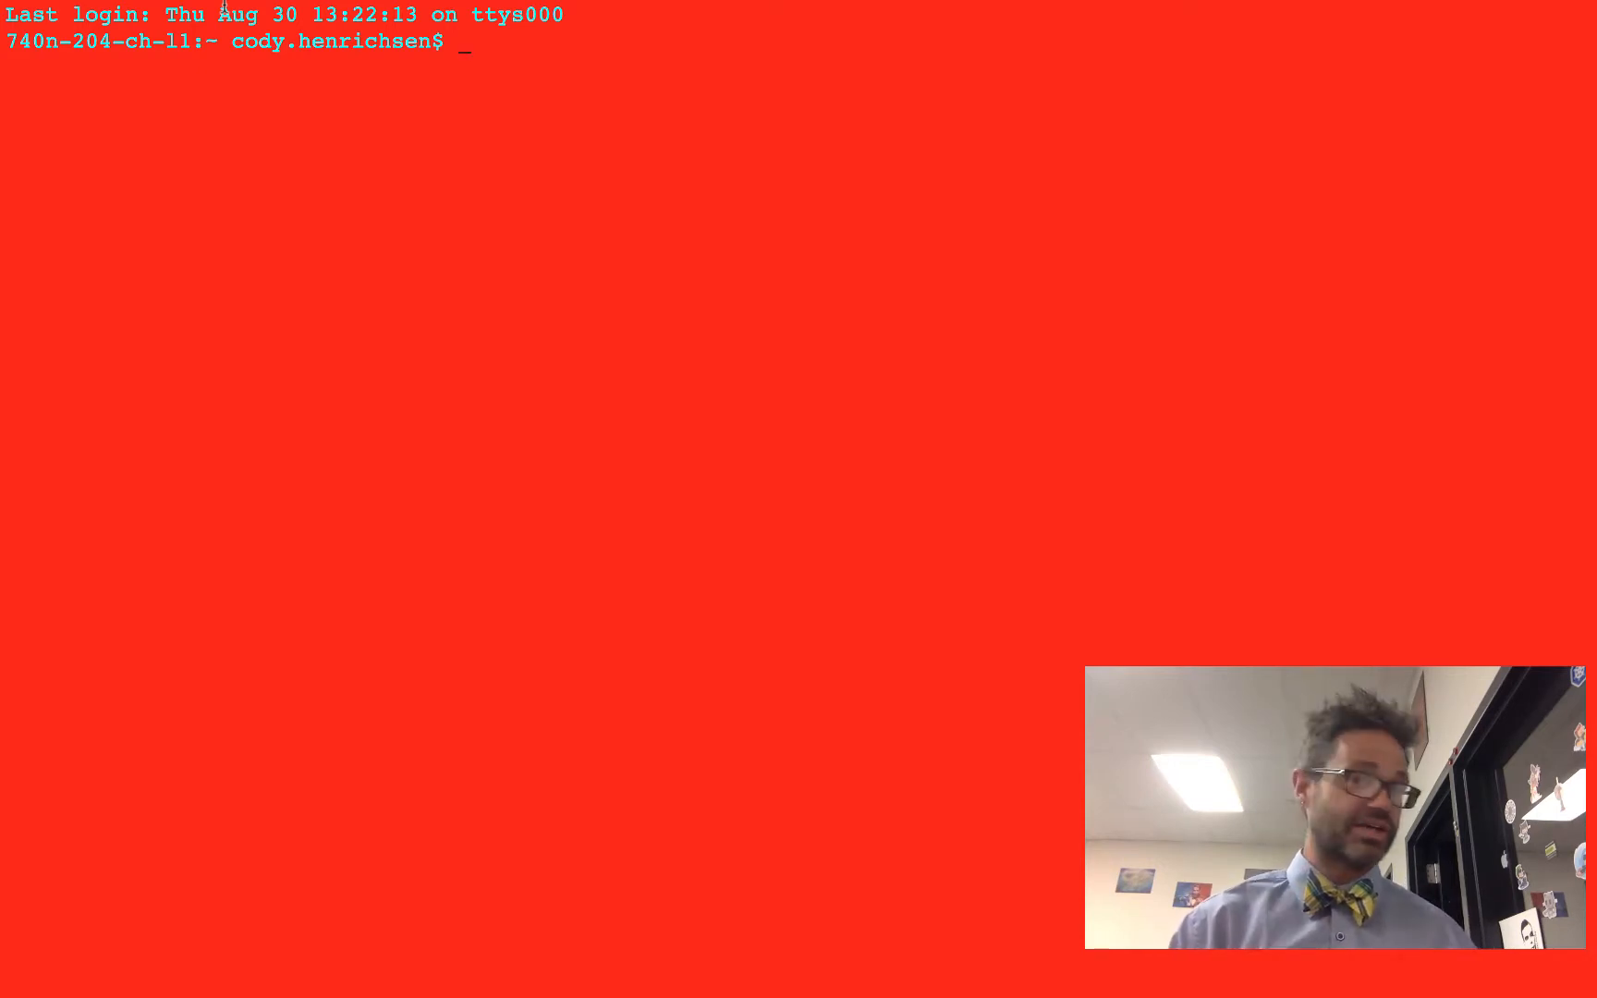
Change directory to /Applications/AppInventor/commands-for-Appinventor in Terminal.
{"action": "type", "text": "cd"}
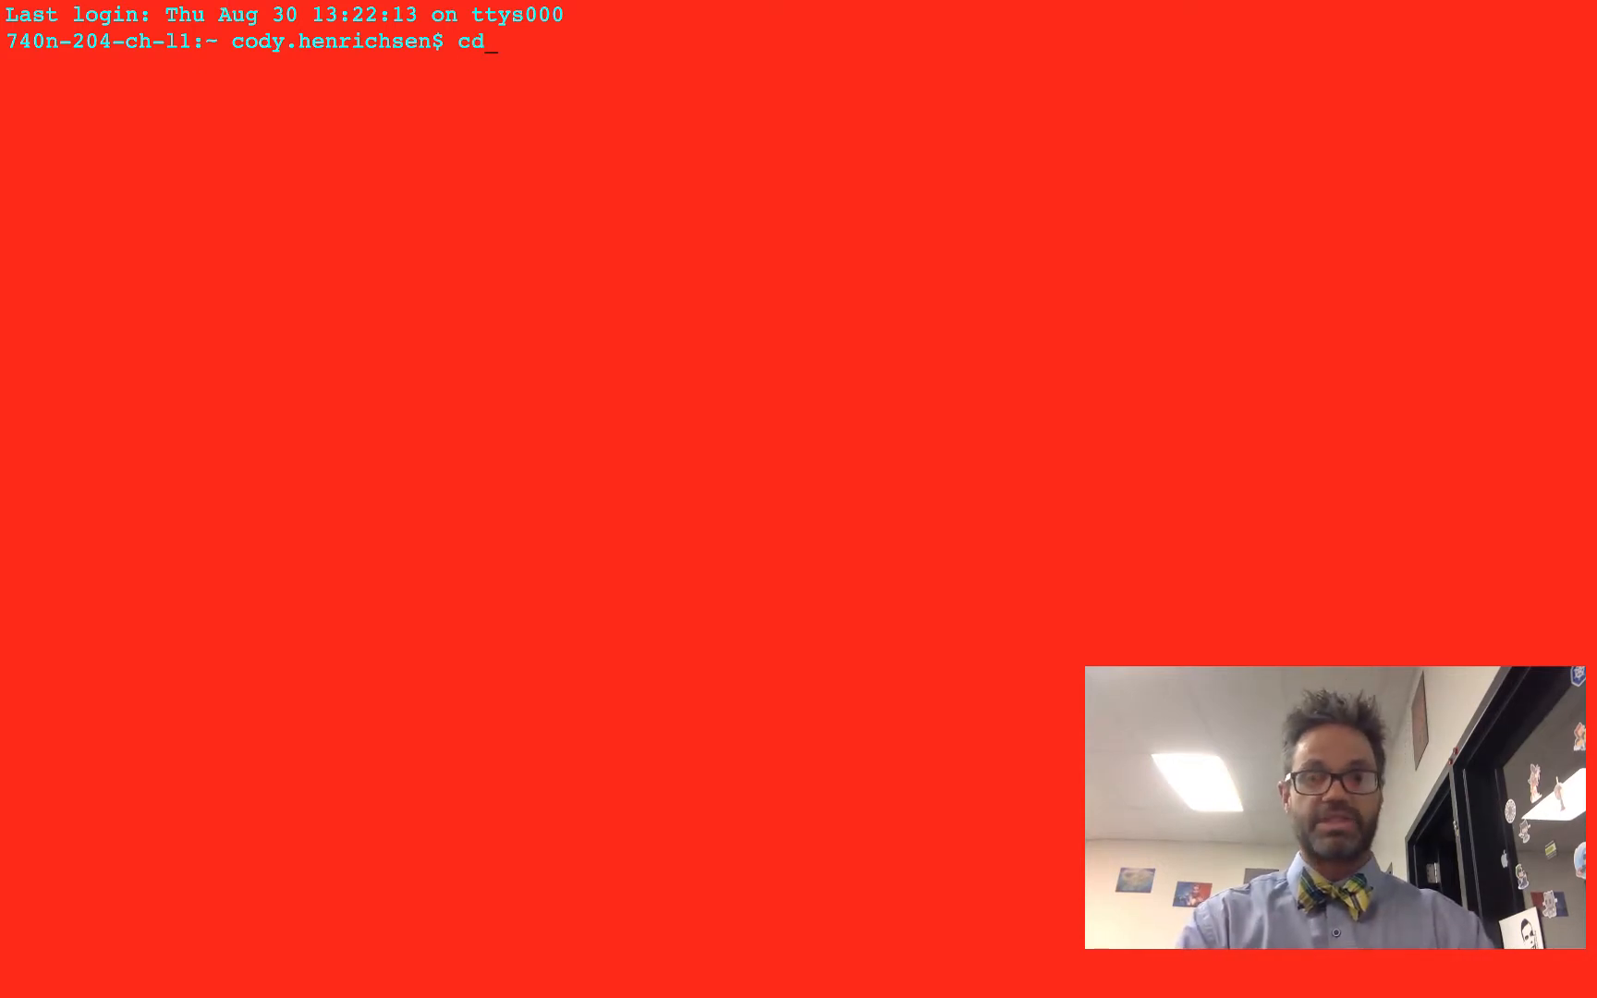
{"action": "type", "text": "/Applications/"}
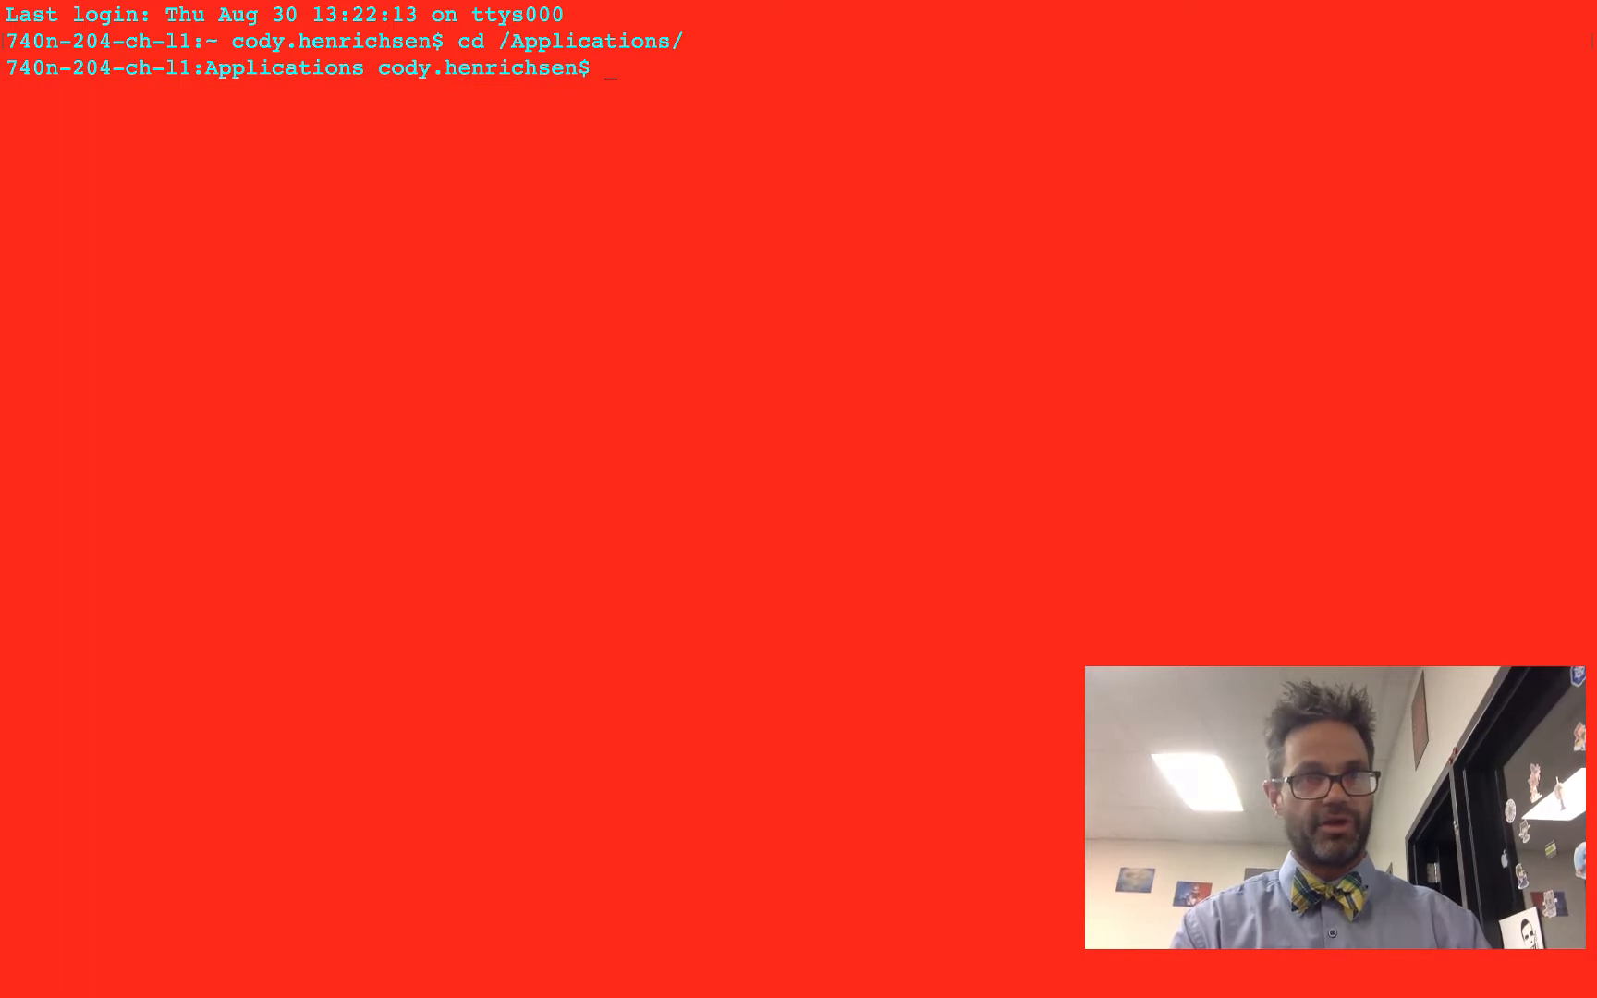
{"action": "type", "text": "cd"}
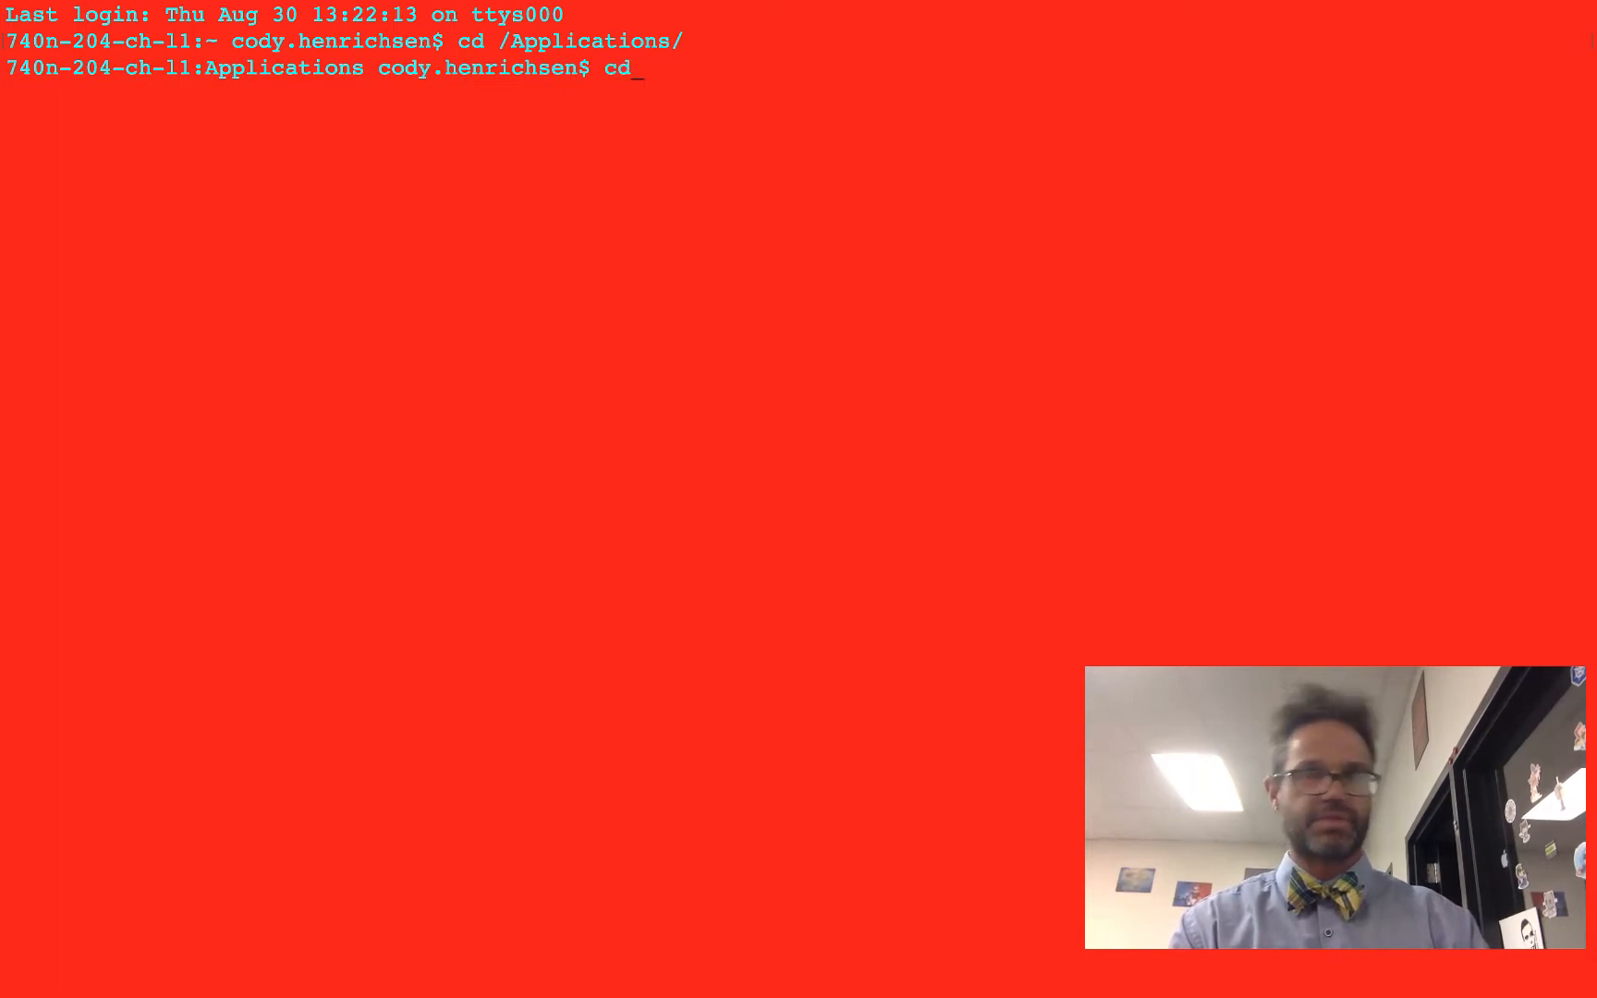
{"action": "type", "text": "AppInventor/"}
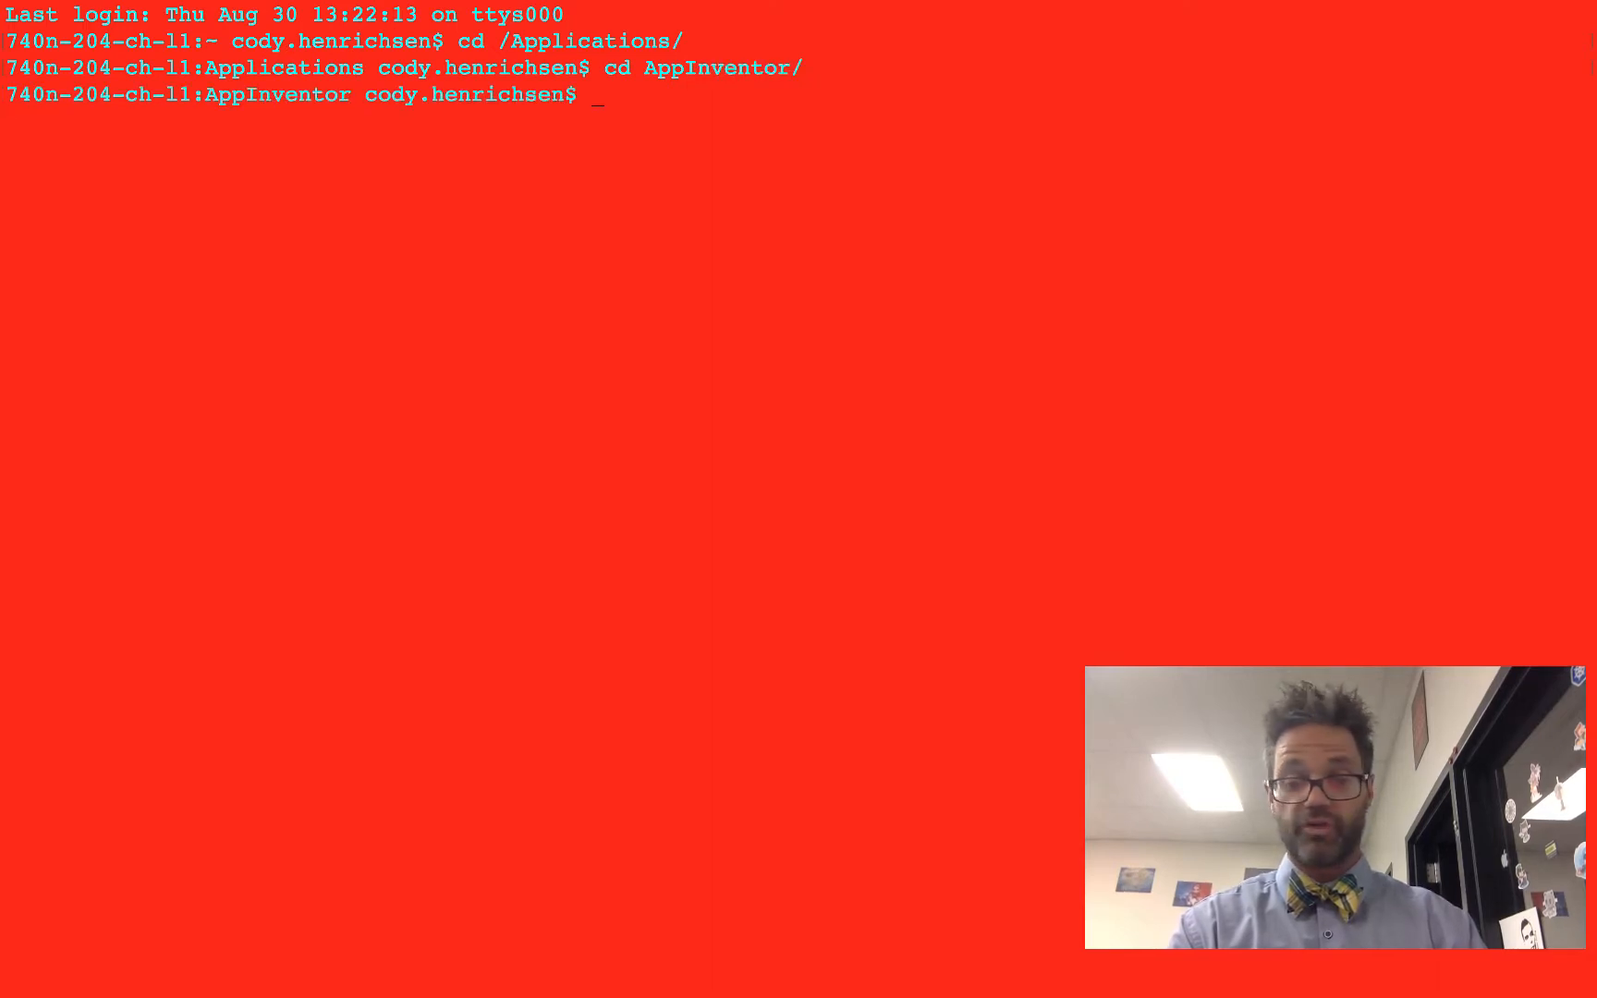
{"action": "type", "text": "cd commands-for-Appinventor/"}
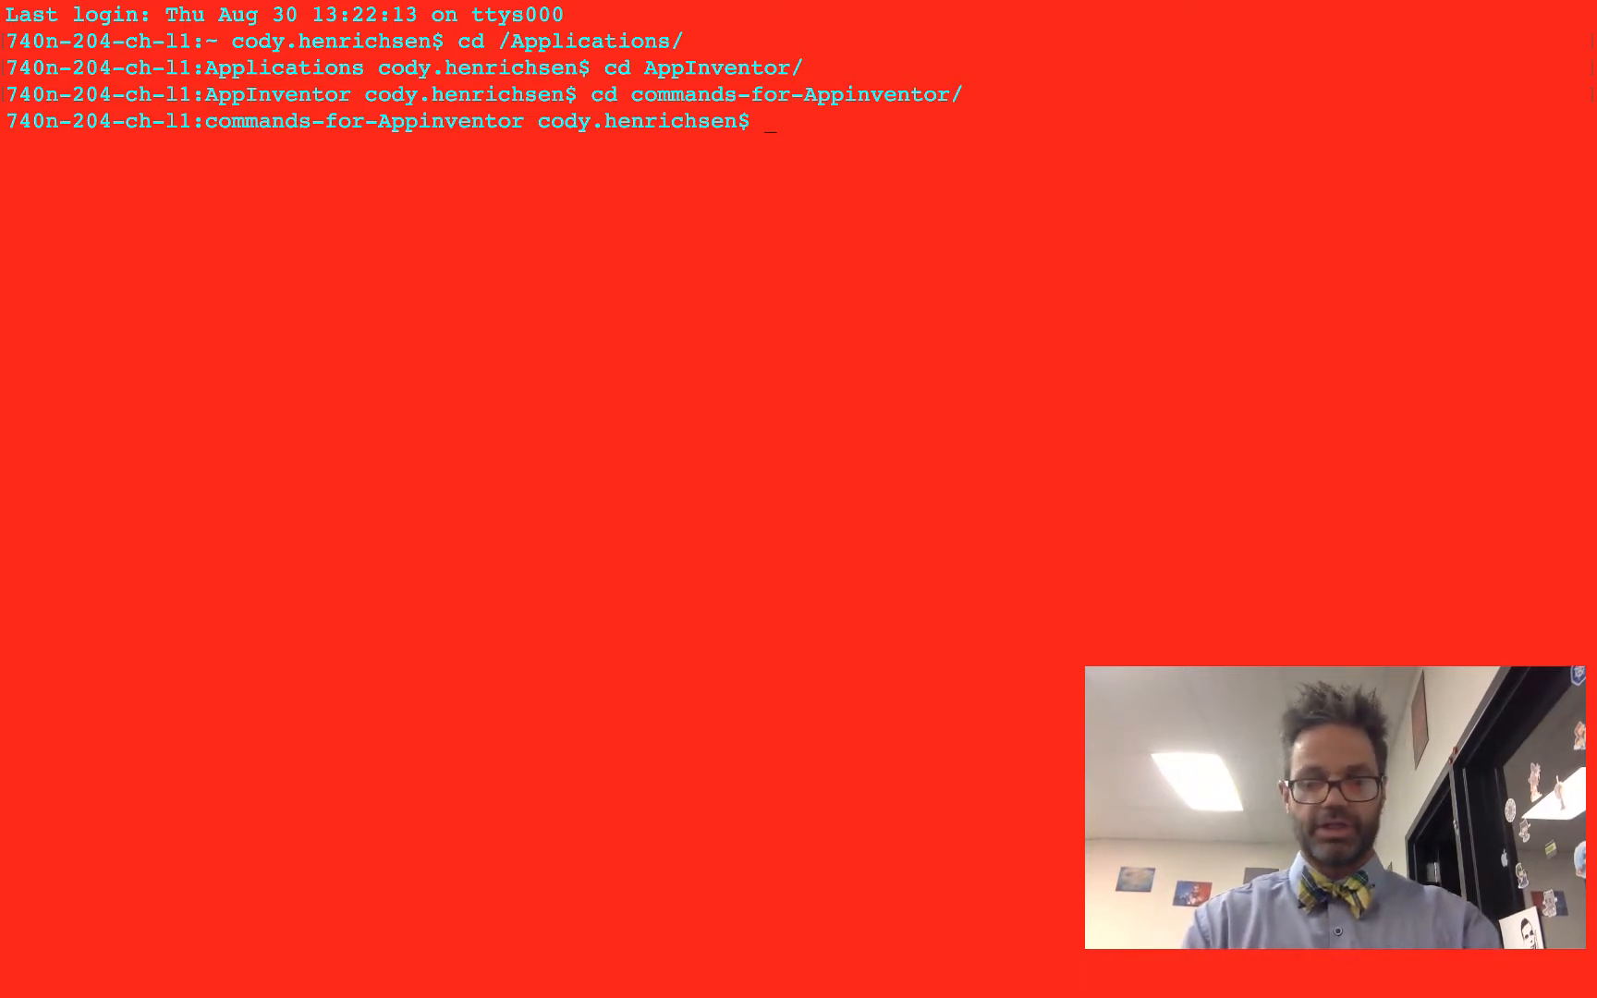
{"action": "type", "text": "."}
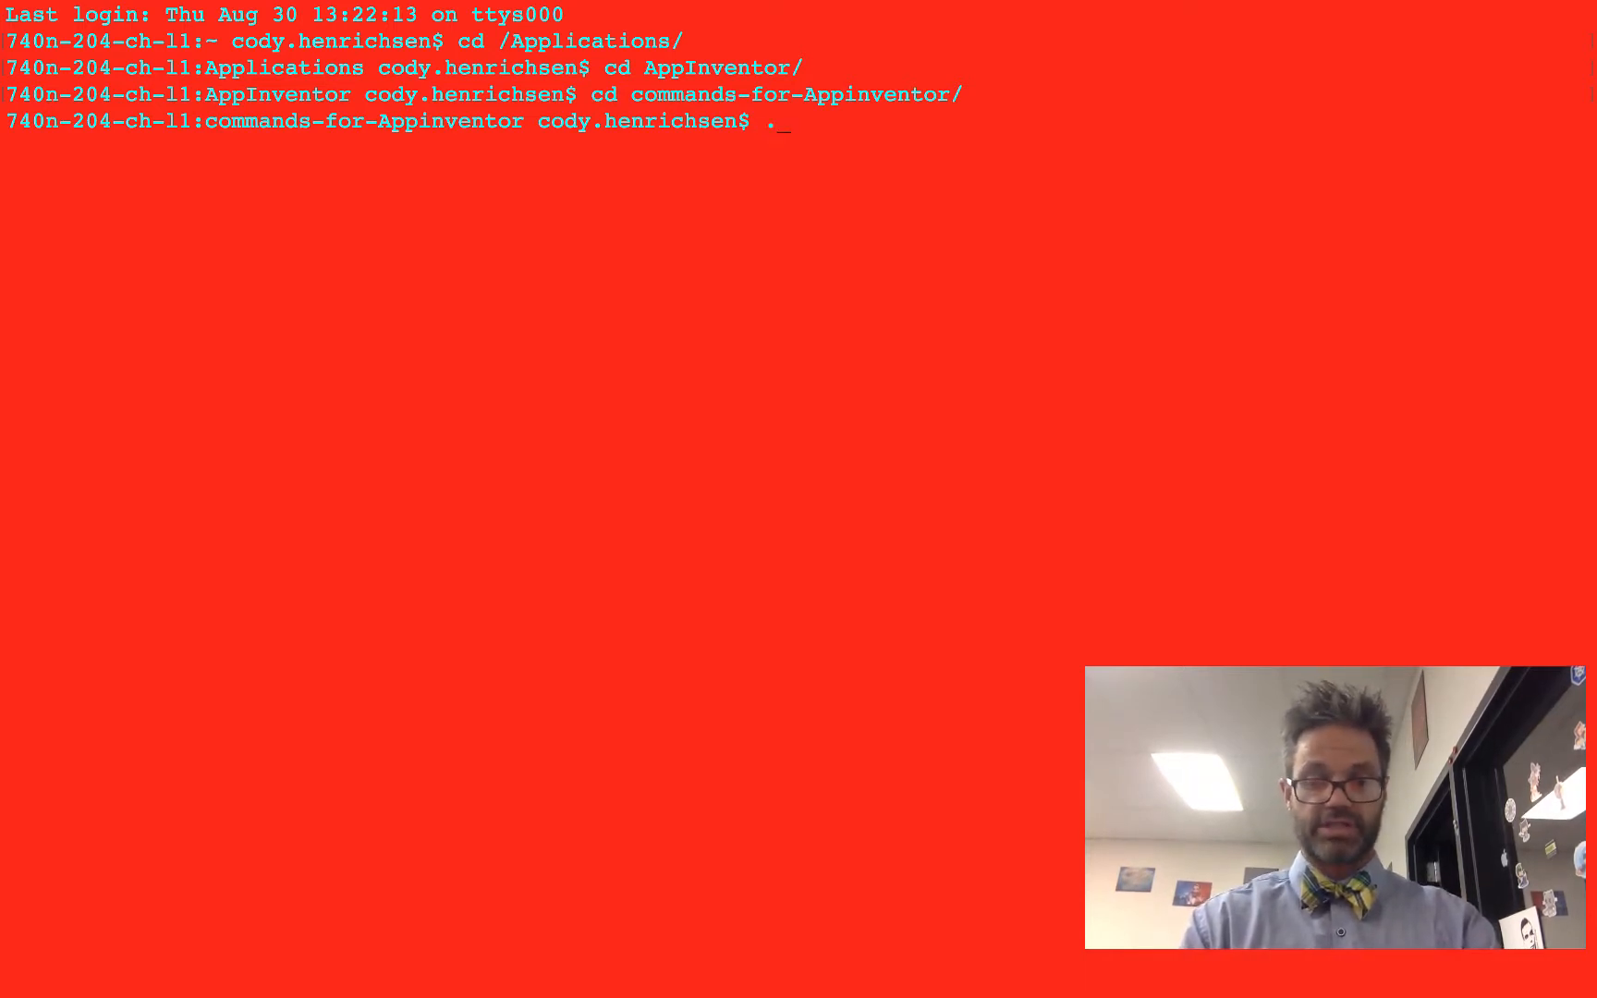
{"action": "type", "text": "/"}
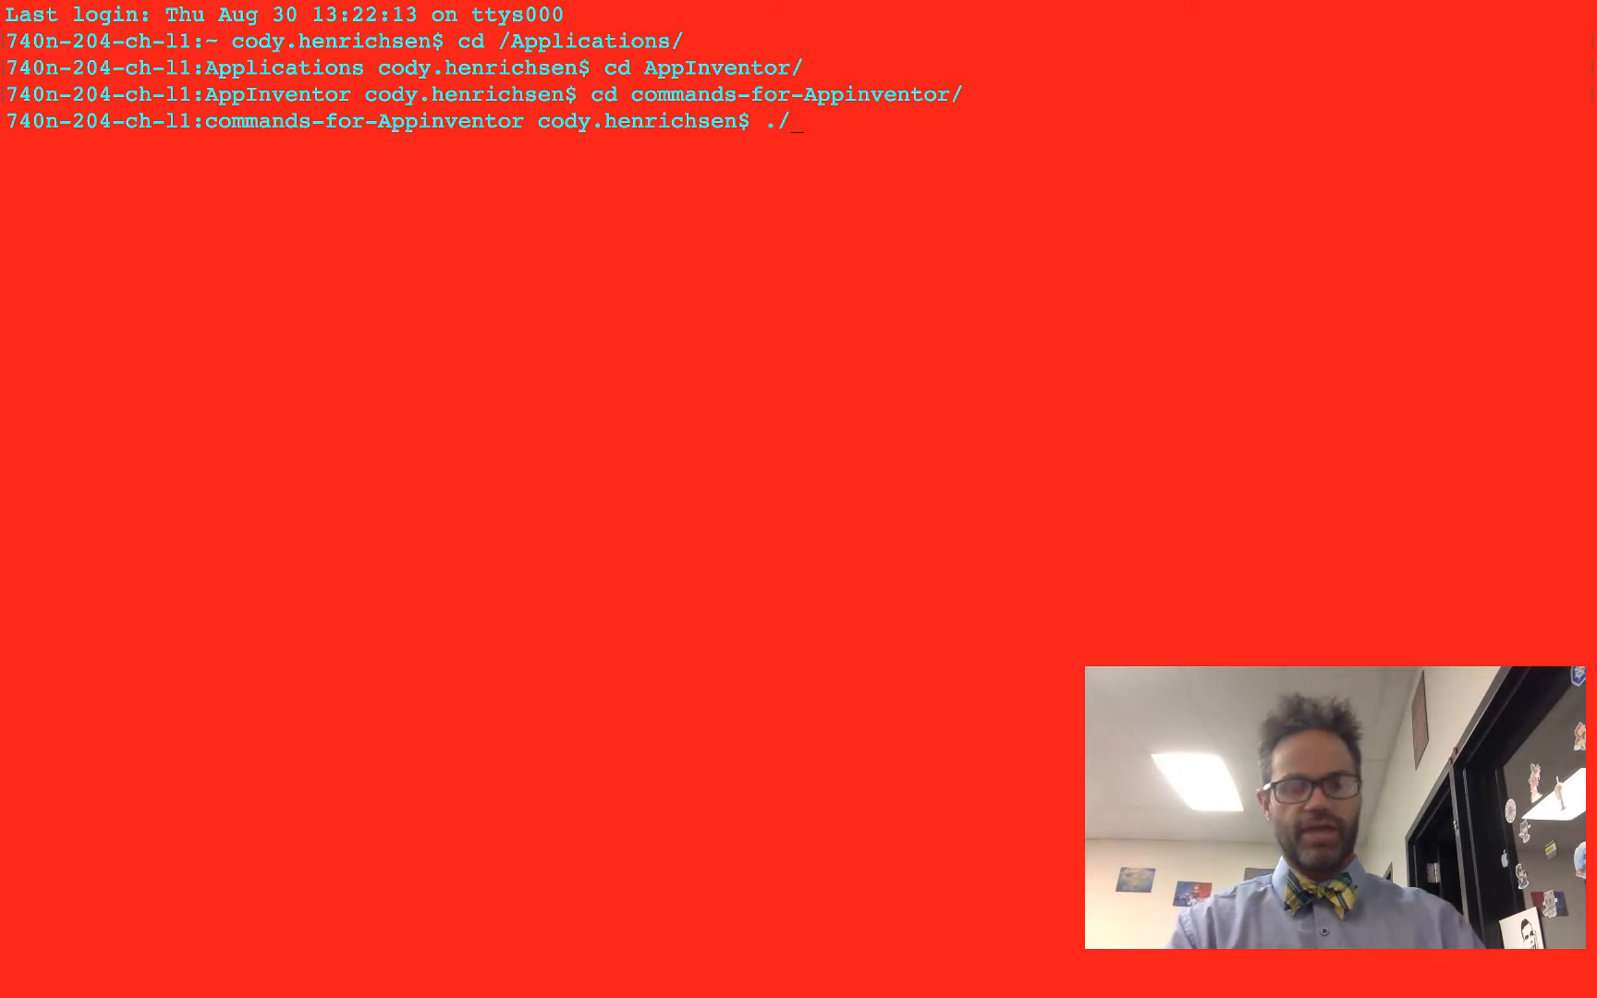
Run ./adb devices to confirm the tablet is listed as attached.
{"action": "type", "text": "adb"}
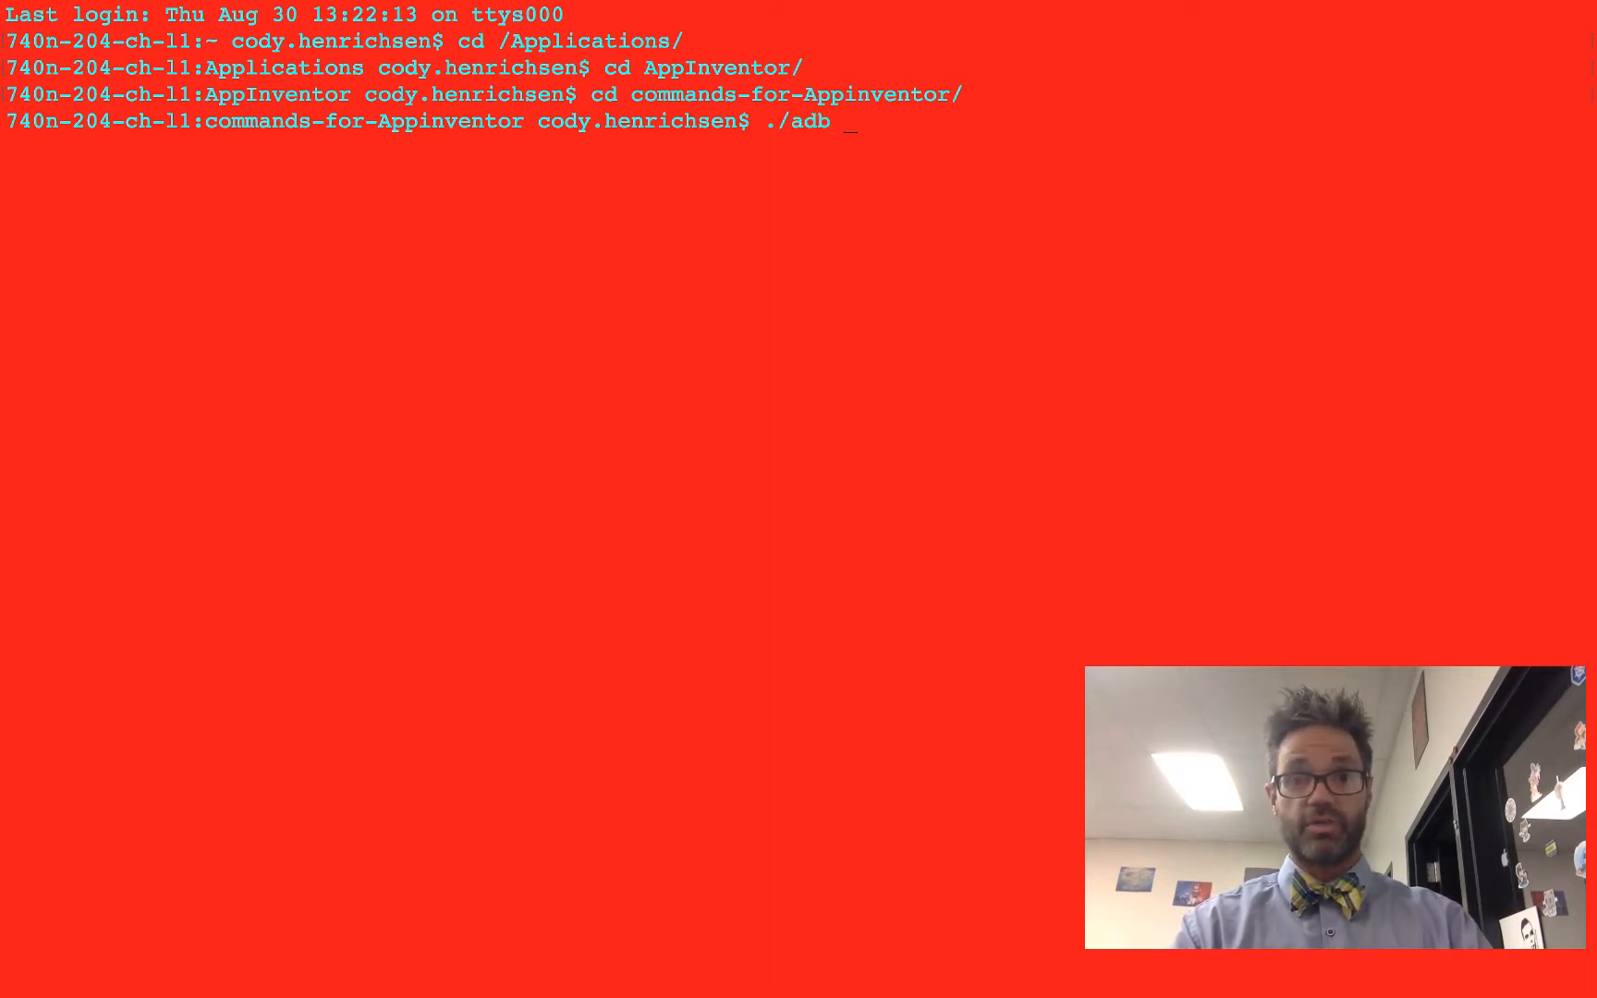
{"action": "type", "text": "devices"}
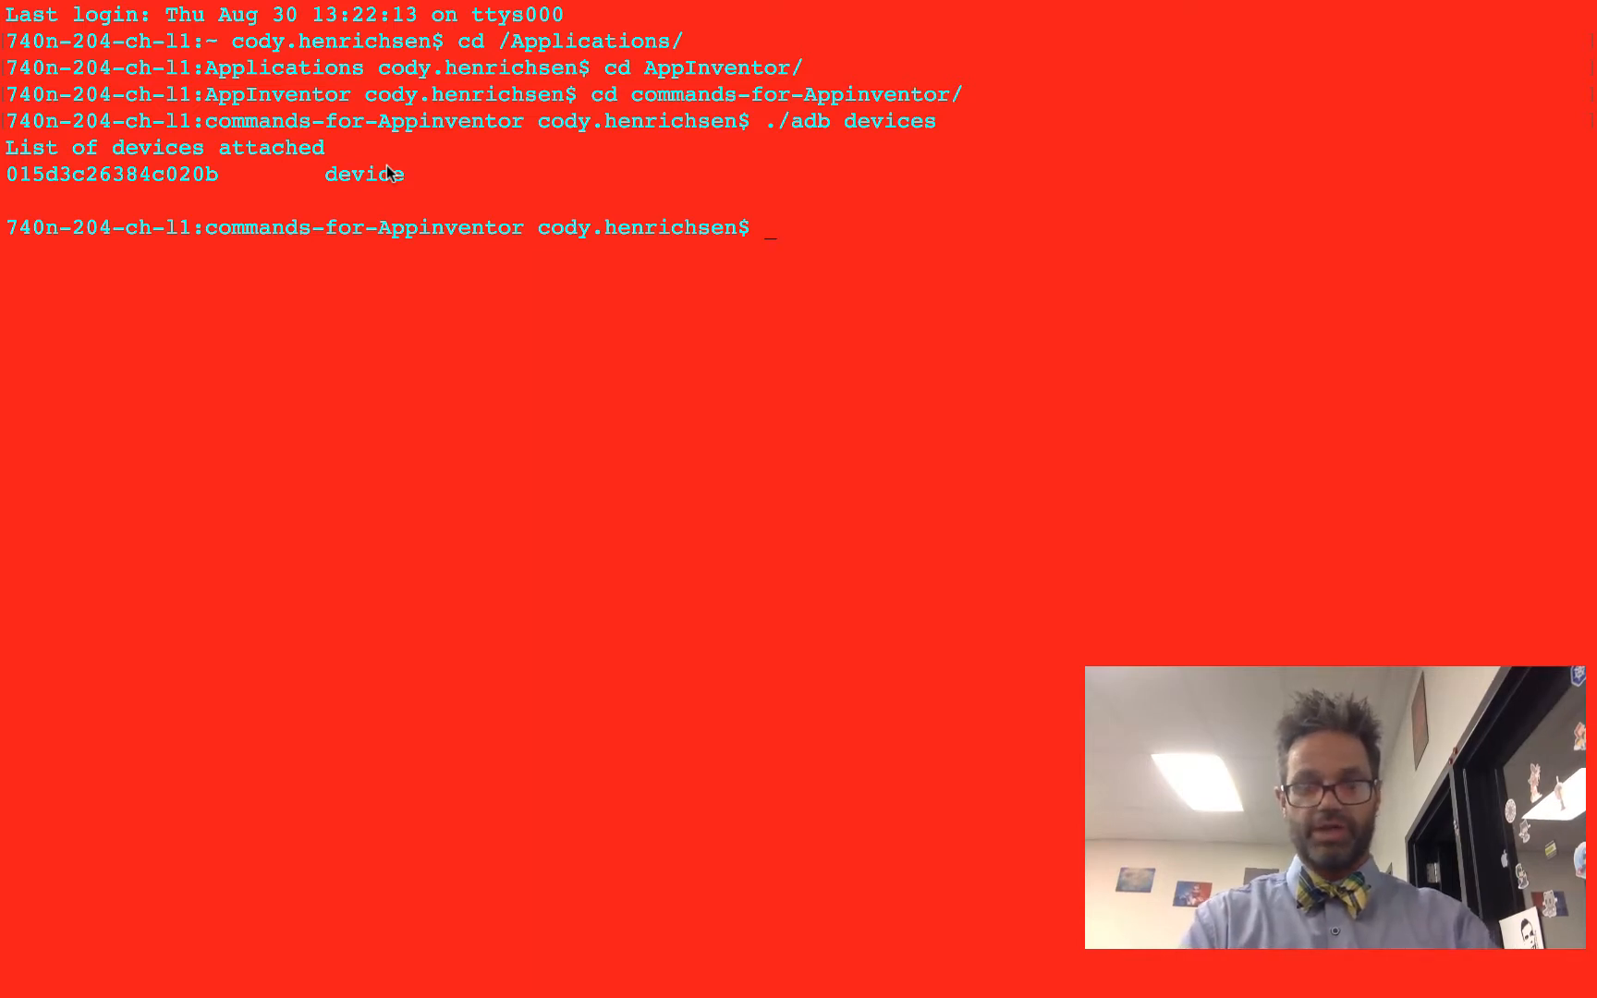
{"action": "type", "text": "./adb"}
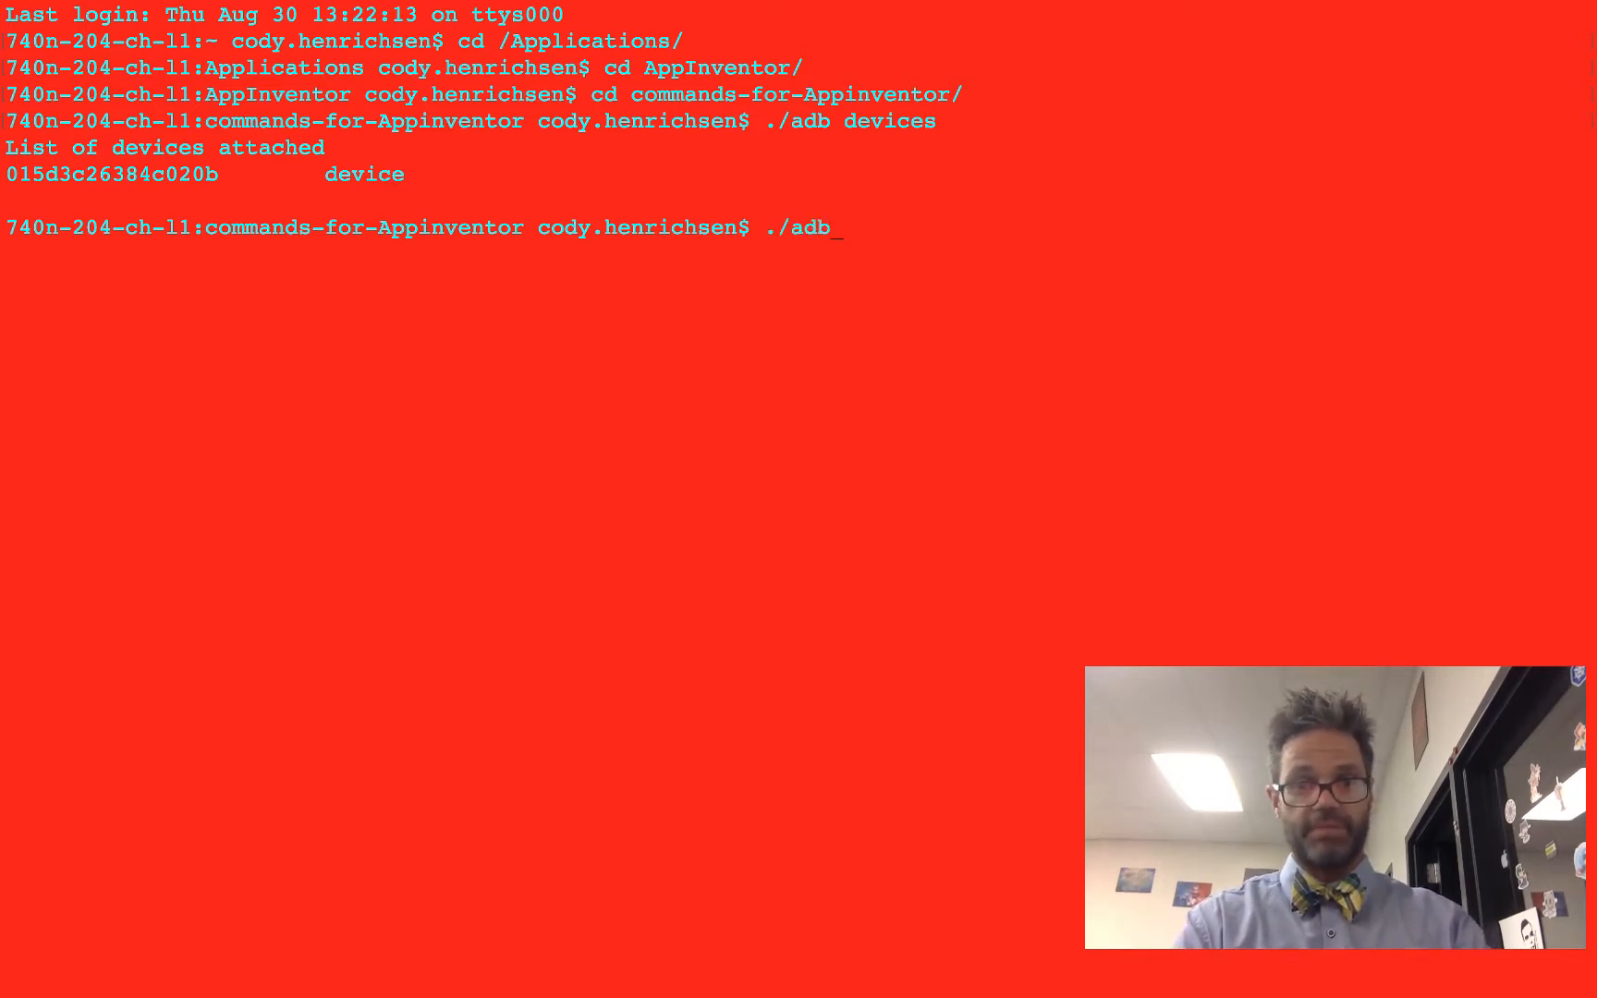
{"action": "type", "text": "install"}
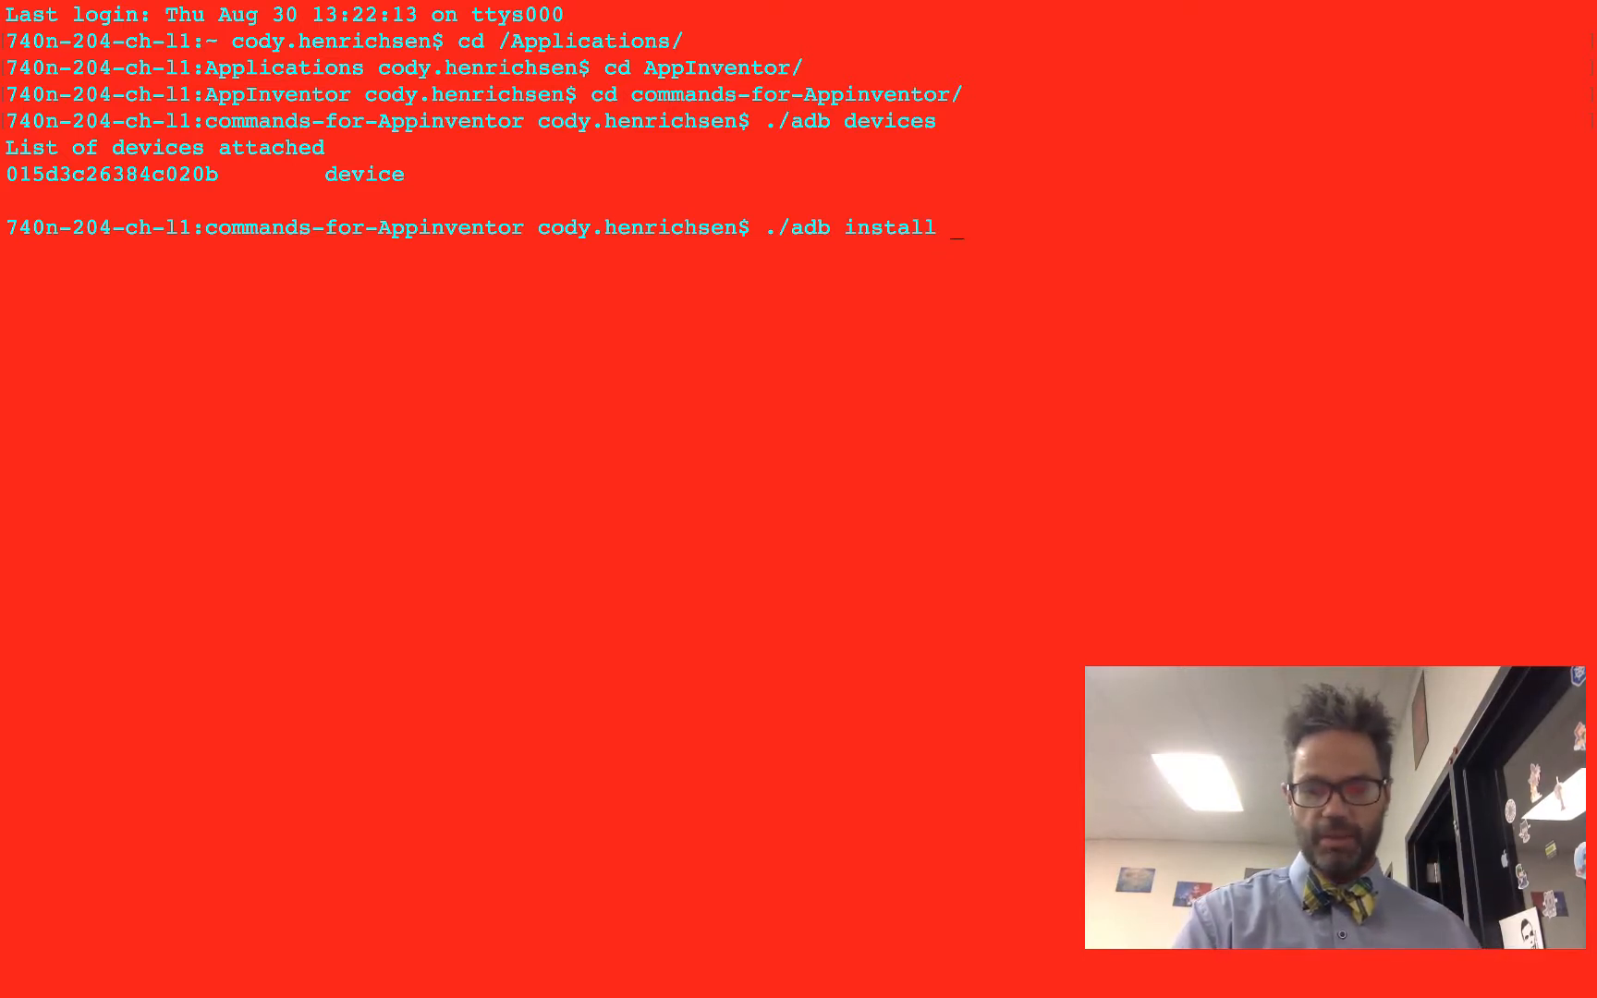
Run ./adb install -r ~/Downloads/Lax_CSP.apk until Terminal reports Success.
{"action": "type", "text": "-r"}
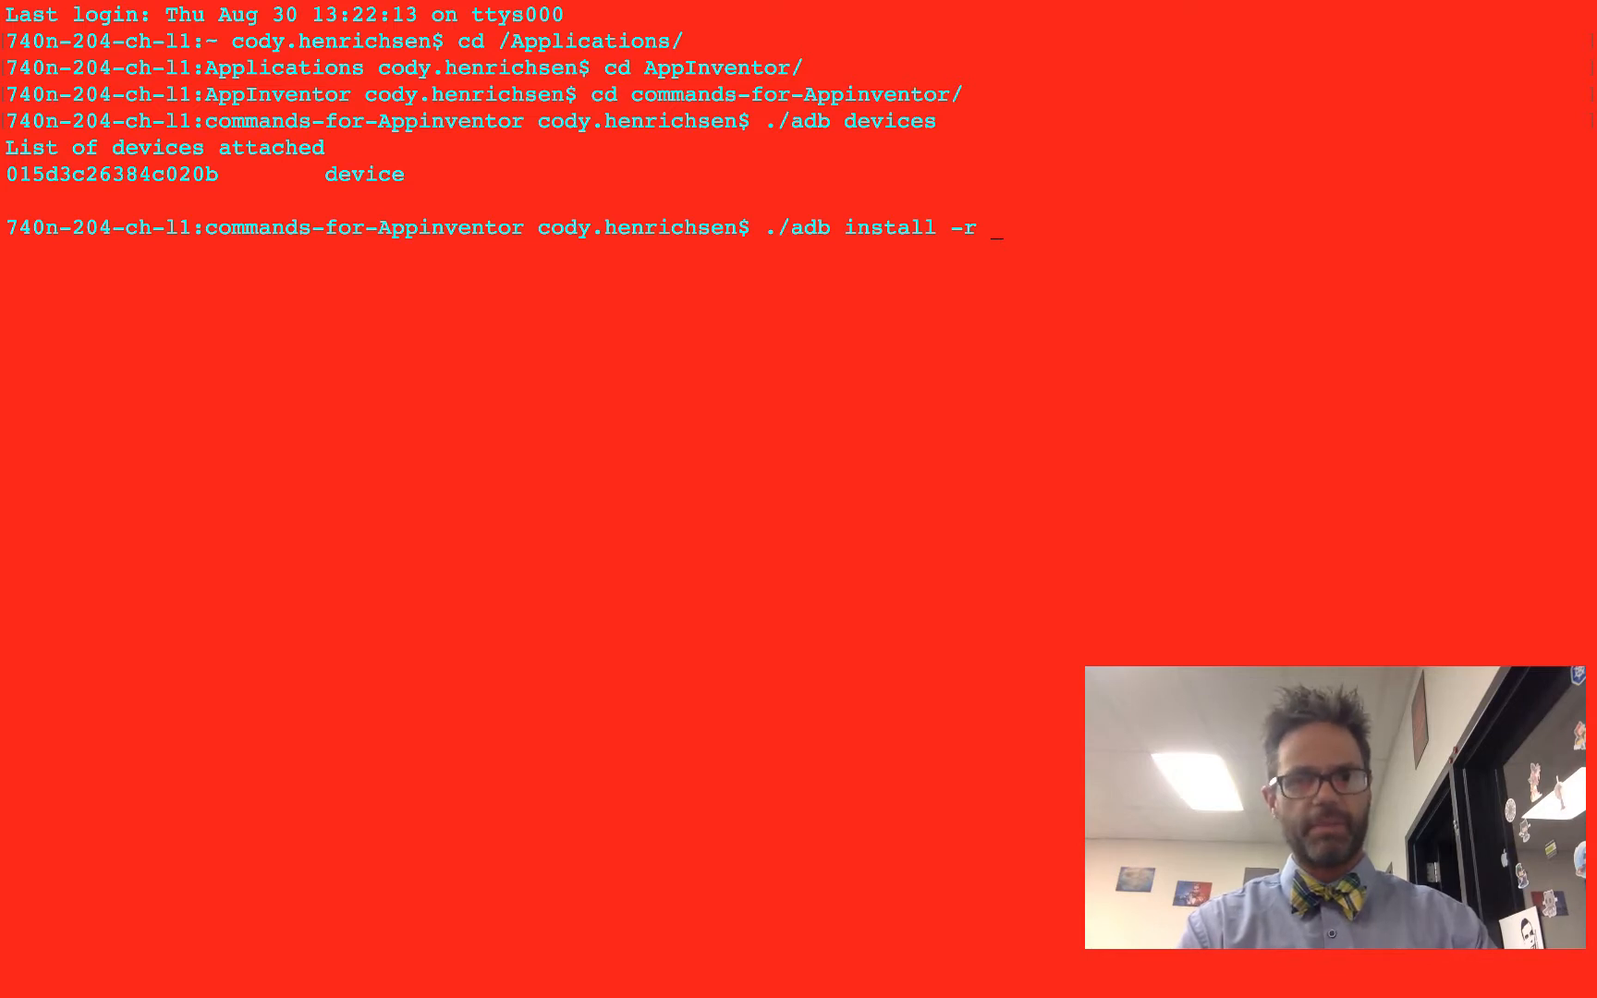
{"action": "type", "text": "~/Downloads/Lax_CSP.apk"}
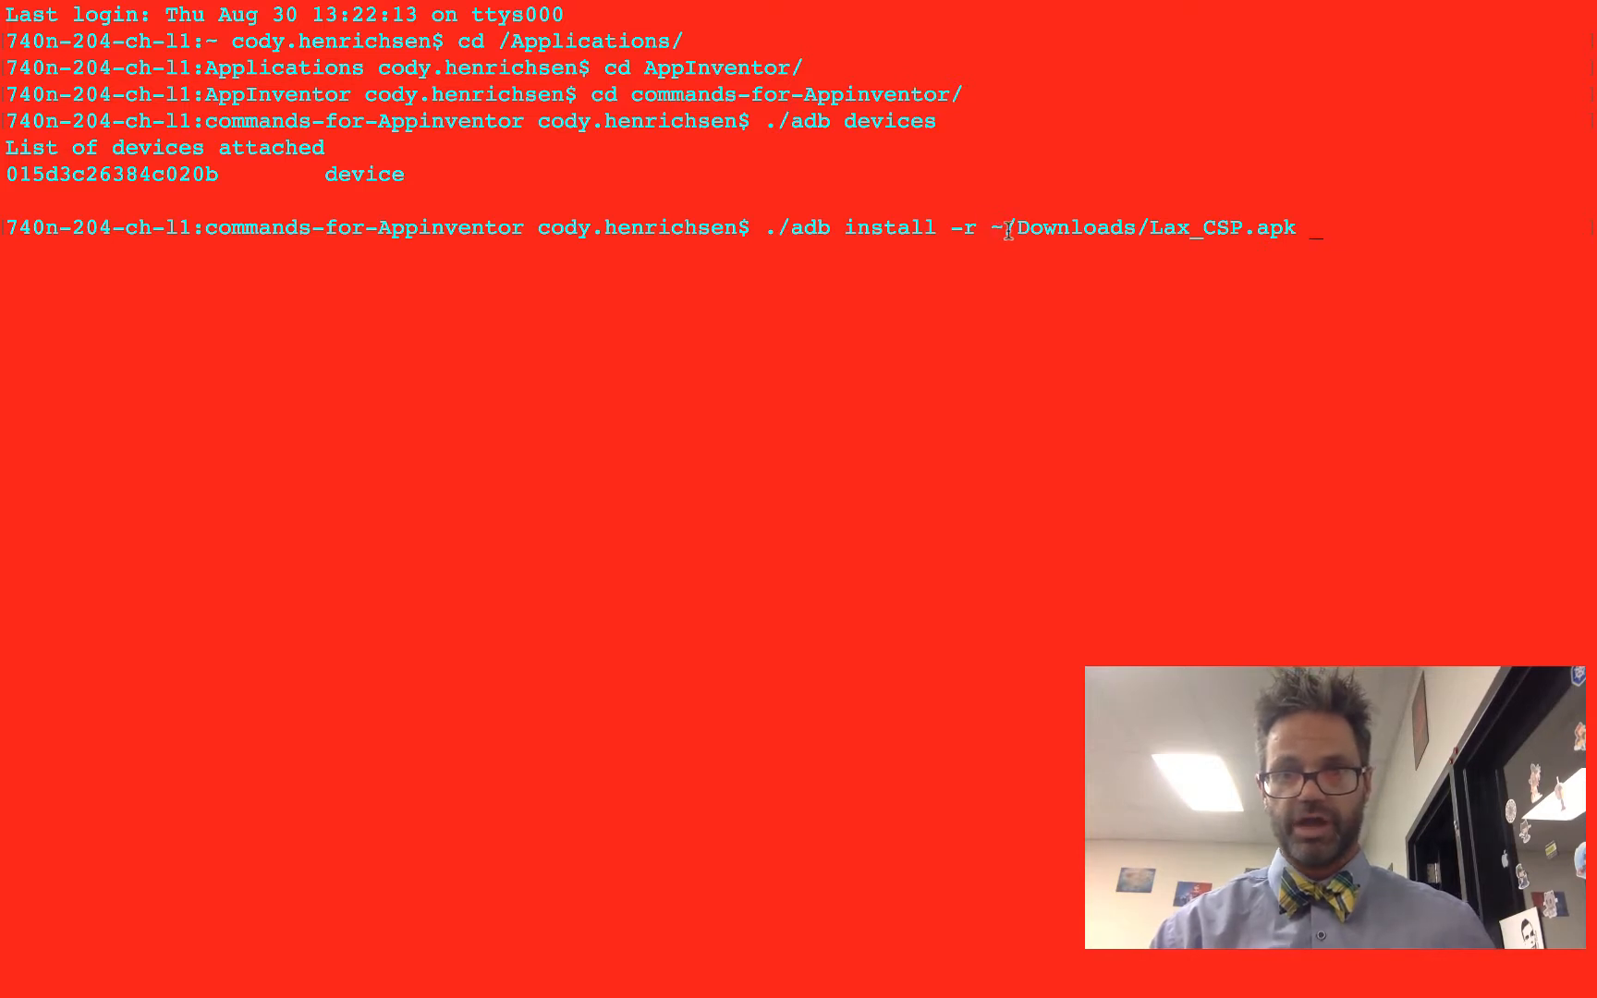
{"action": "double_click", "coordinate": [1067, 227]}
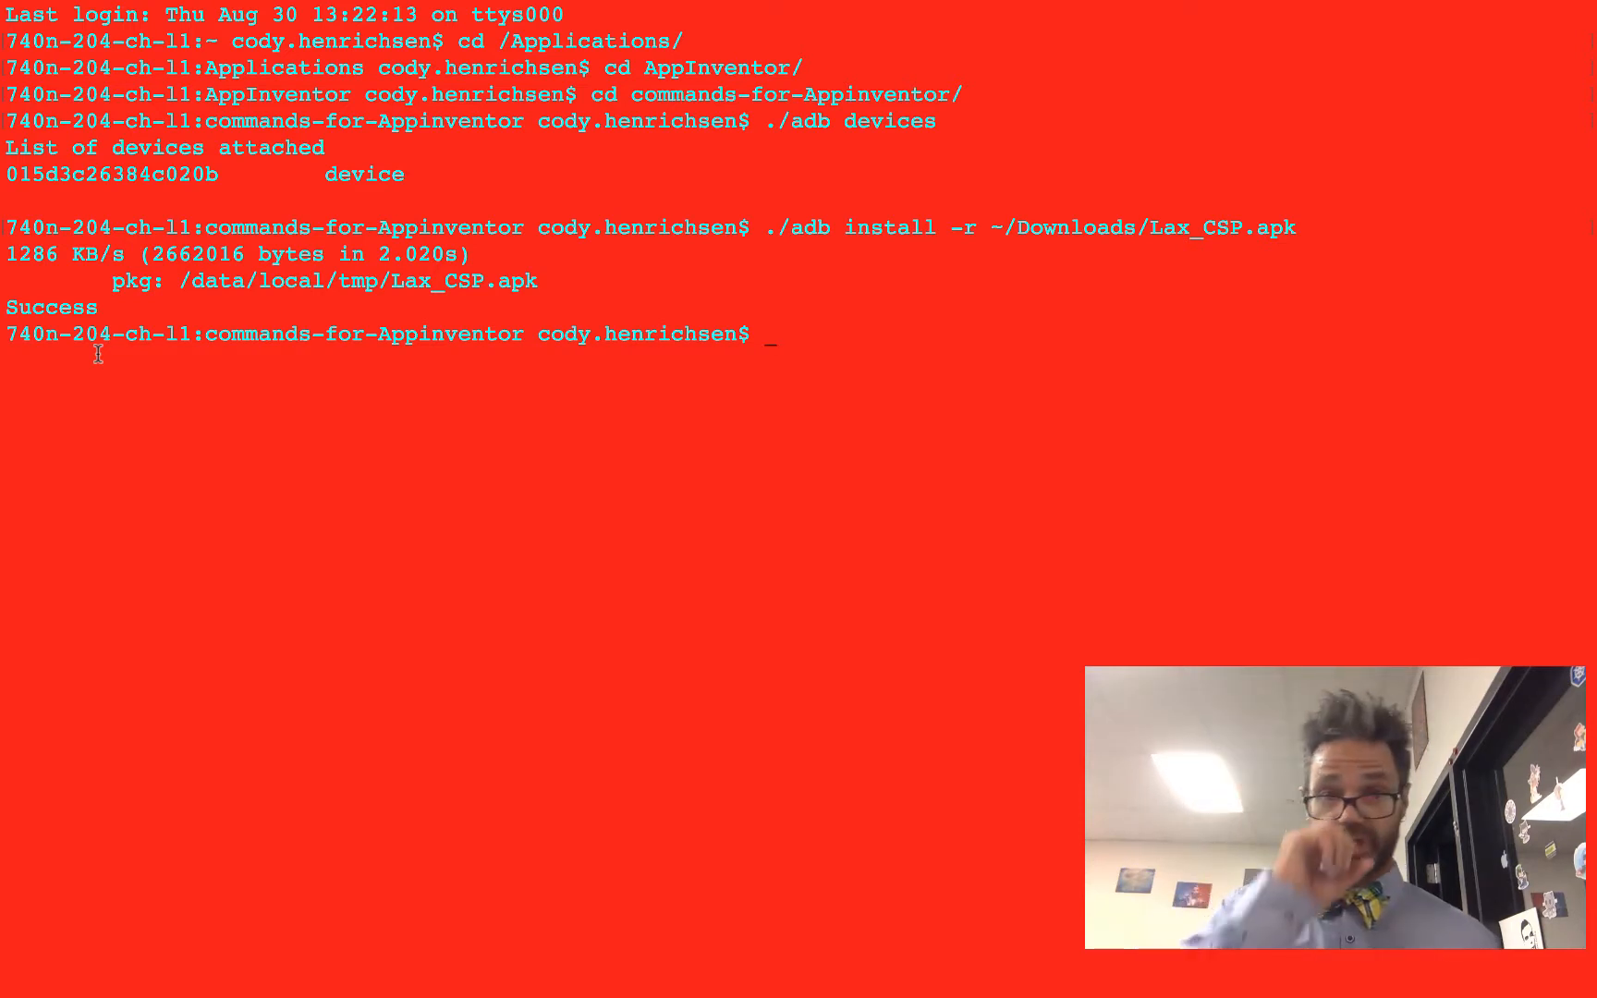
{"action": "mouse_move", "coordinate": [67, 331]}
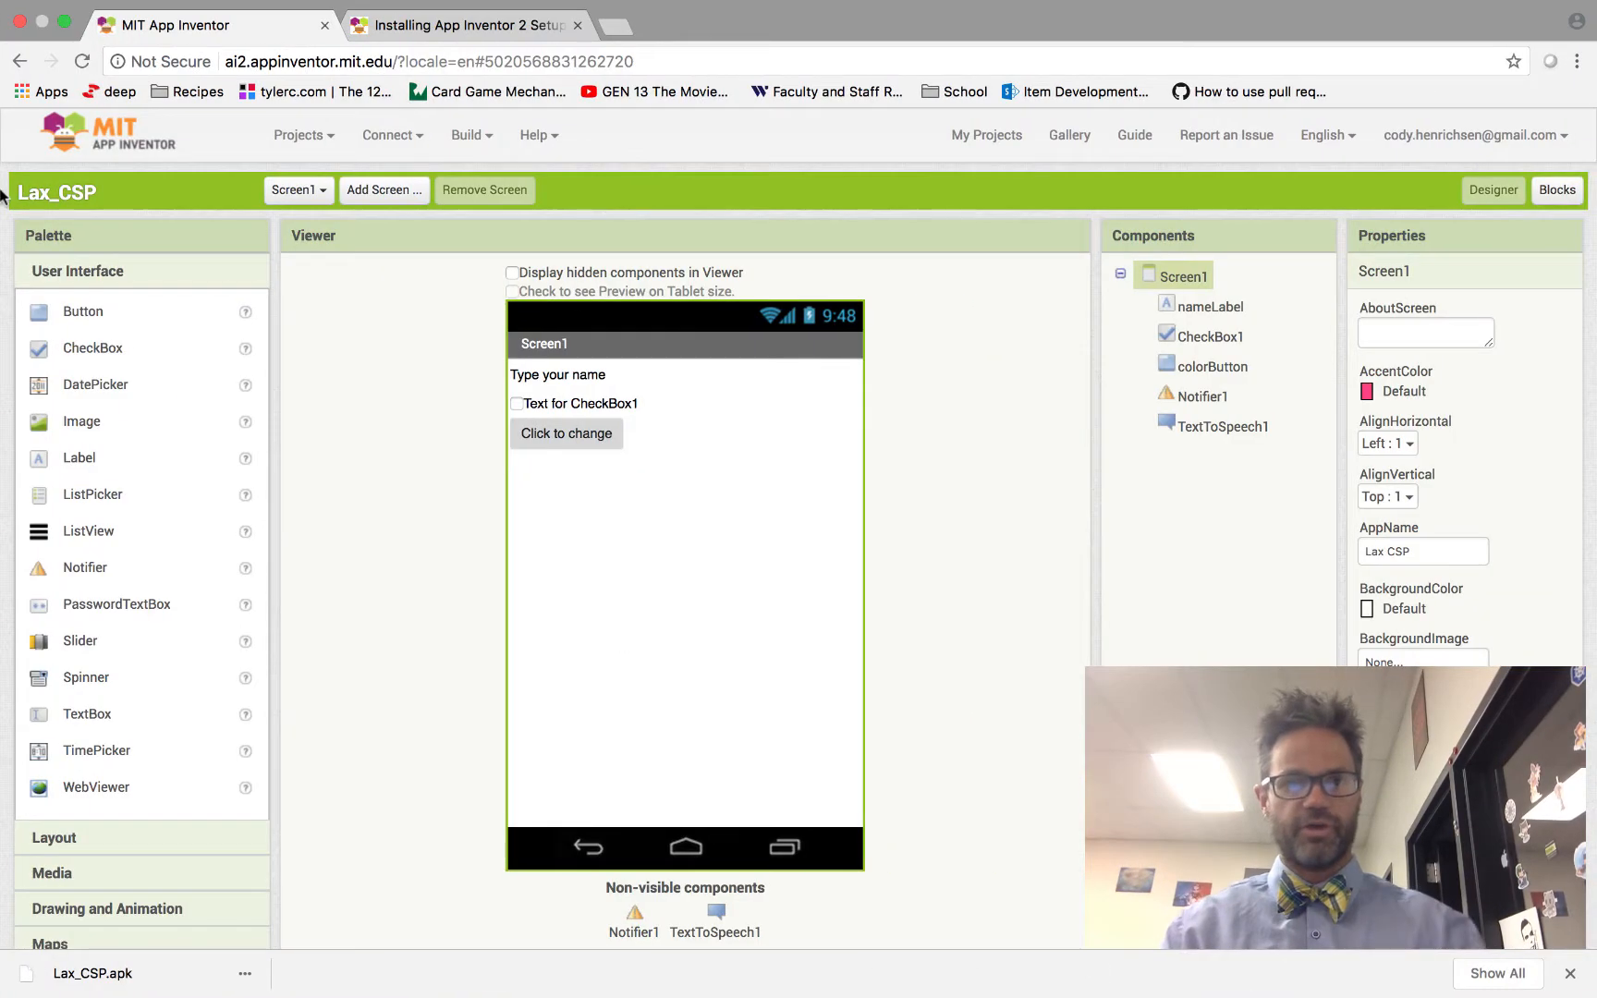
Open the Lax_CSP project's Build menu showing App (save .apk to my computer).
{"action": "left_click", "coordinate": [467, 134]}
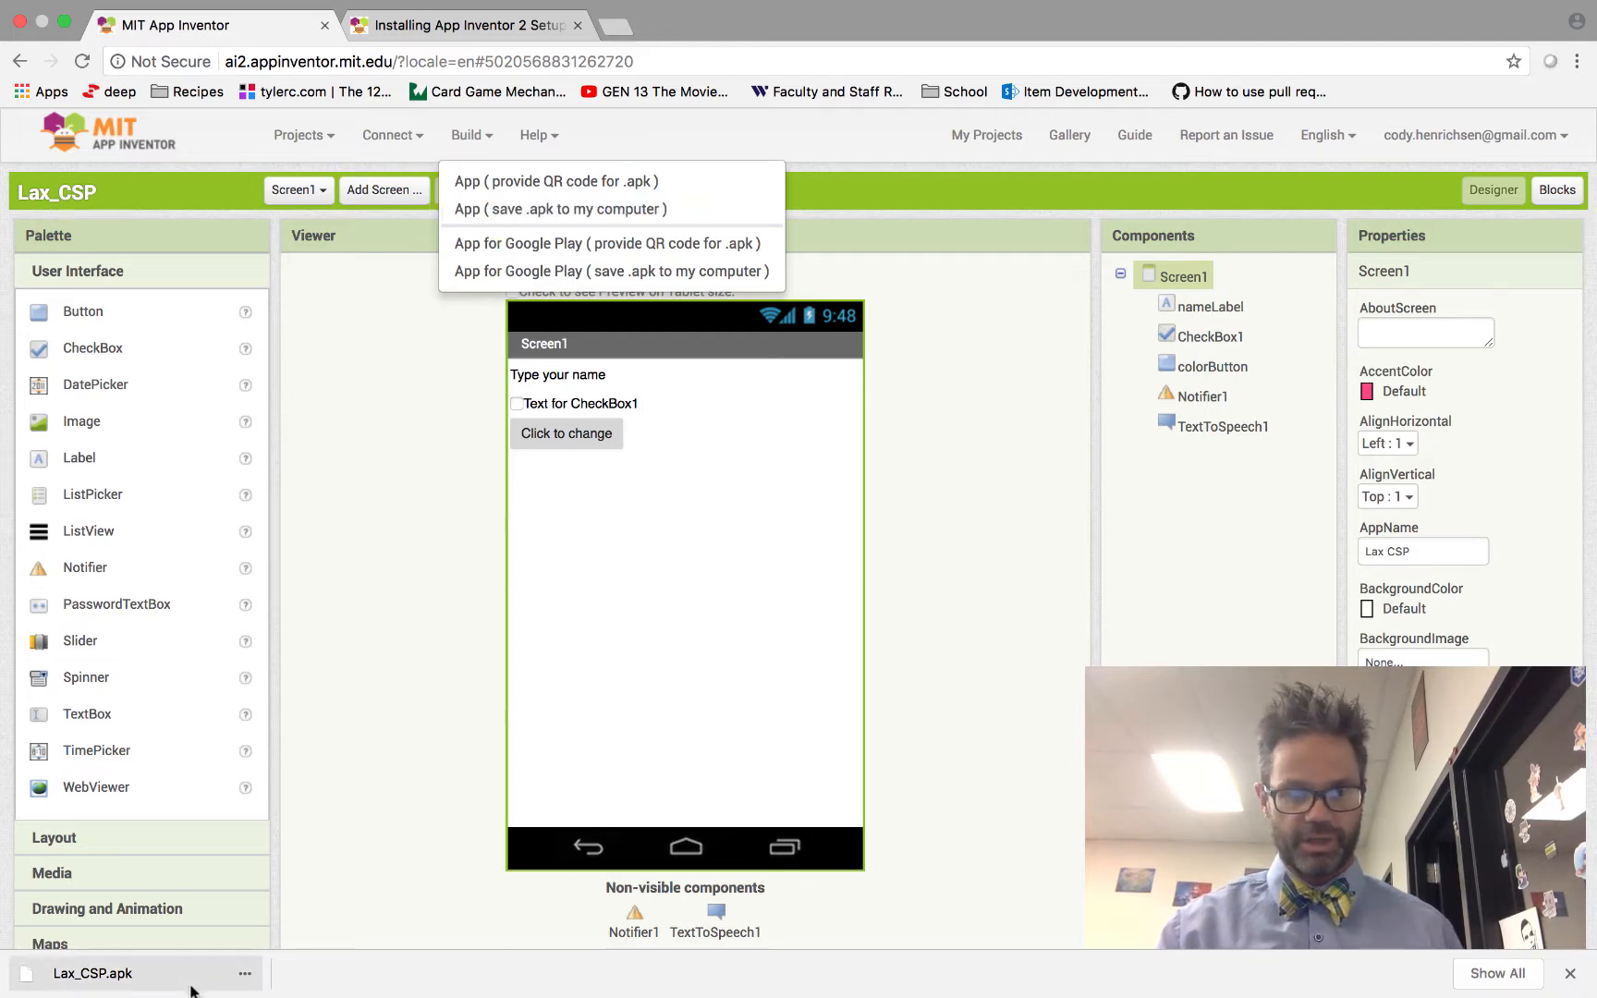
{"action": "mouse_move", "coordinate": [359, 807]}
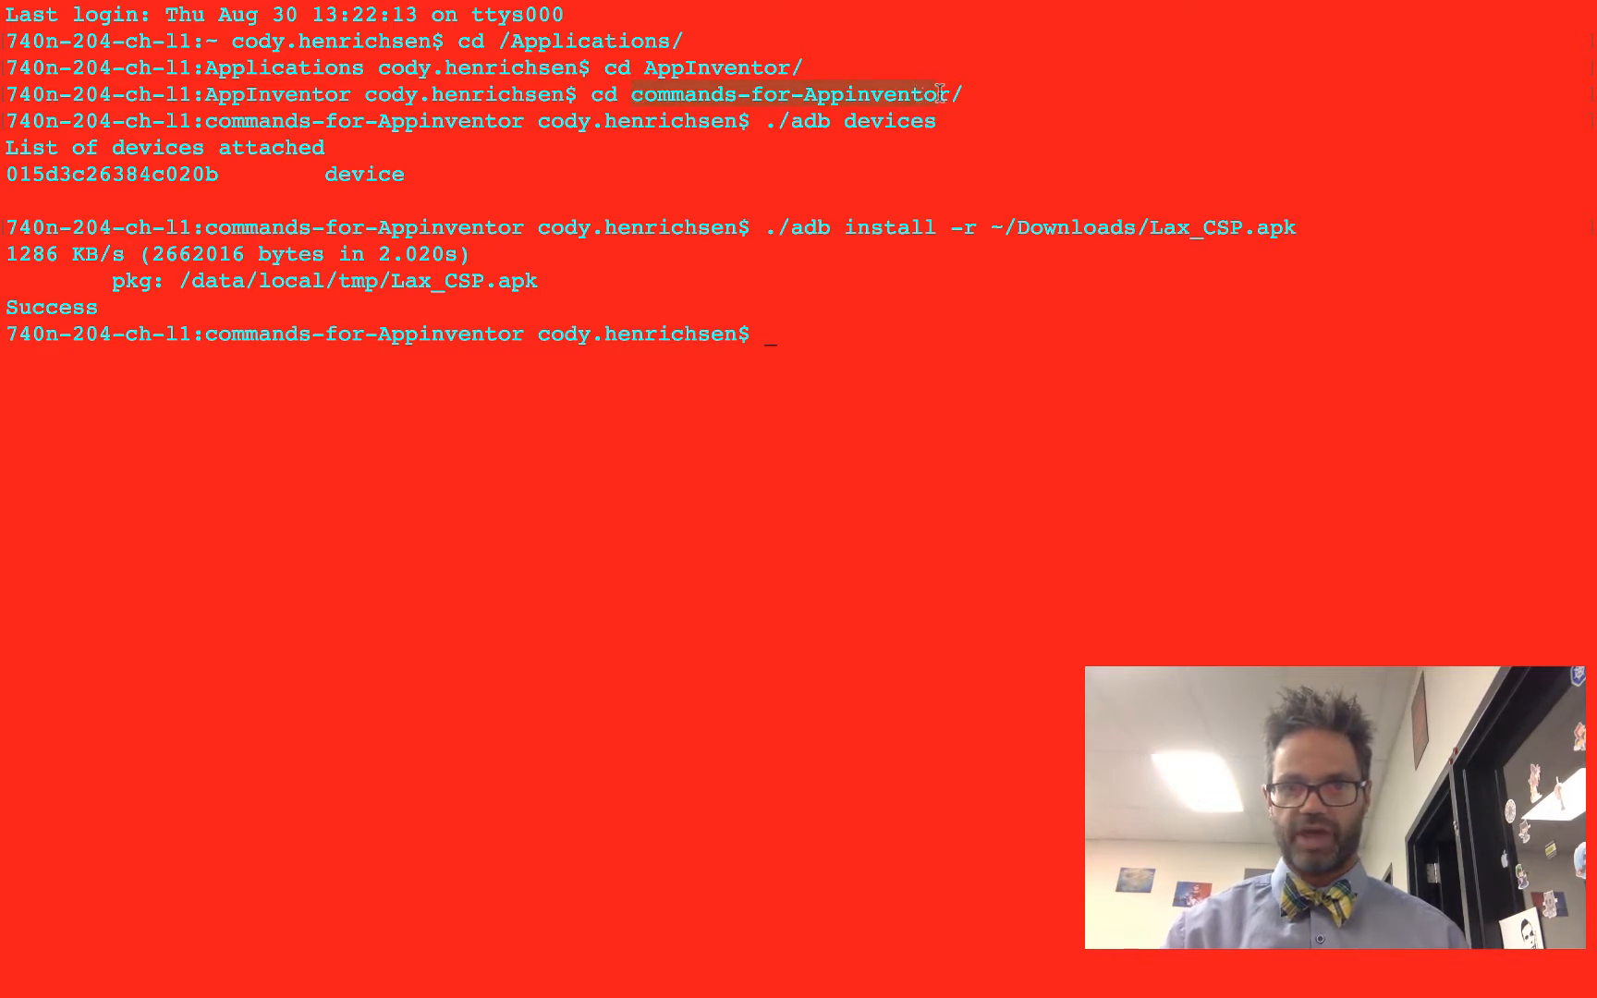
{"action": "mouse_move", "coordinate": [911, 132]}
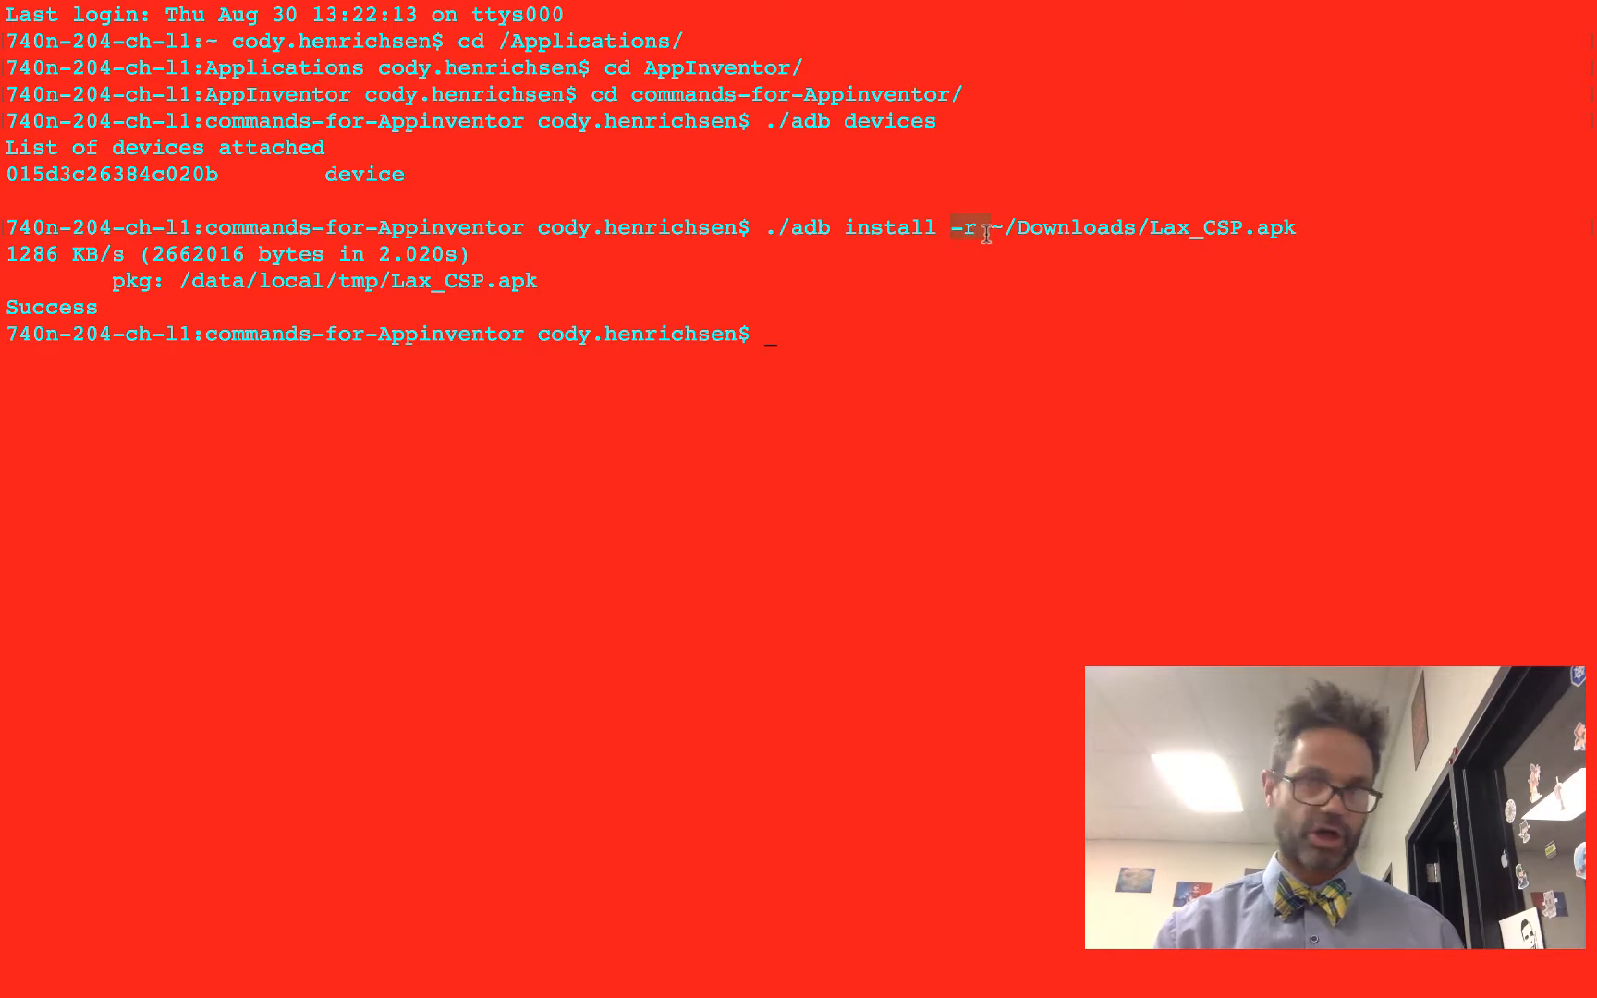
{"action": "mouse_move", "coordinate": [1008, 196]}
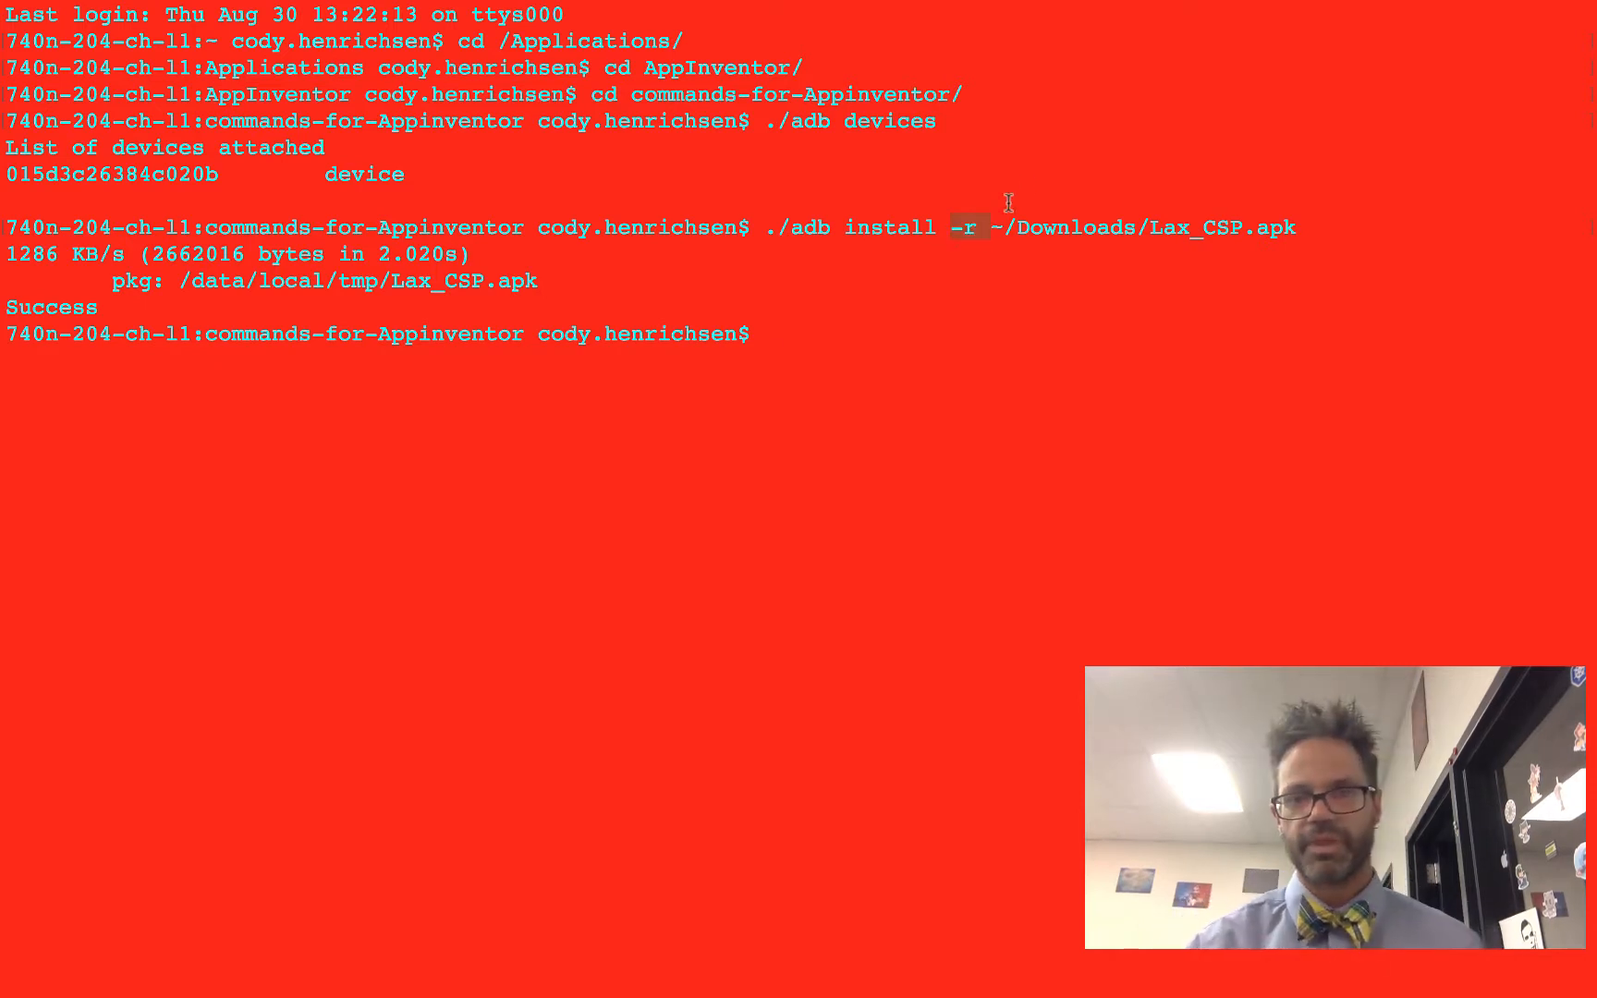
{"action": "mouse_move", "coordinate": [1238, 232]}
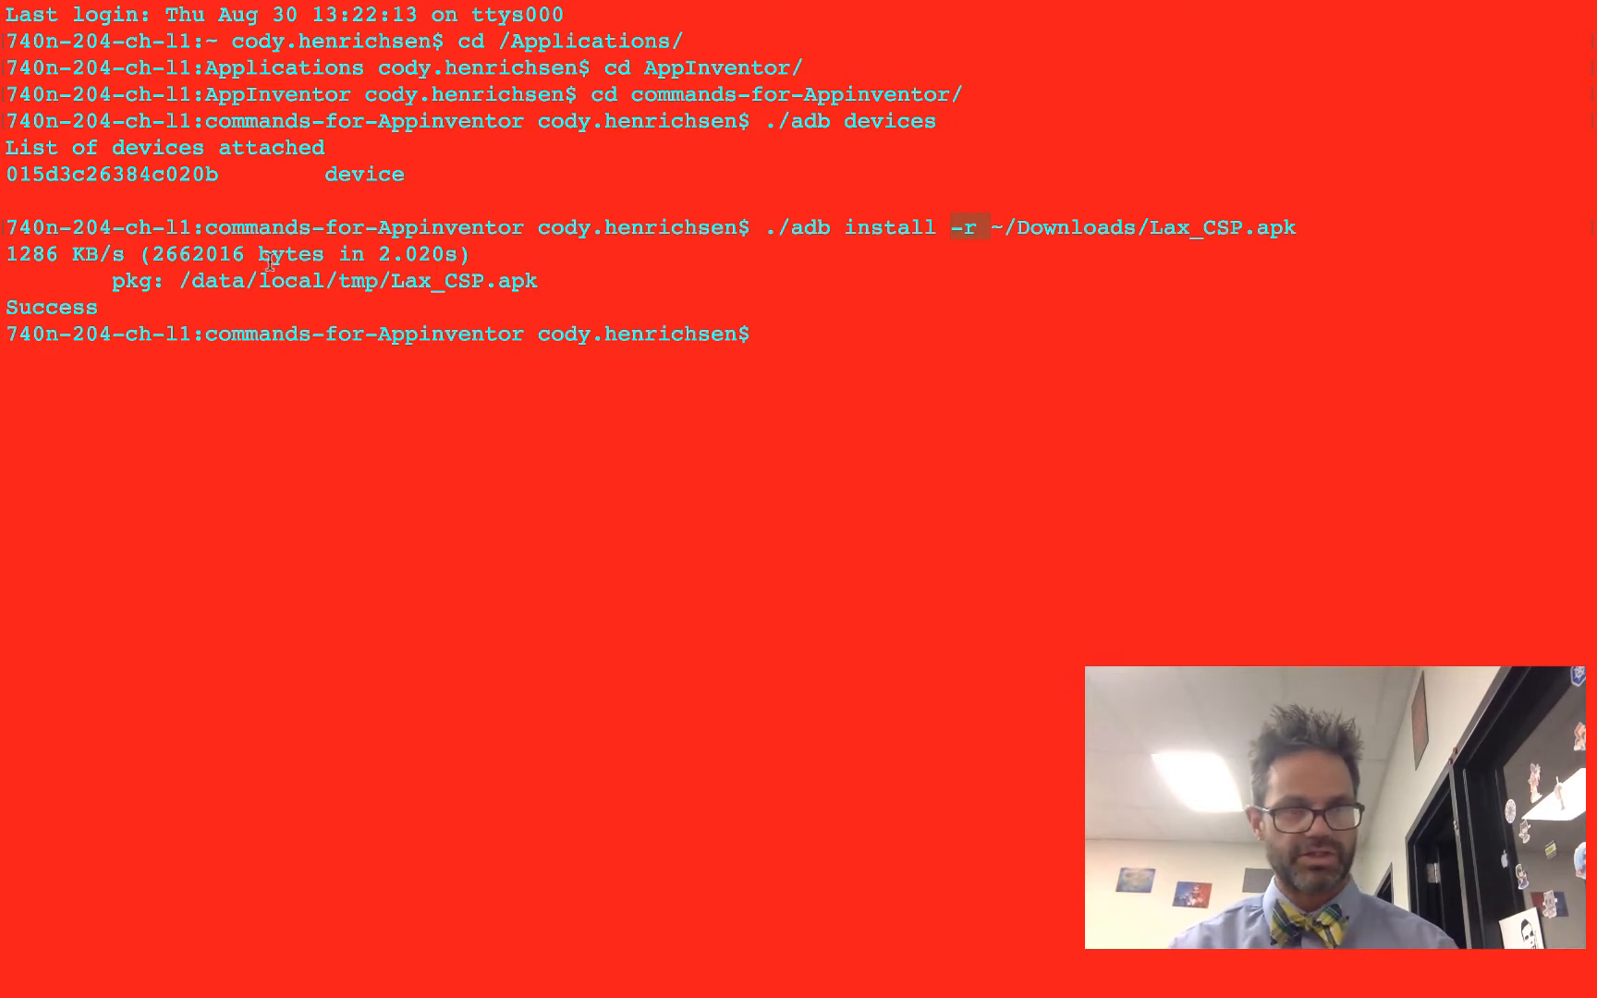
{"action": "mouse_move", "coordinate": [211, 451]}
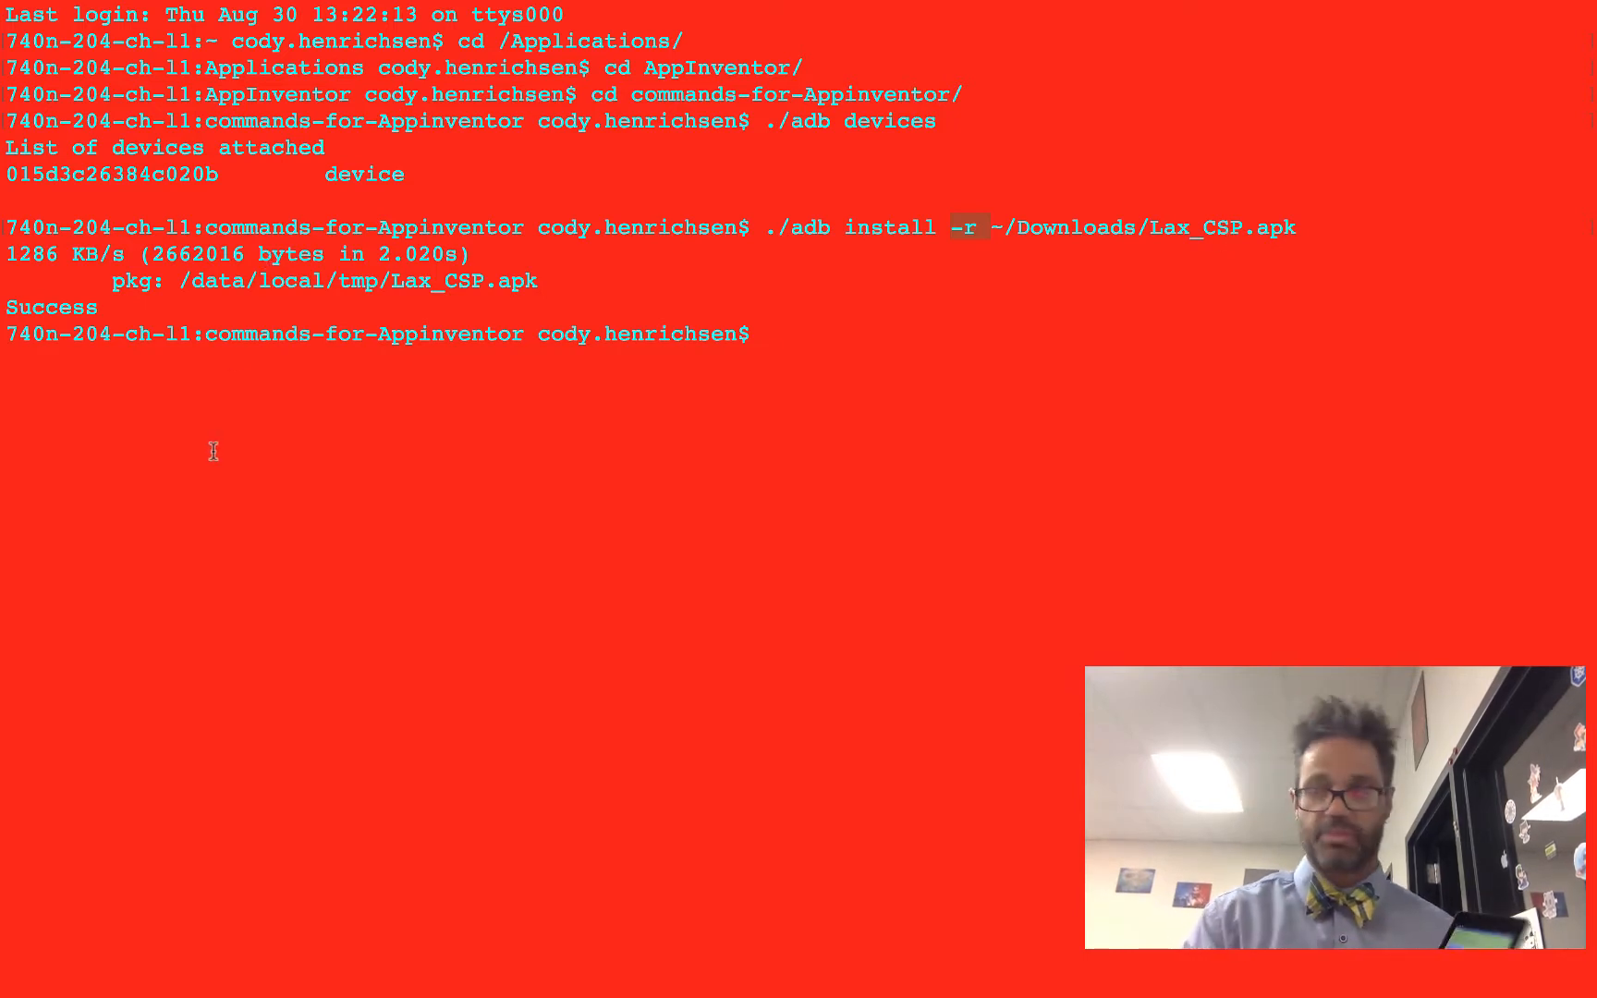